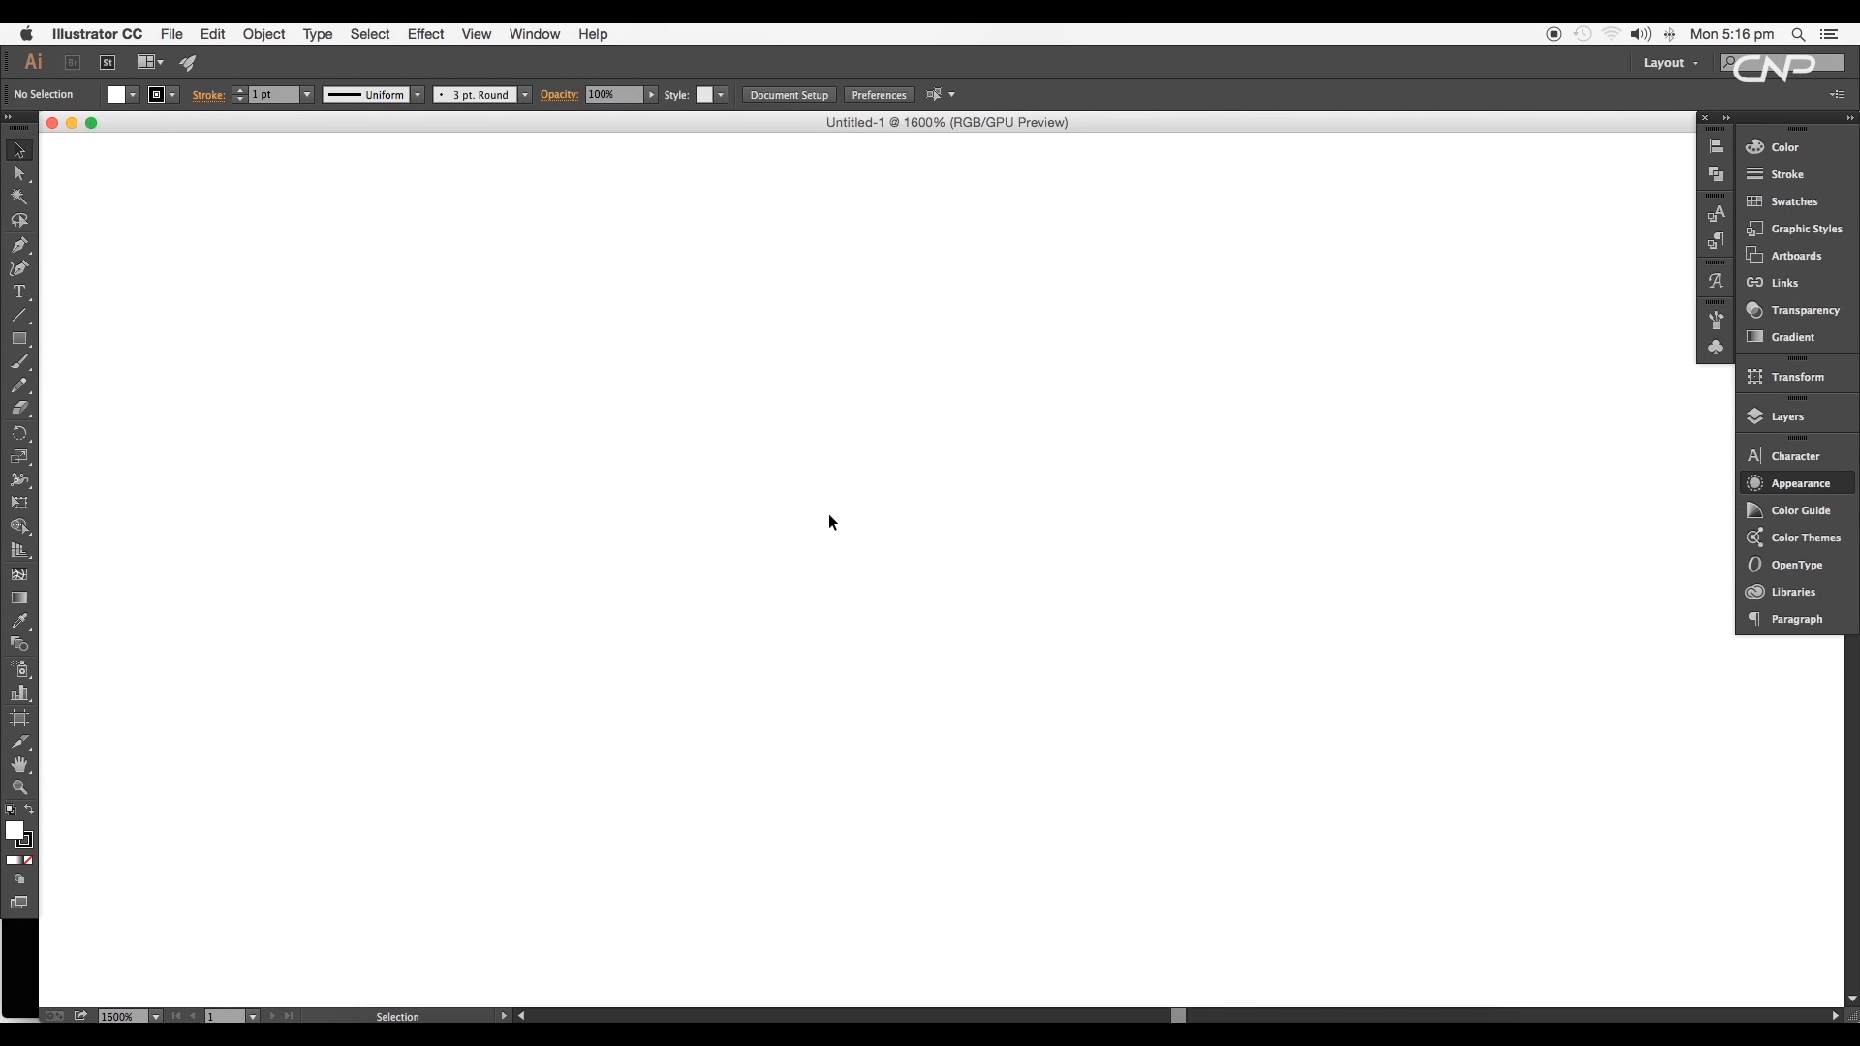
Step: Draw a 20-point star with short spikes using the Star tool's dialog
left_click(17, 339)
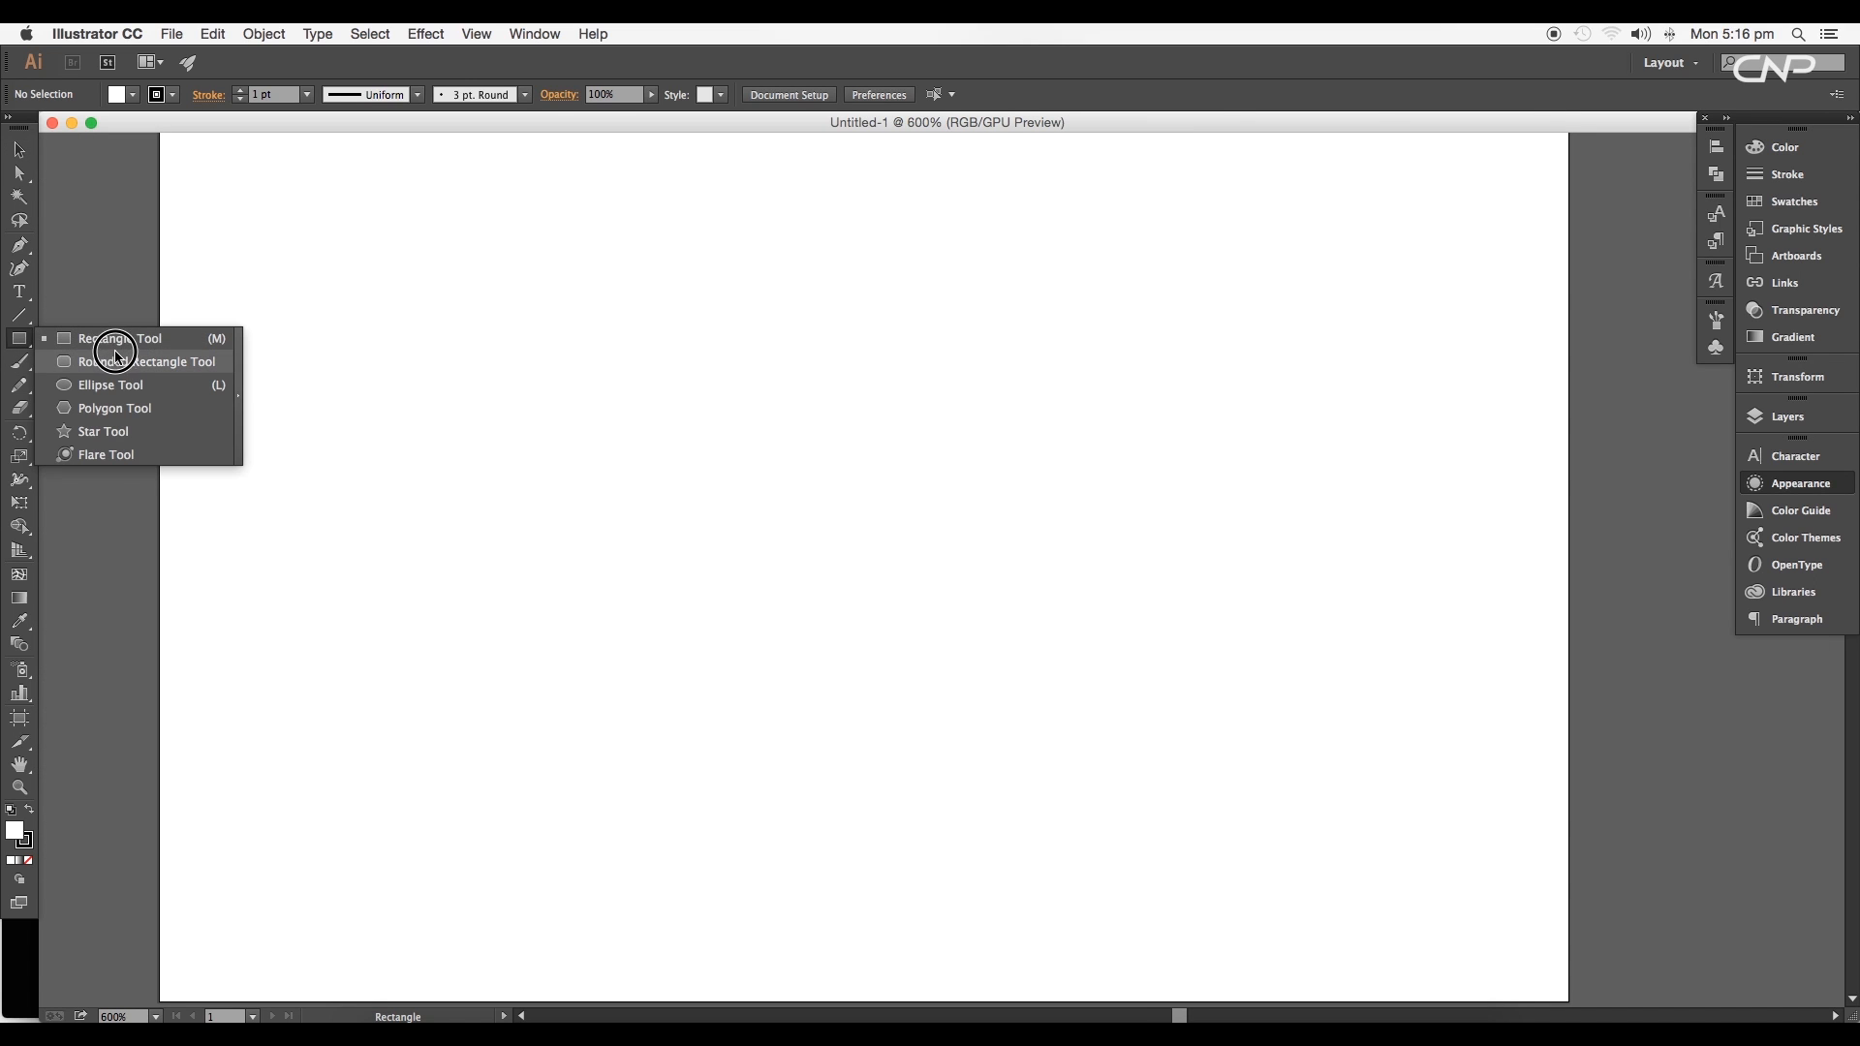
left_click(102, 430)
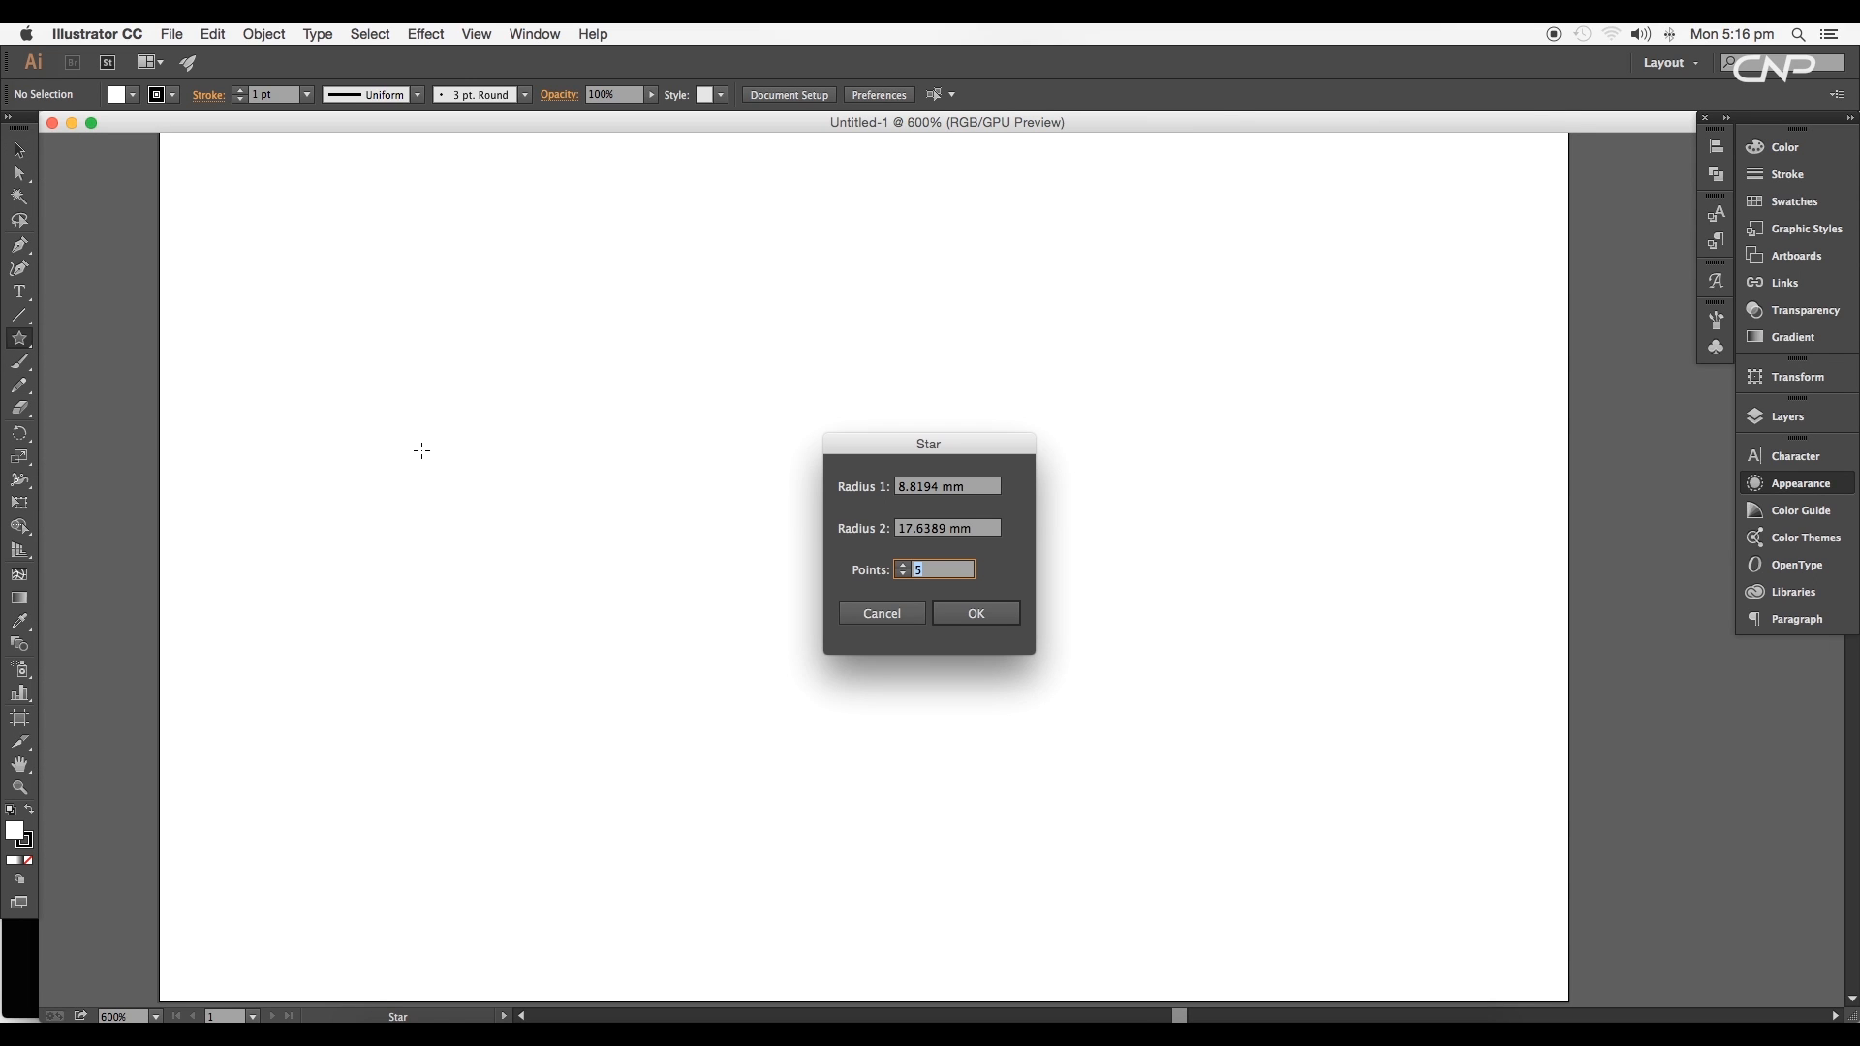
type("20")
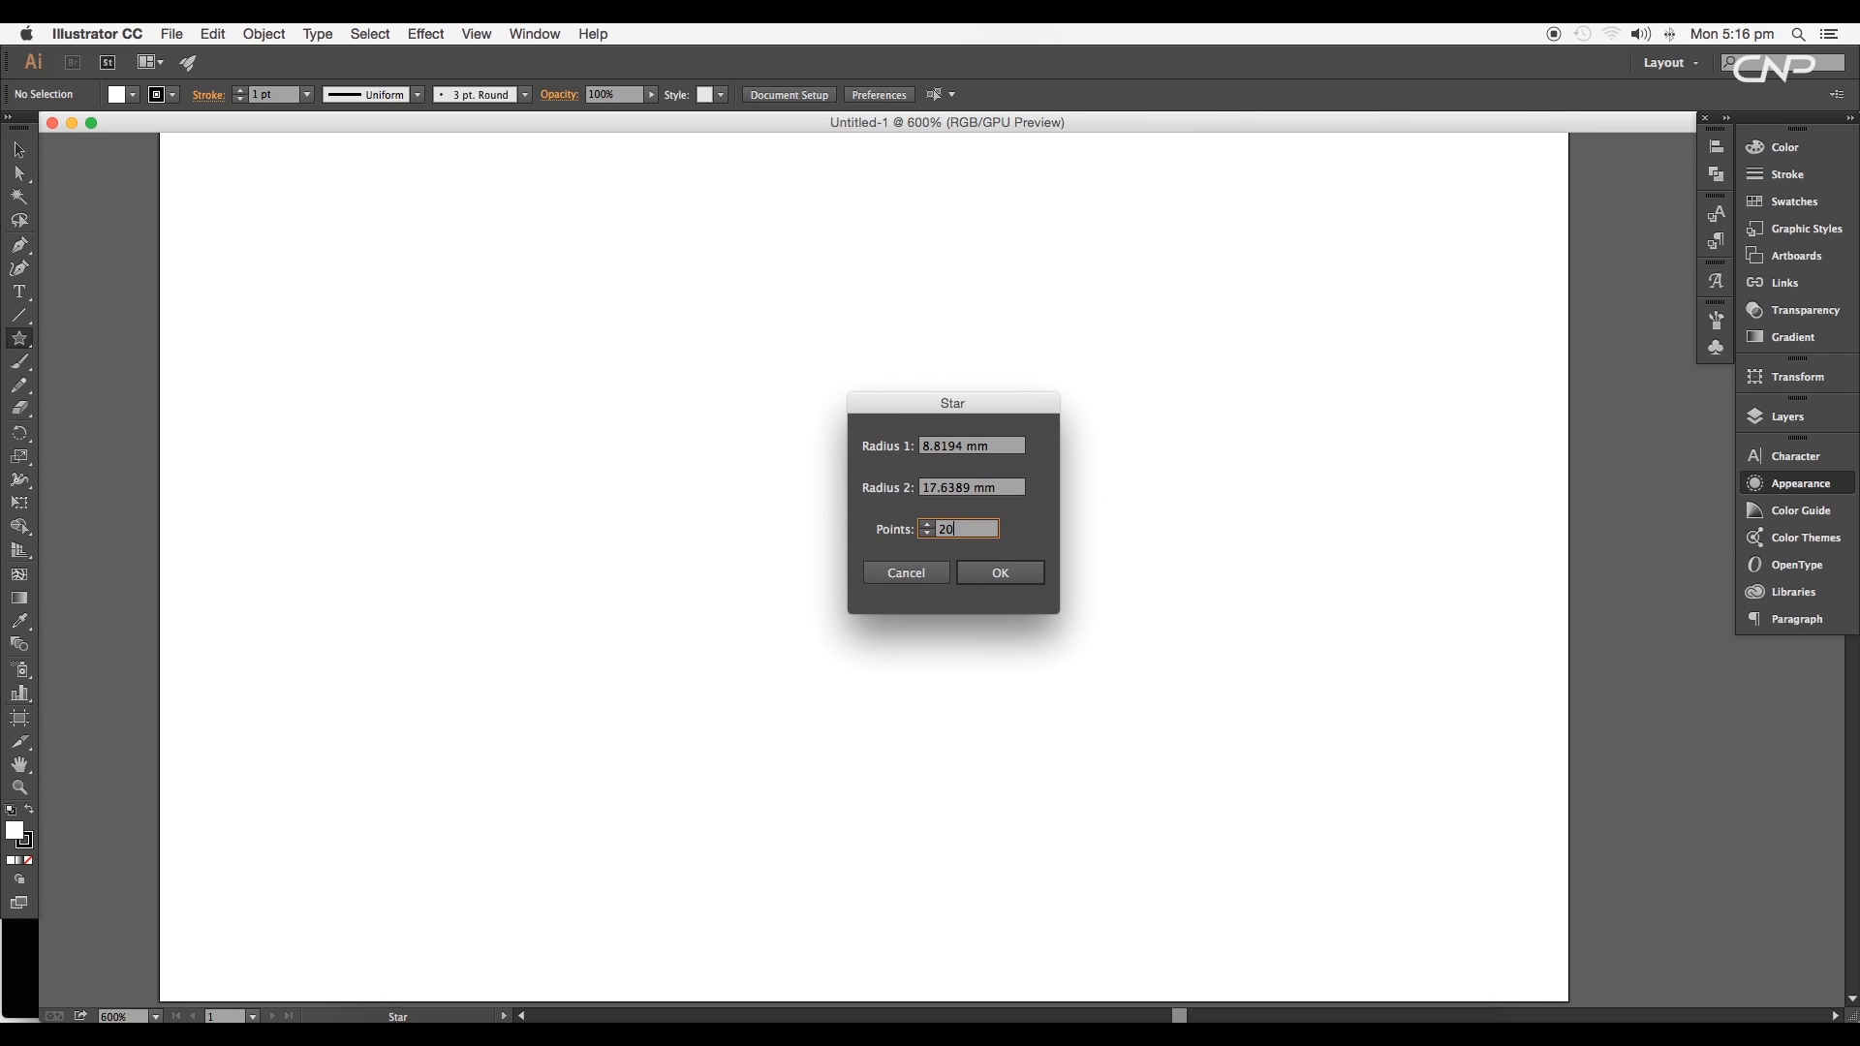
type("18 mm")
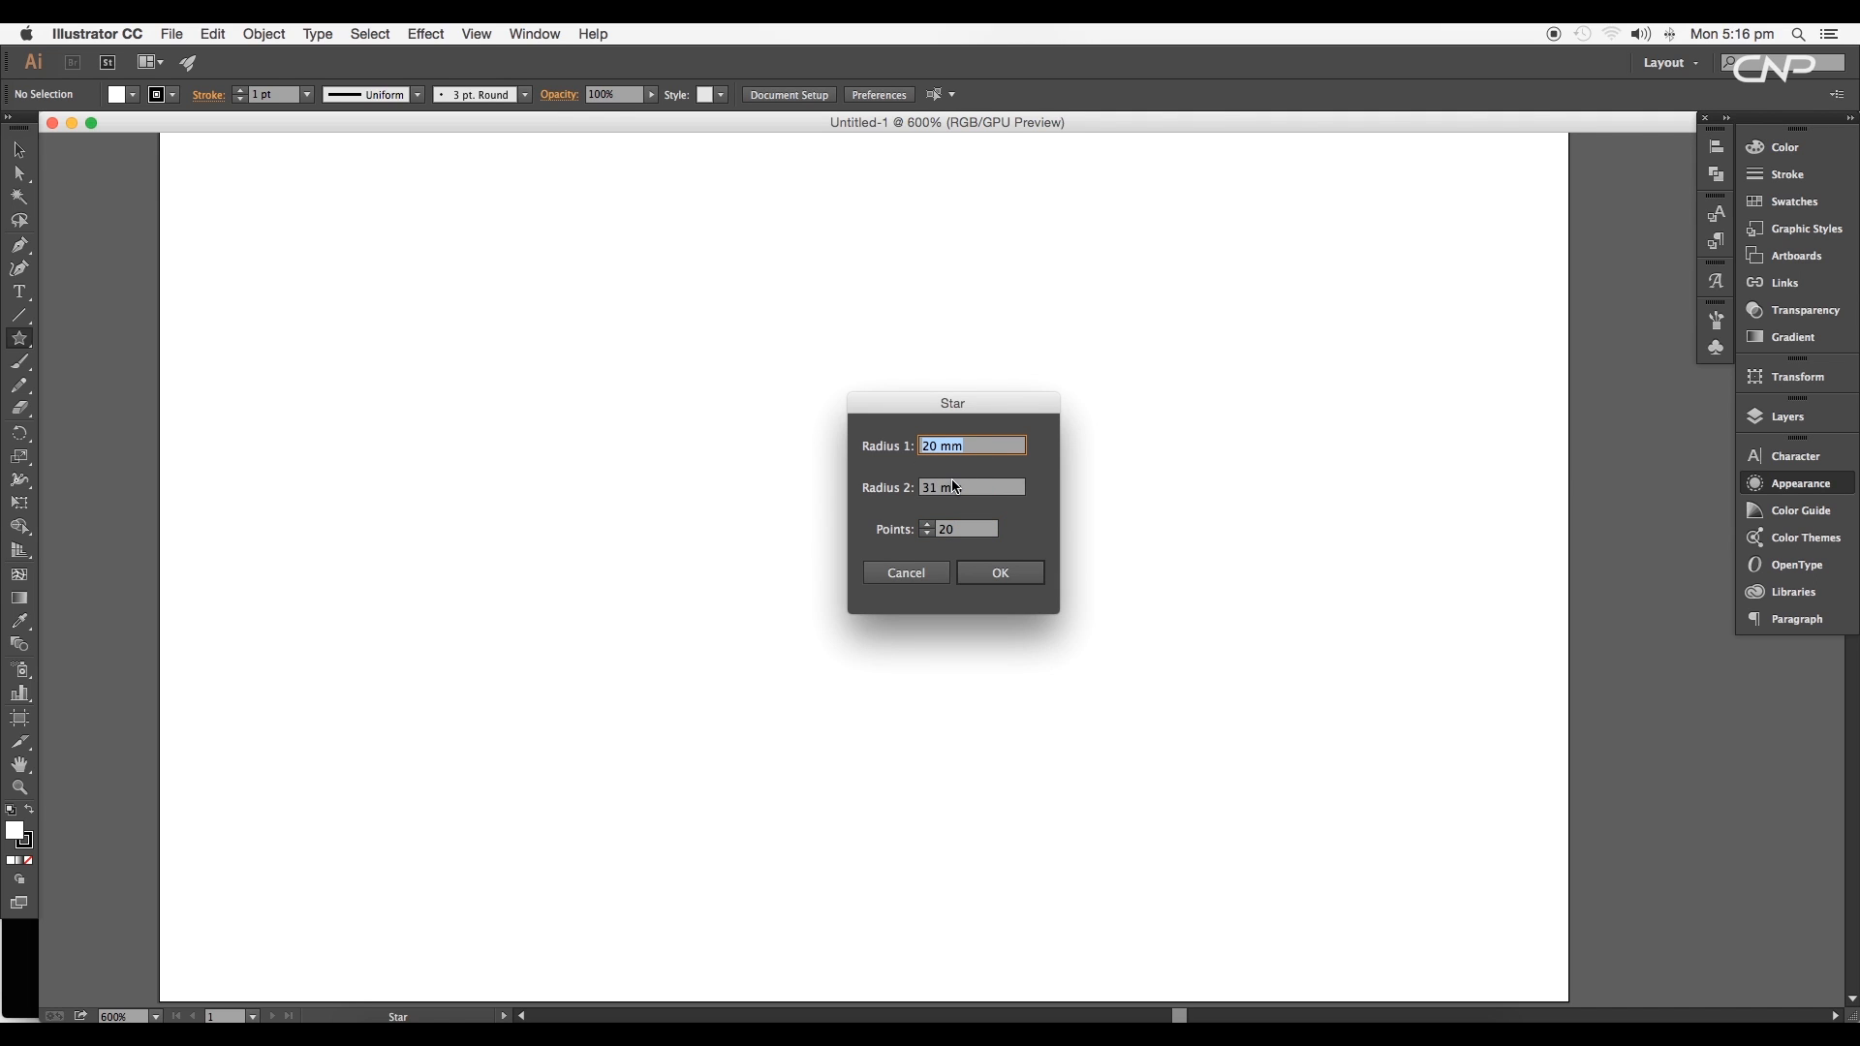
type("23 mm")
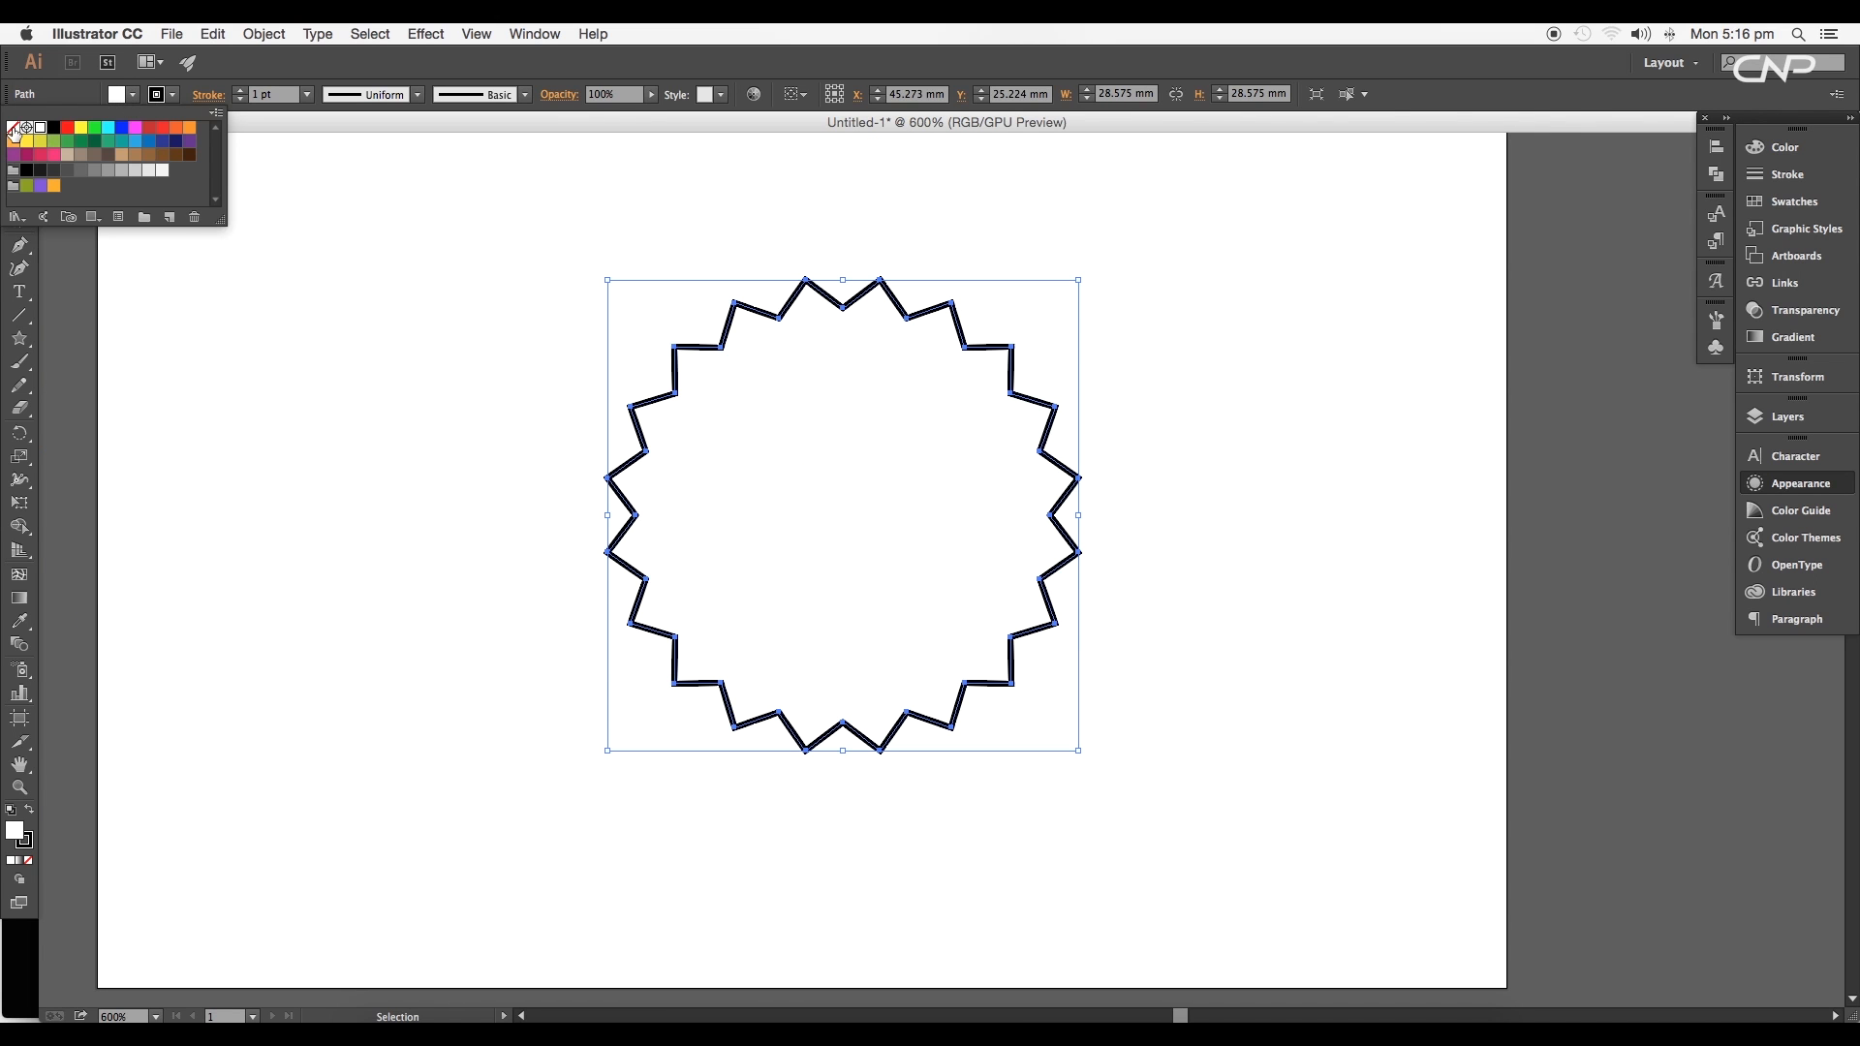
Step: Set the star's fill to None
left_click(306, 94)
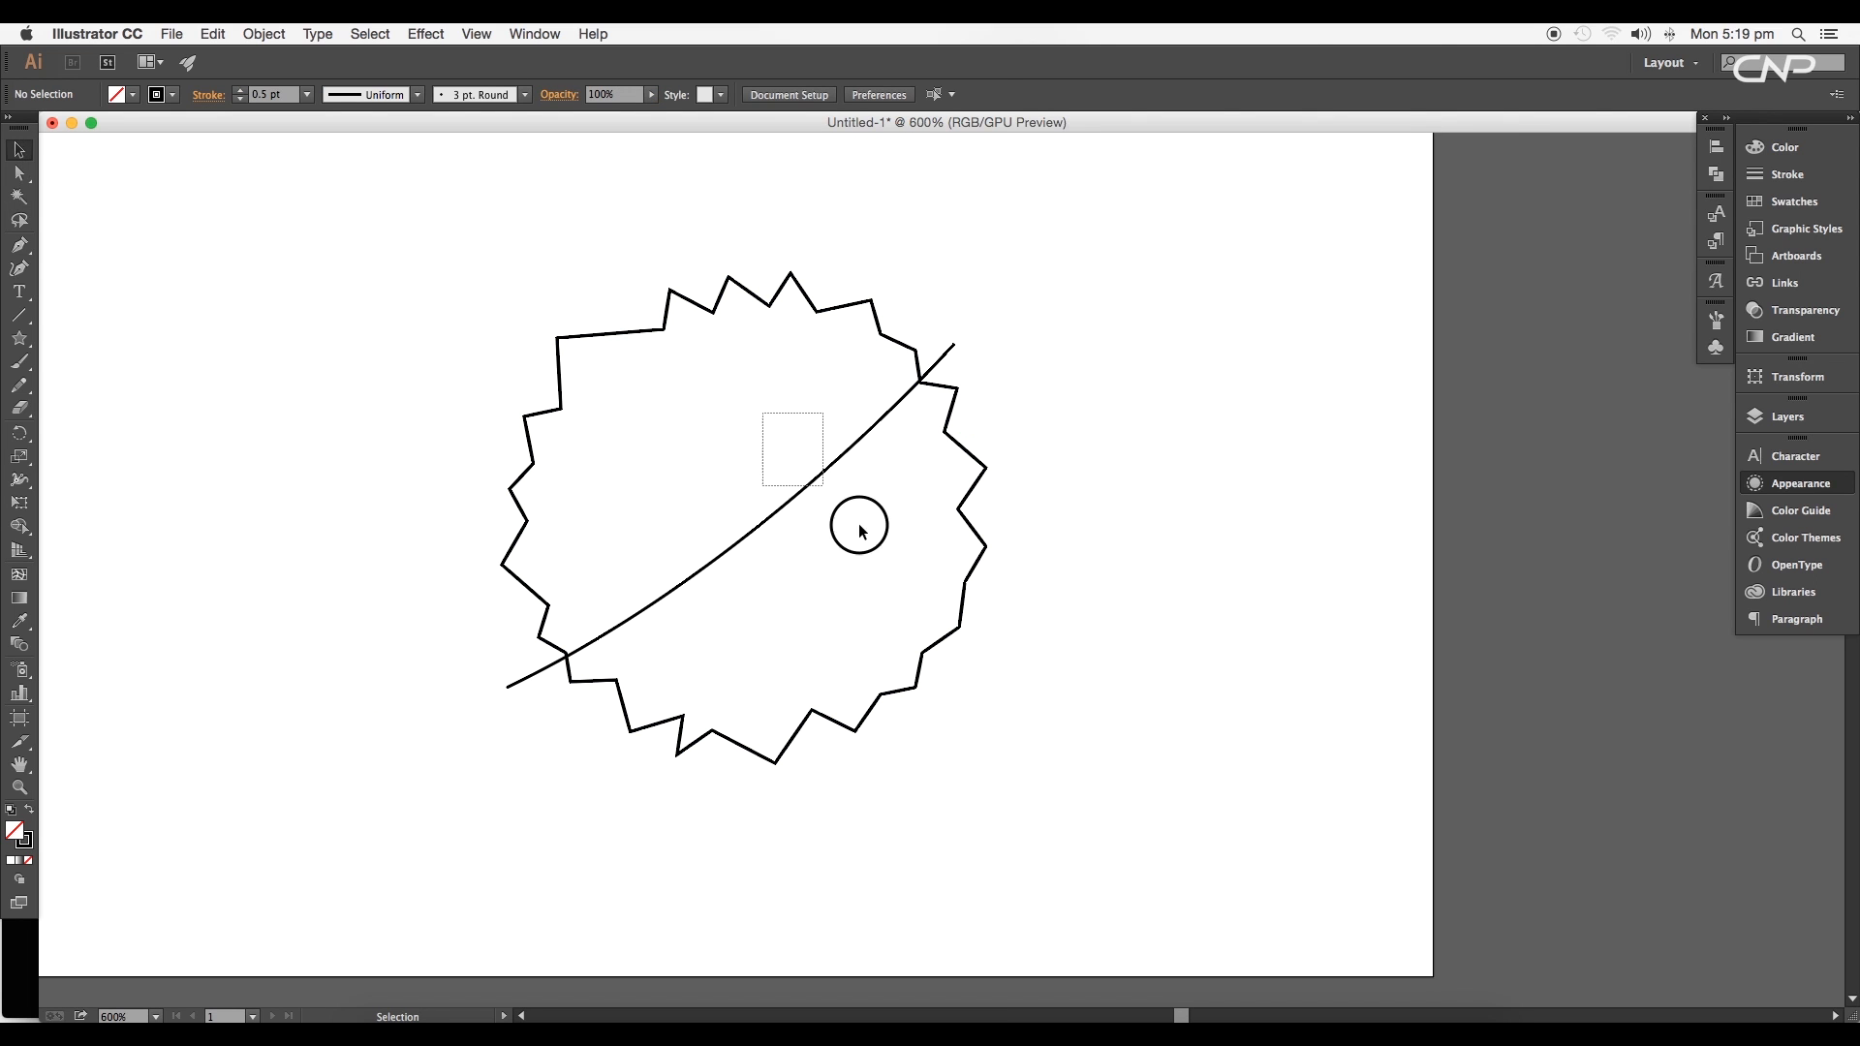
Step: Convert the curved line's thick stroke into a filled shape with Outline Stroke, then select the split badge
left_click(302, 94)
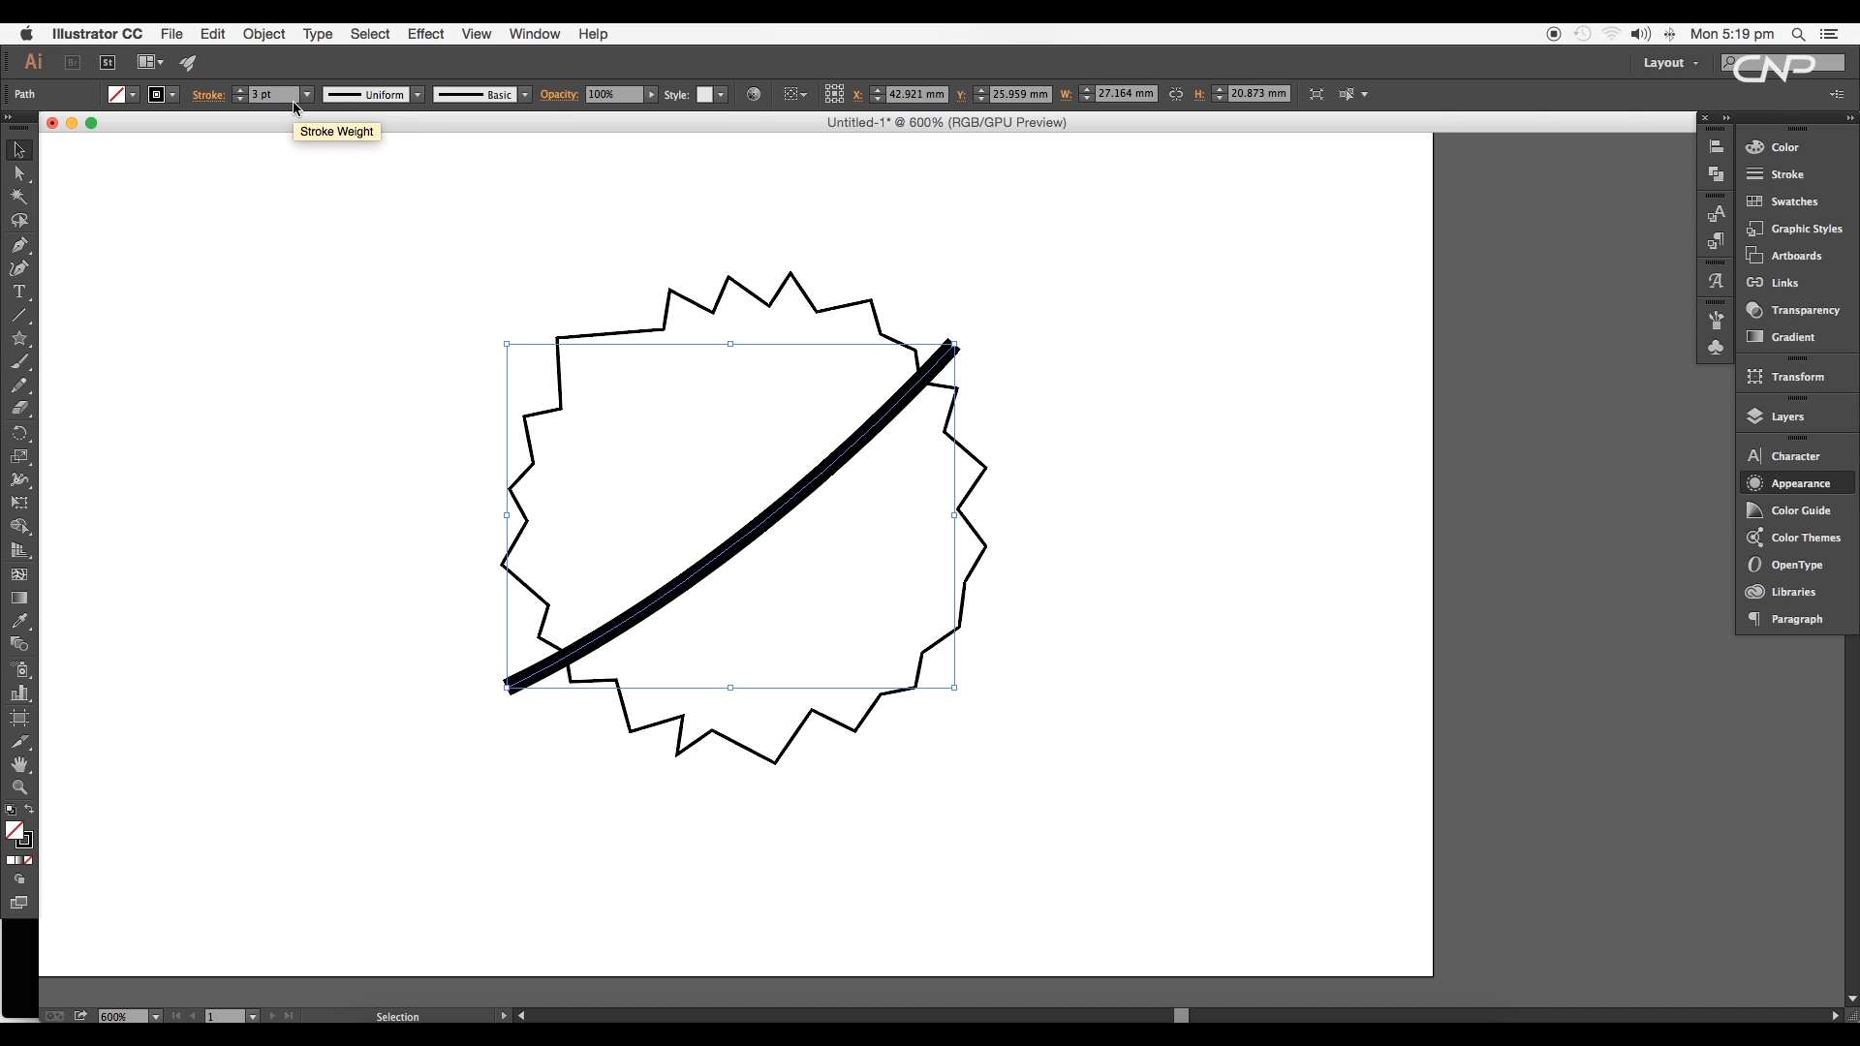
left_click(263, 33)
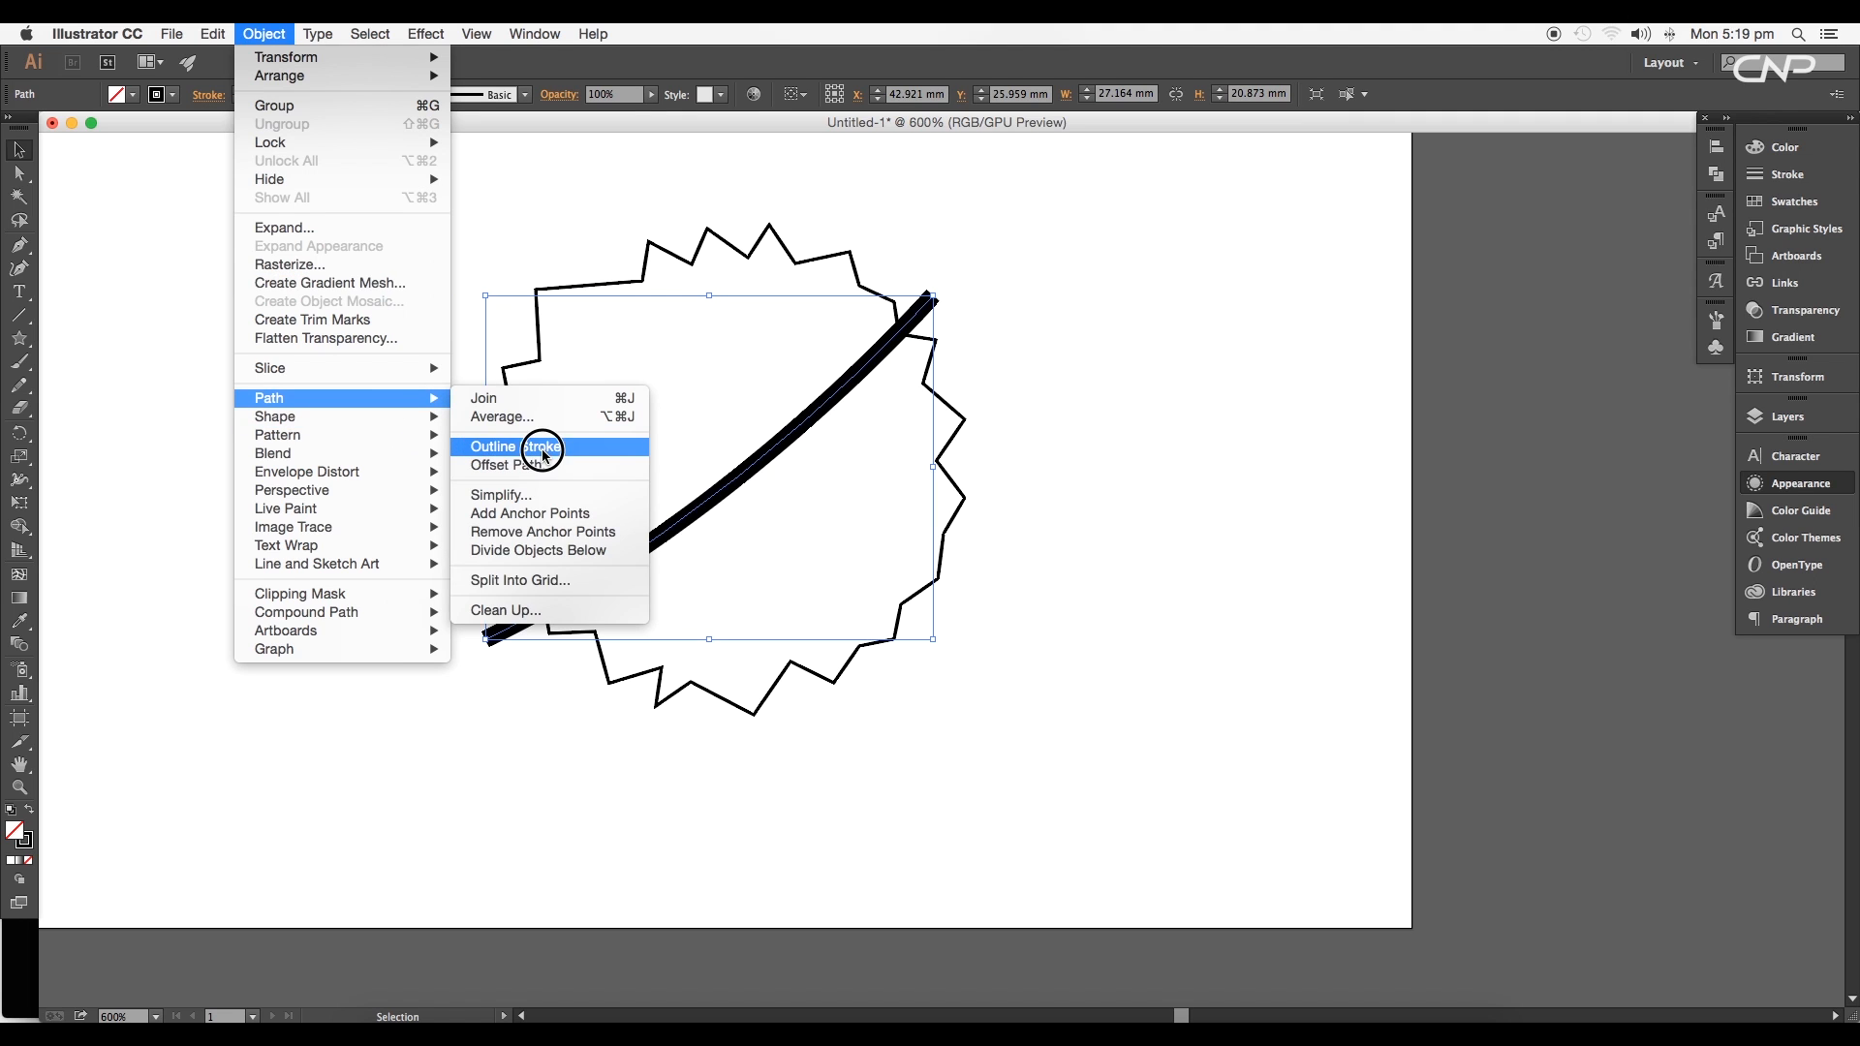
left_click(513, 448)
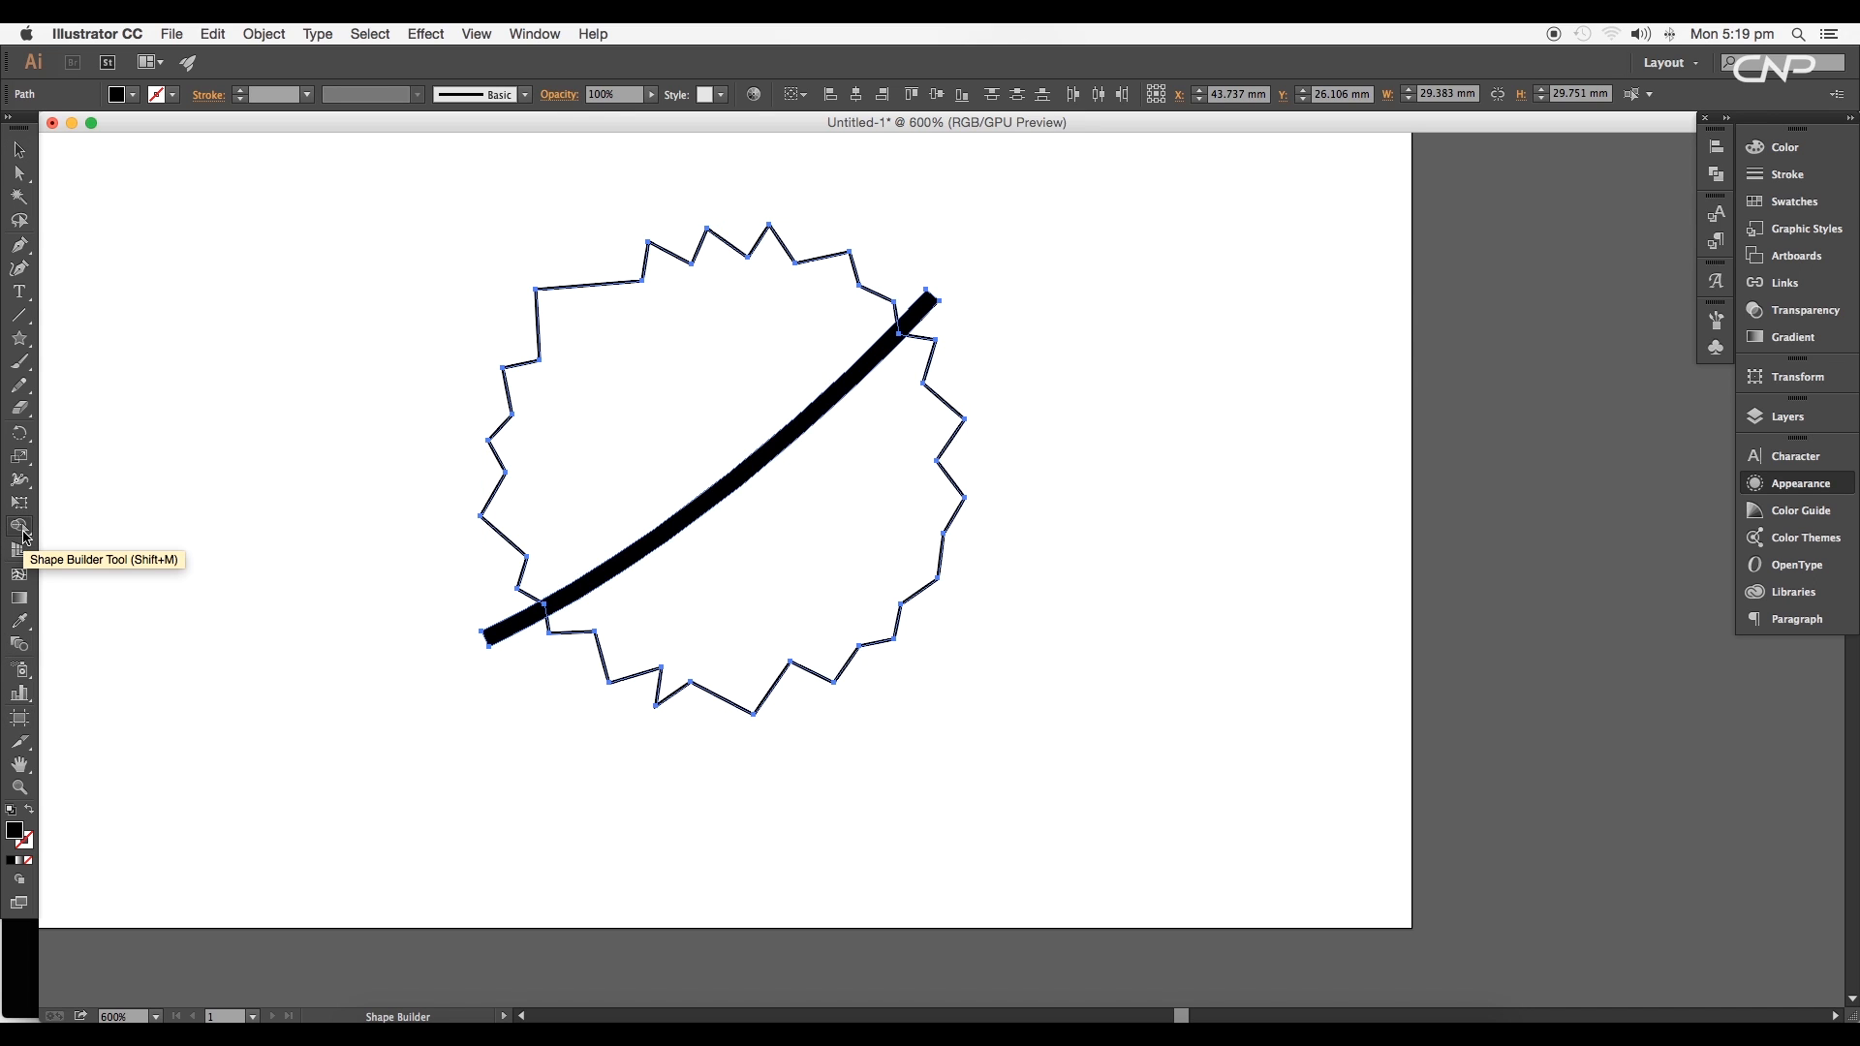
mouse_move(436, 532)
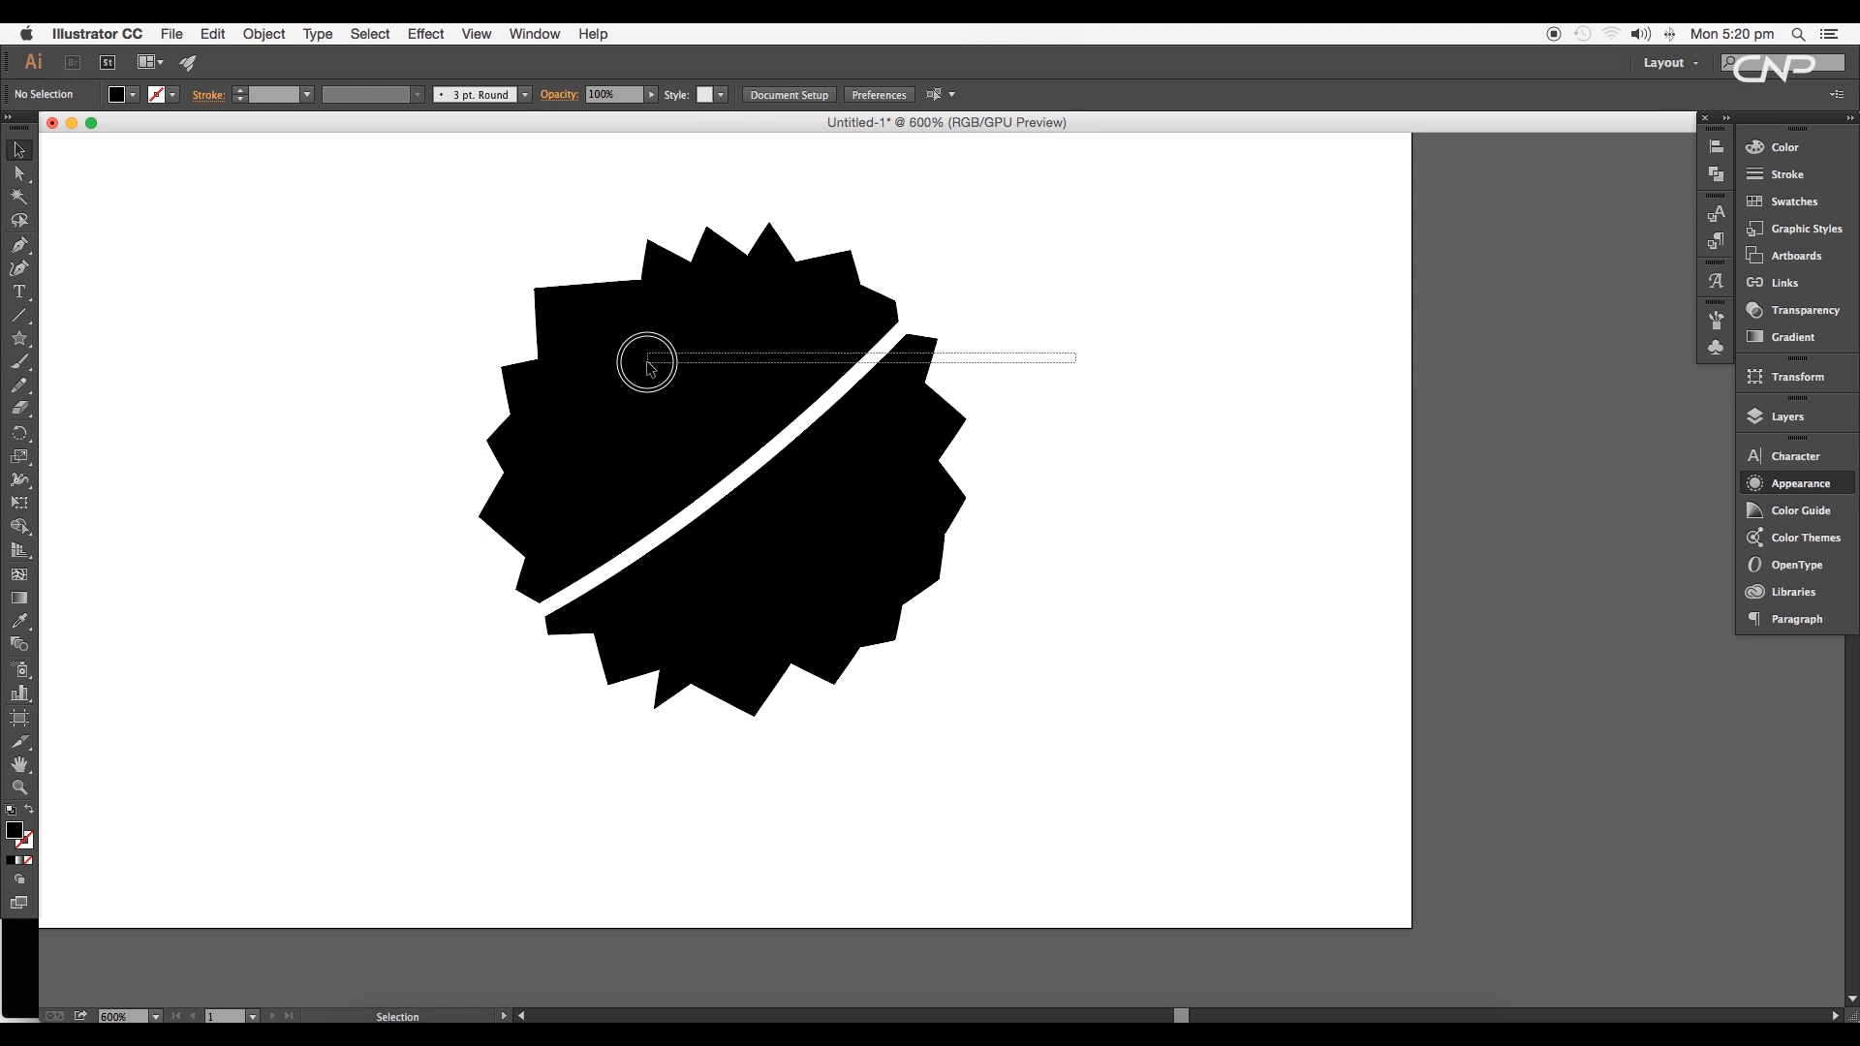
left_click(647, 364)
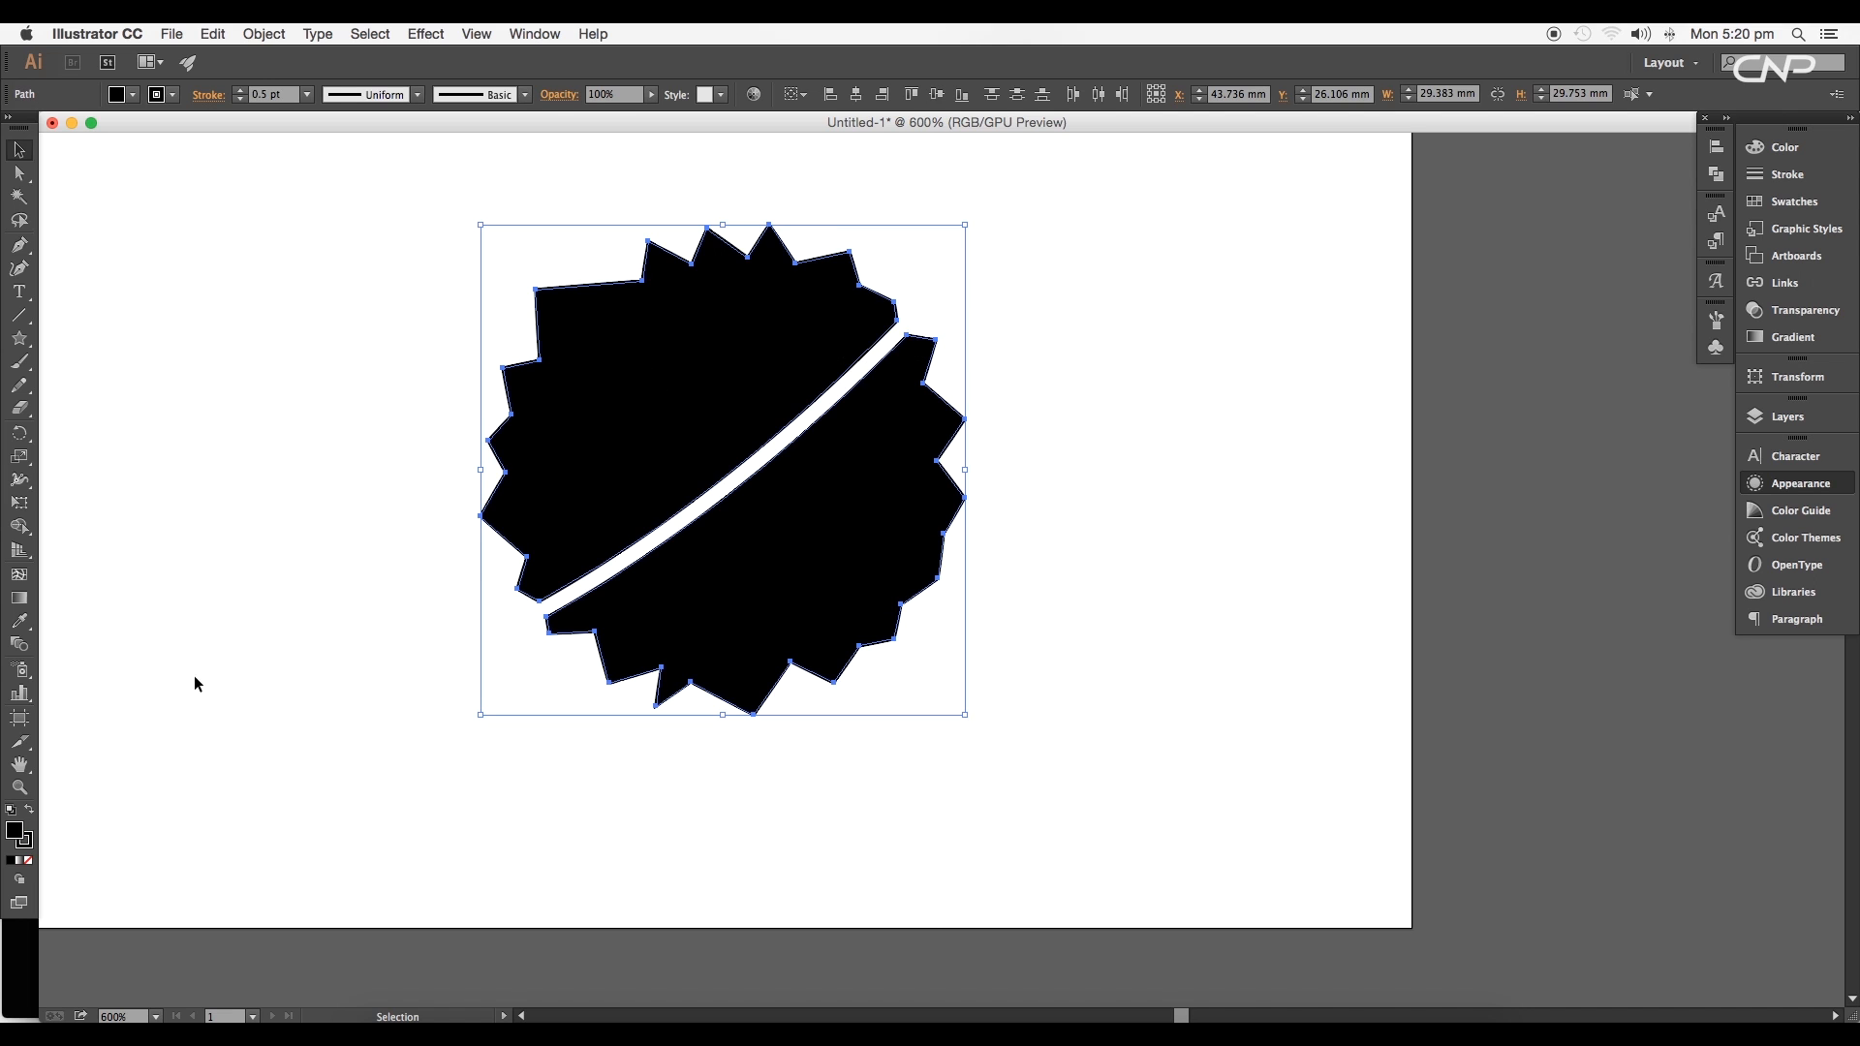
Step: Draw straight facet lines across the badge halves to form triangles
left_click(20, 862)
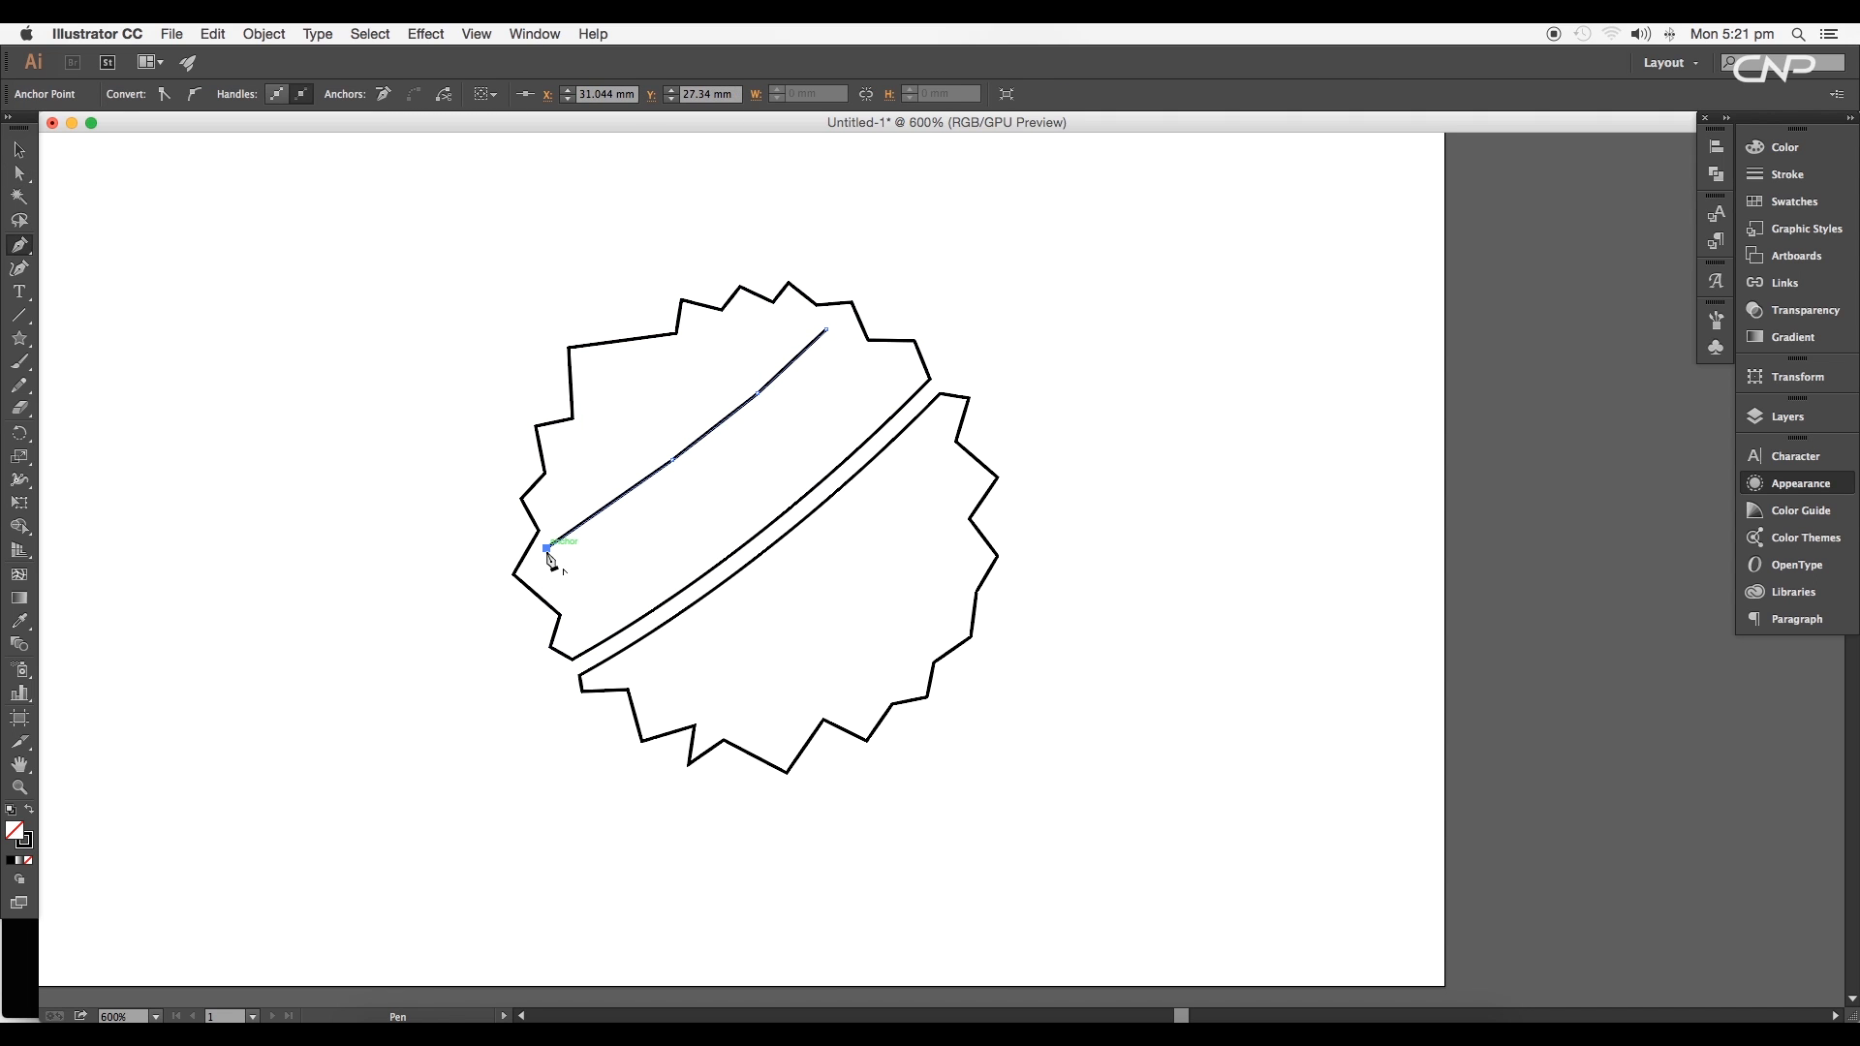
left_click(577, 659)
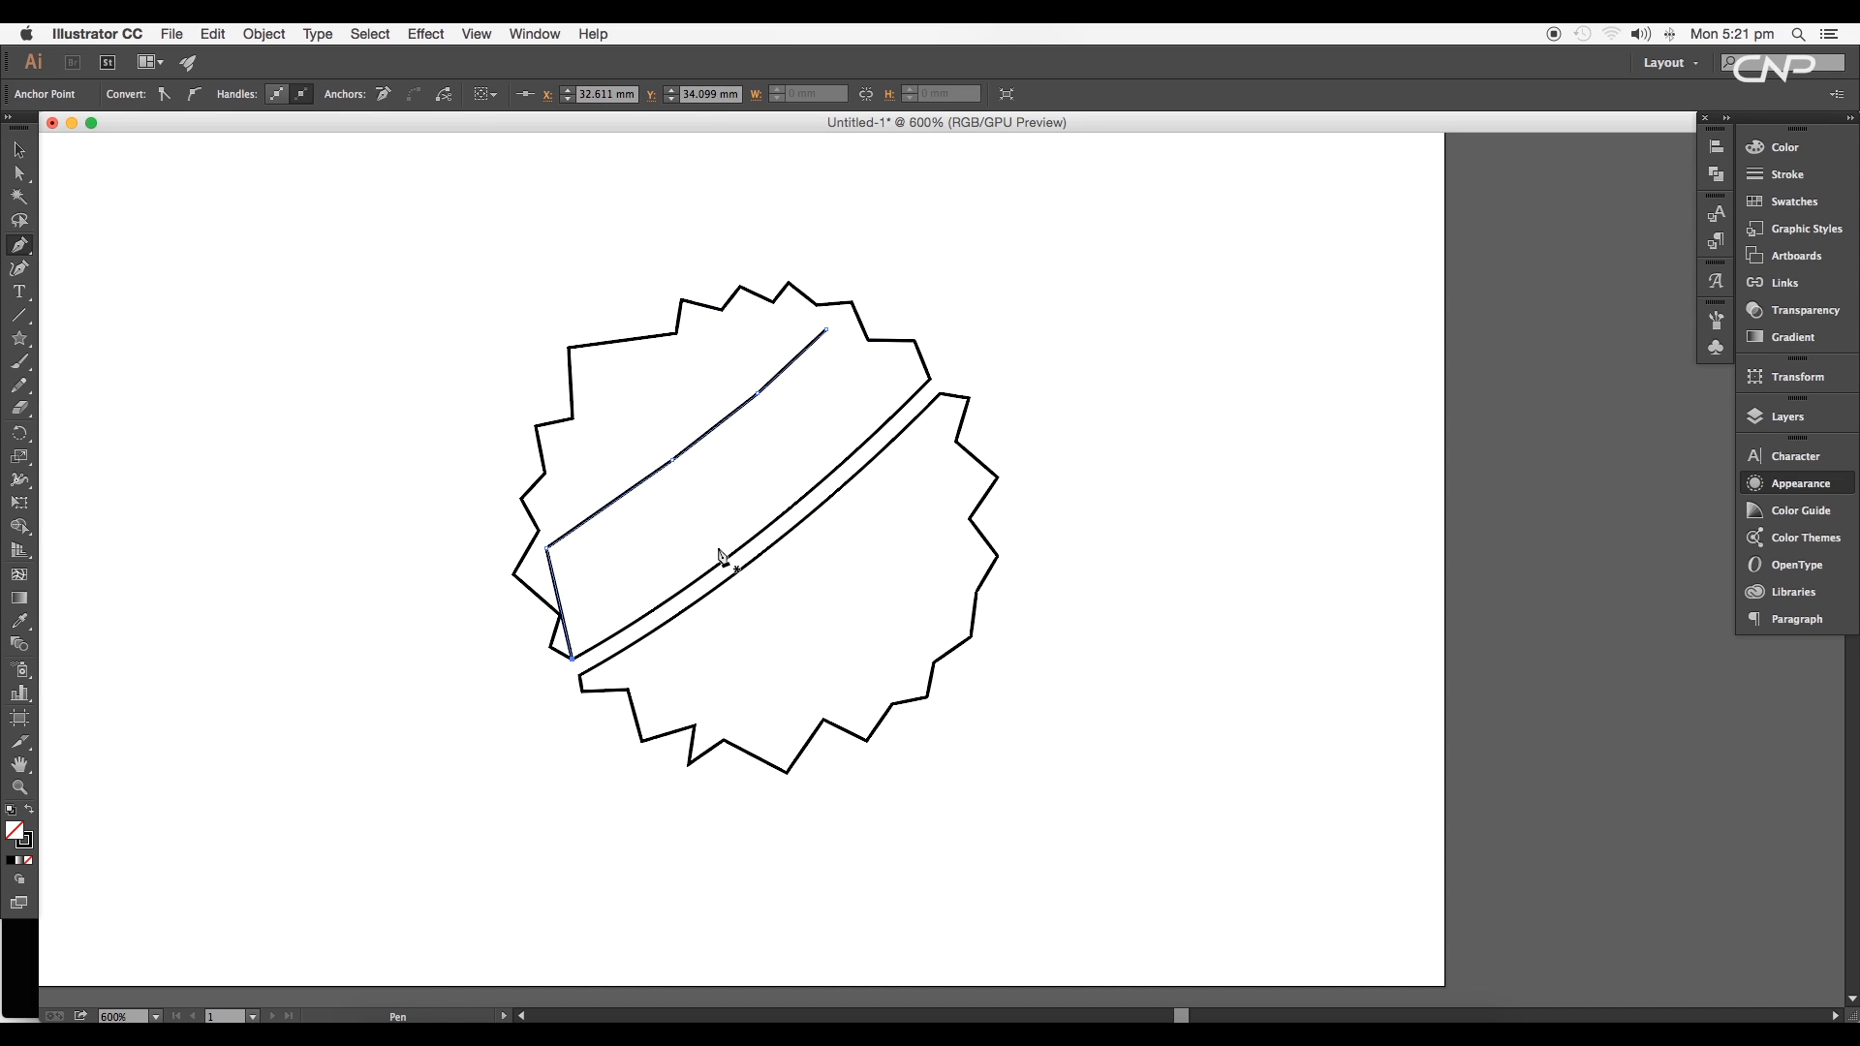
left_click(20, 317)
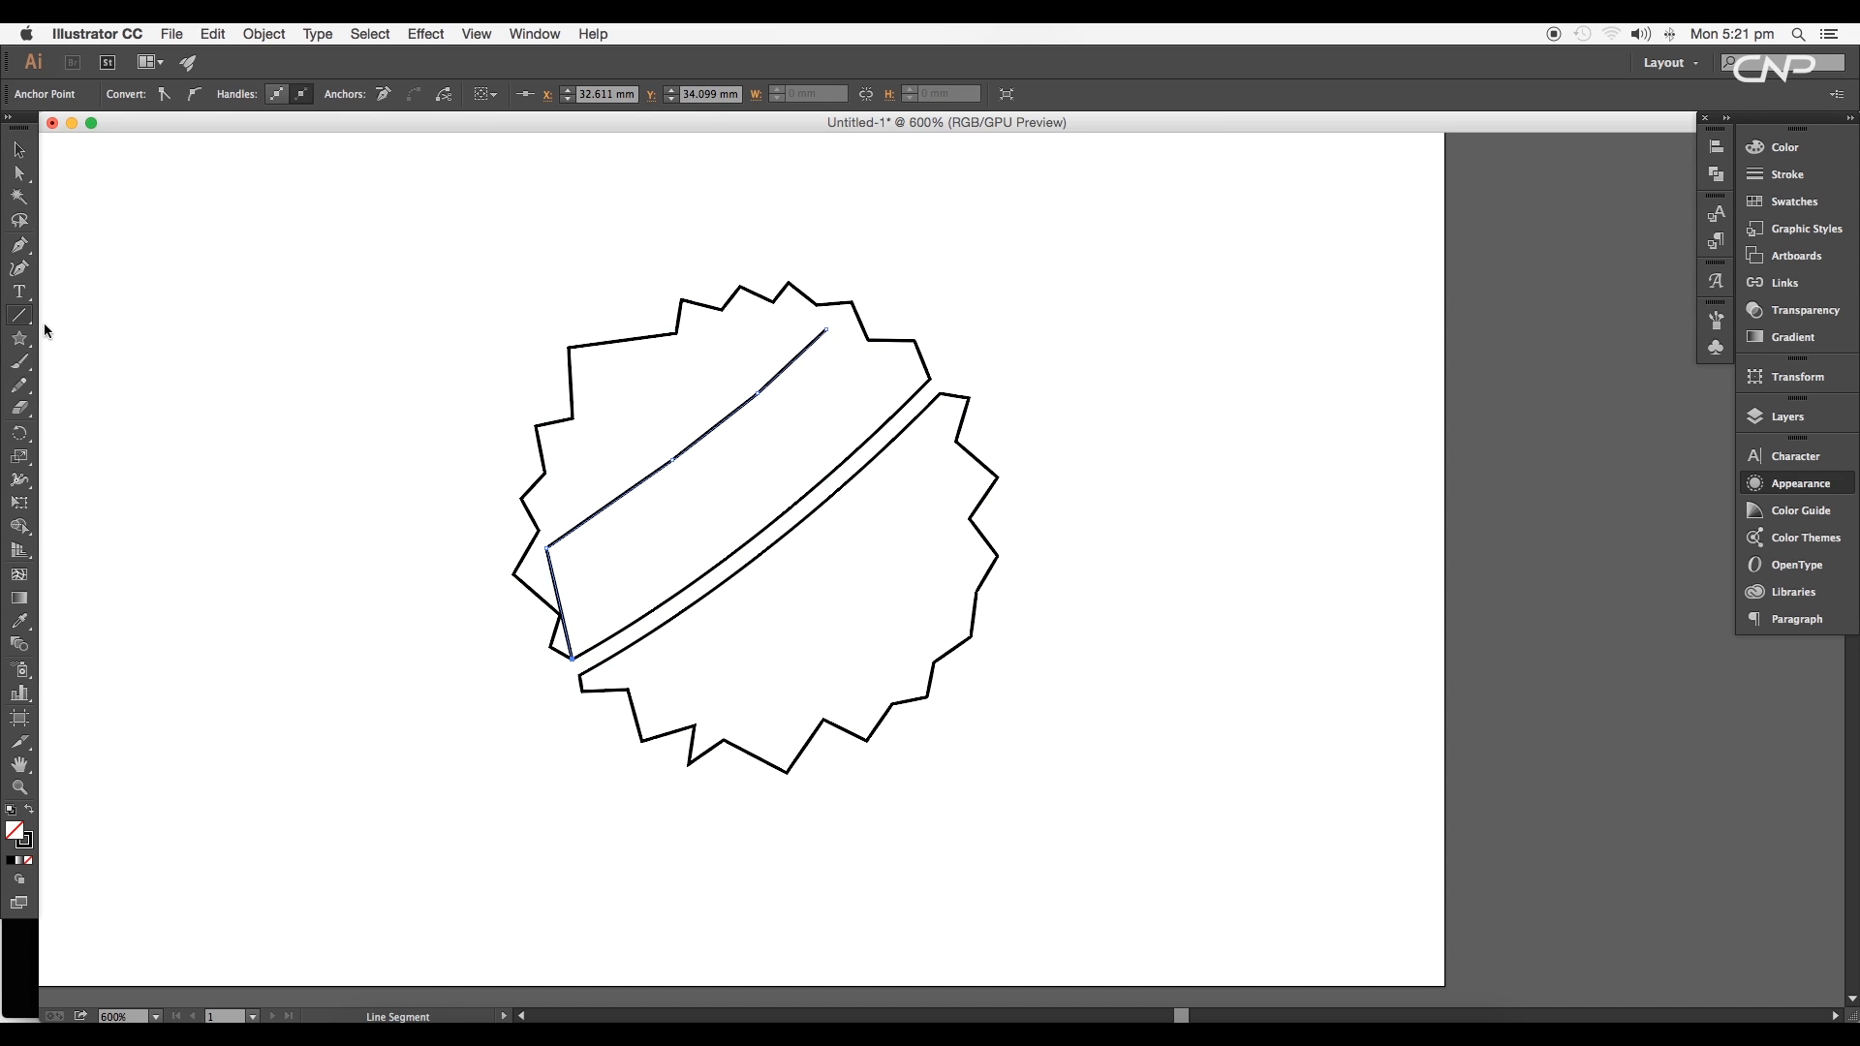
left_click(558, 558)
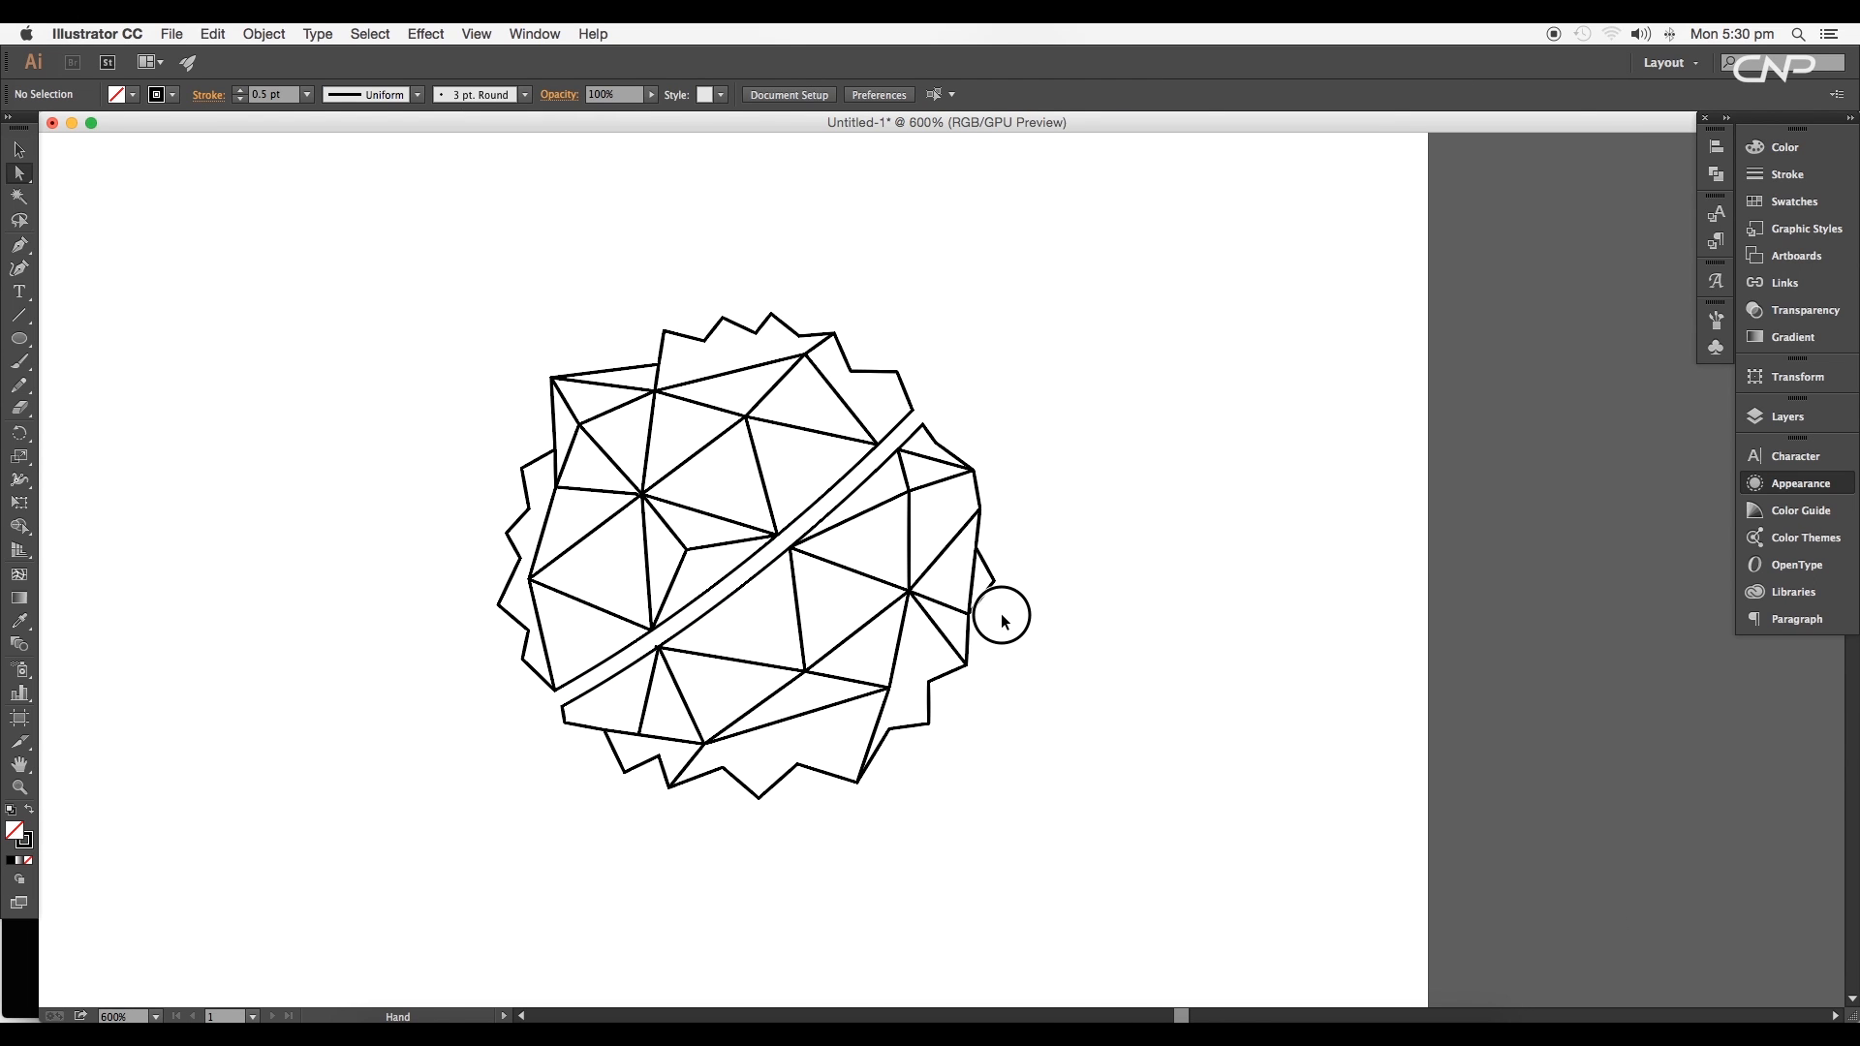
Step: Select all the badge lines and try a yellow-green fill on the facets
left_click(19, 173)
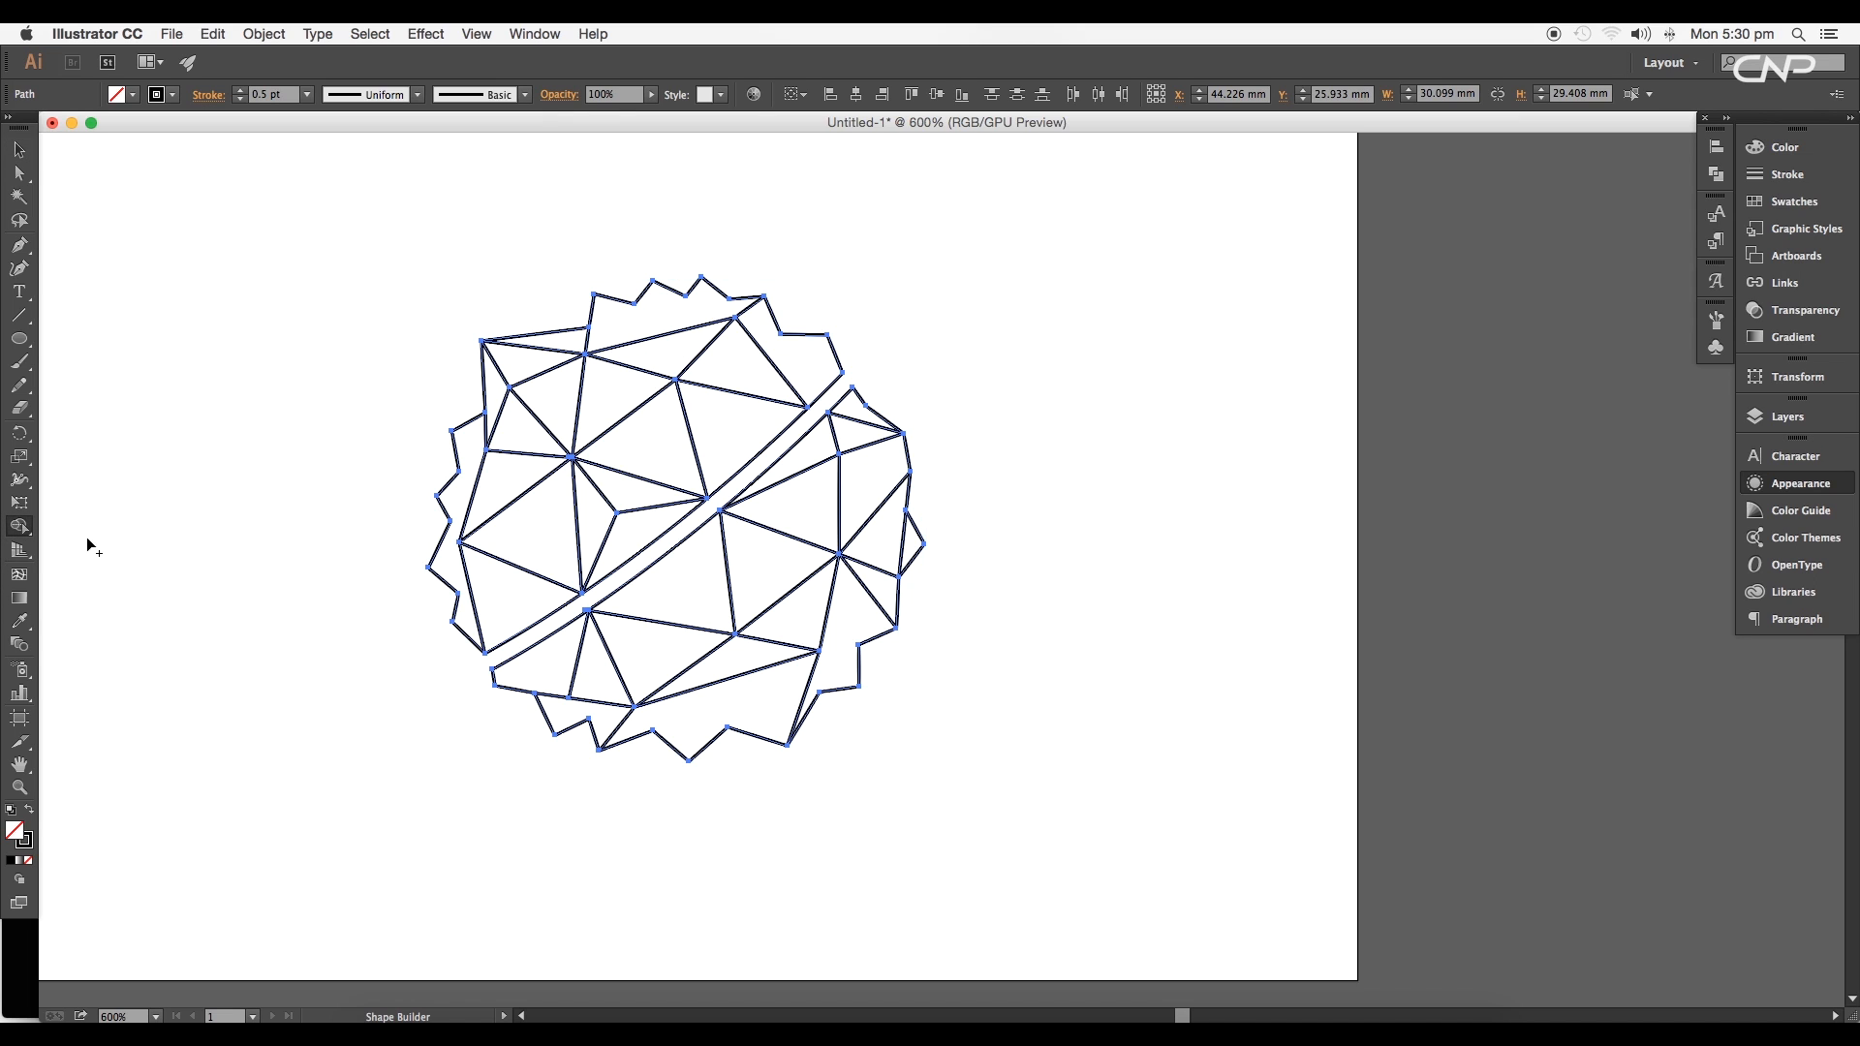
left_click(1784, 147)
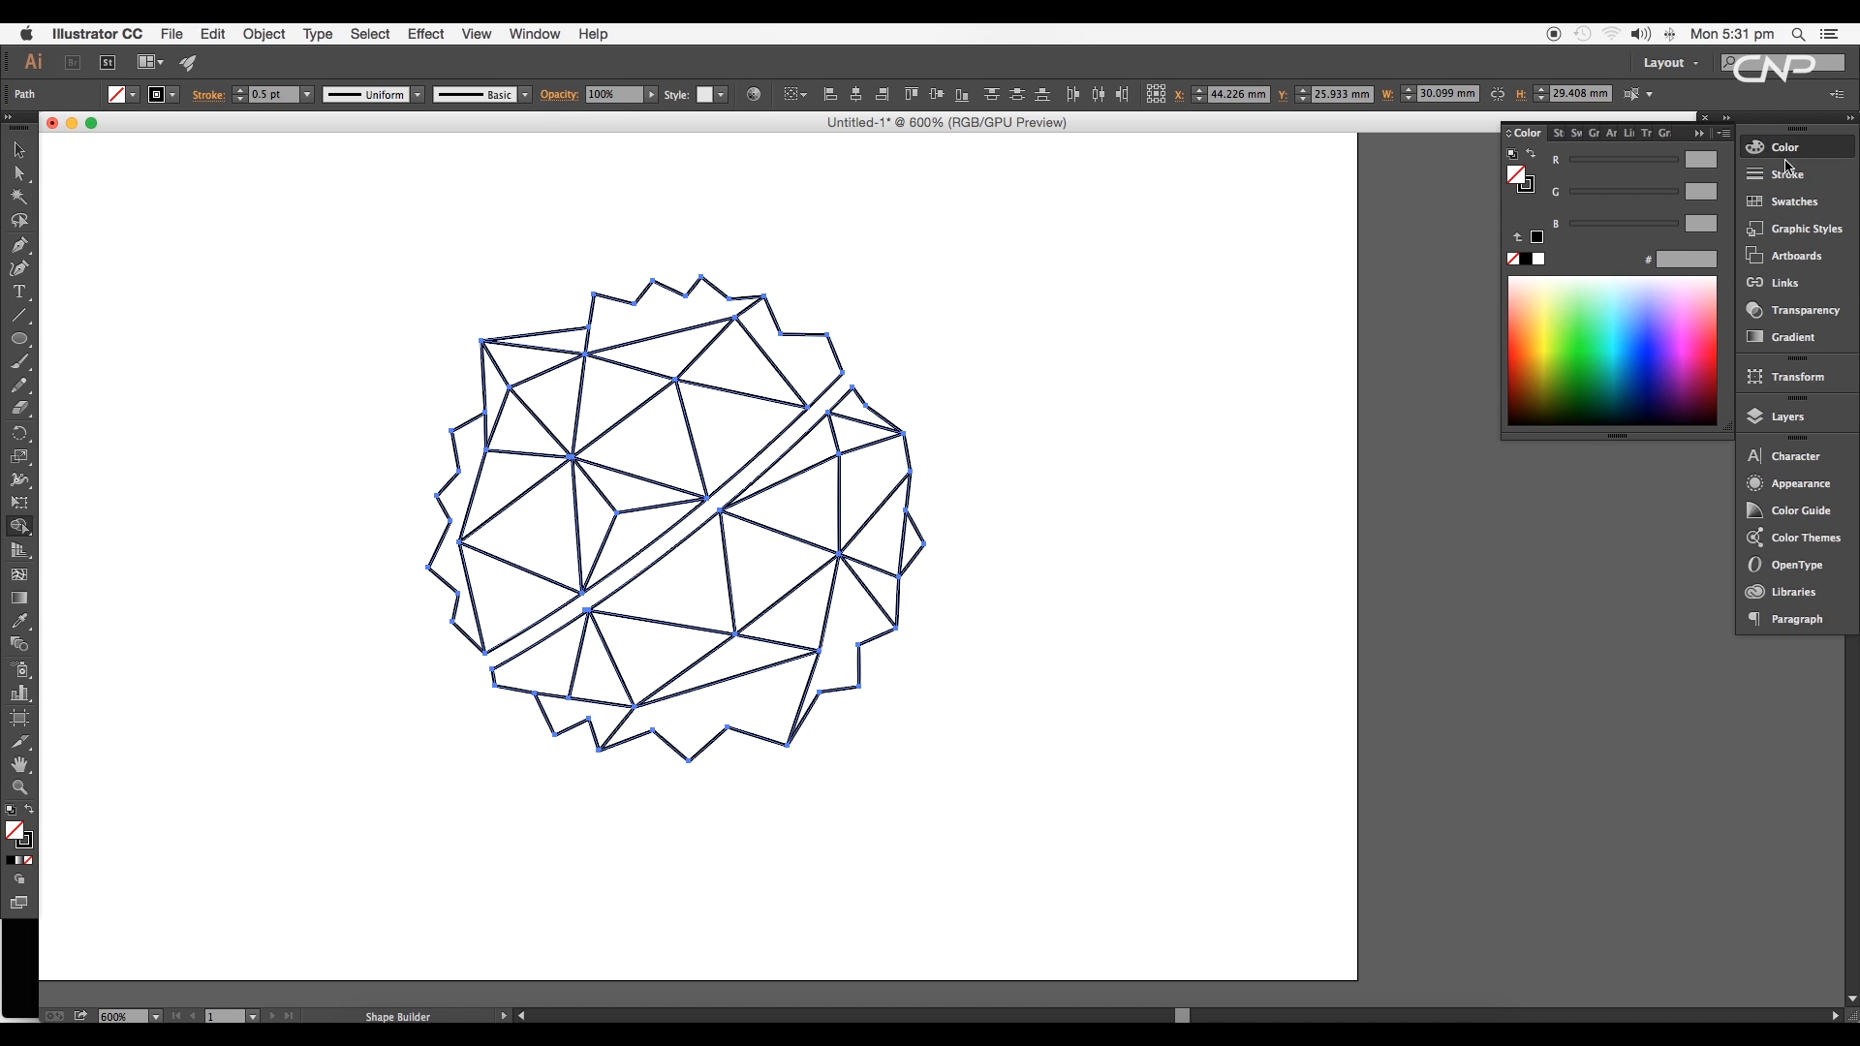
left_click(659, 356)
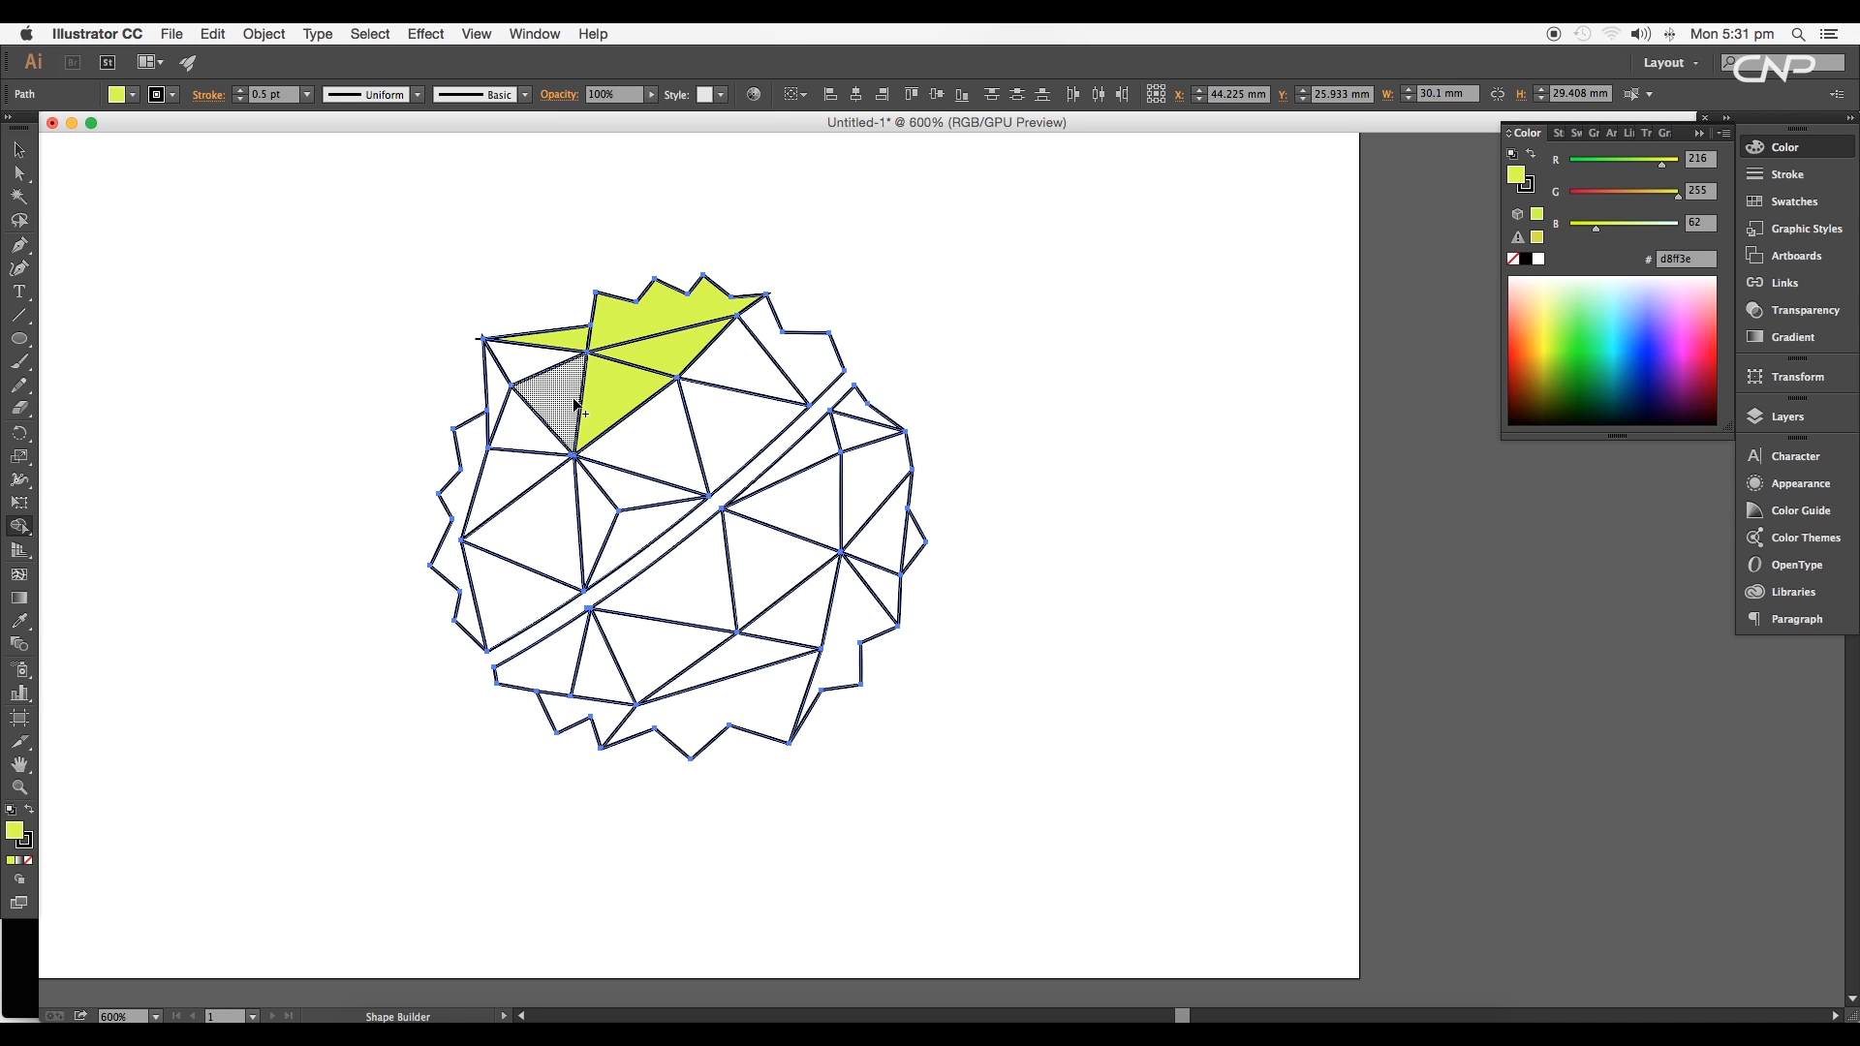
left_click(17, 151)
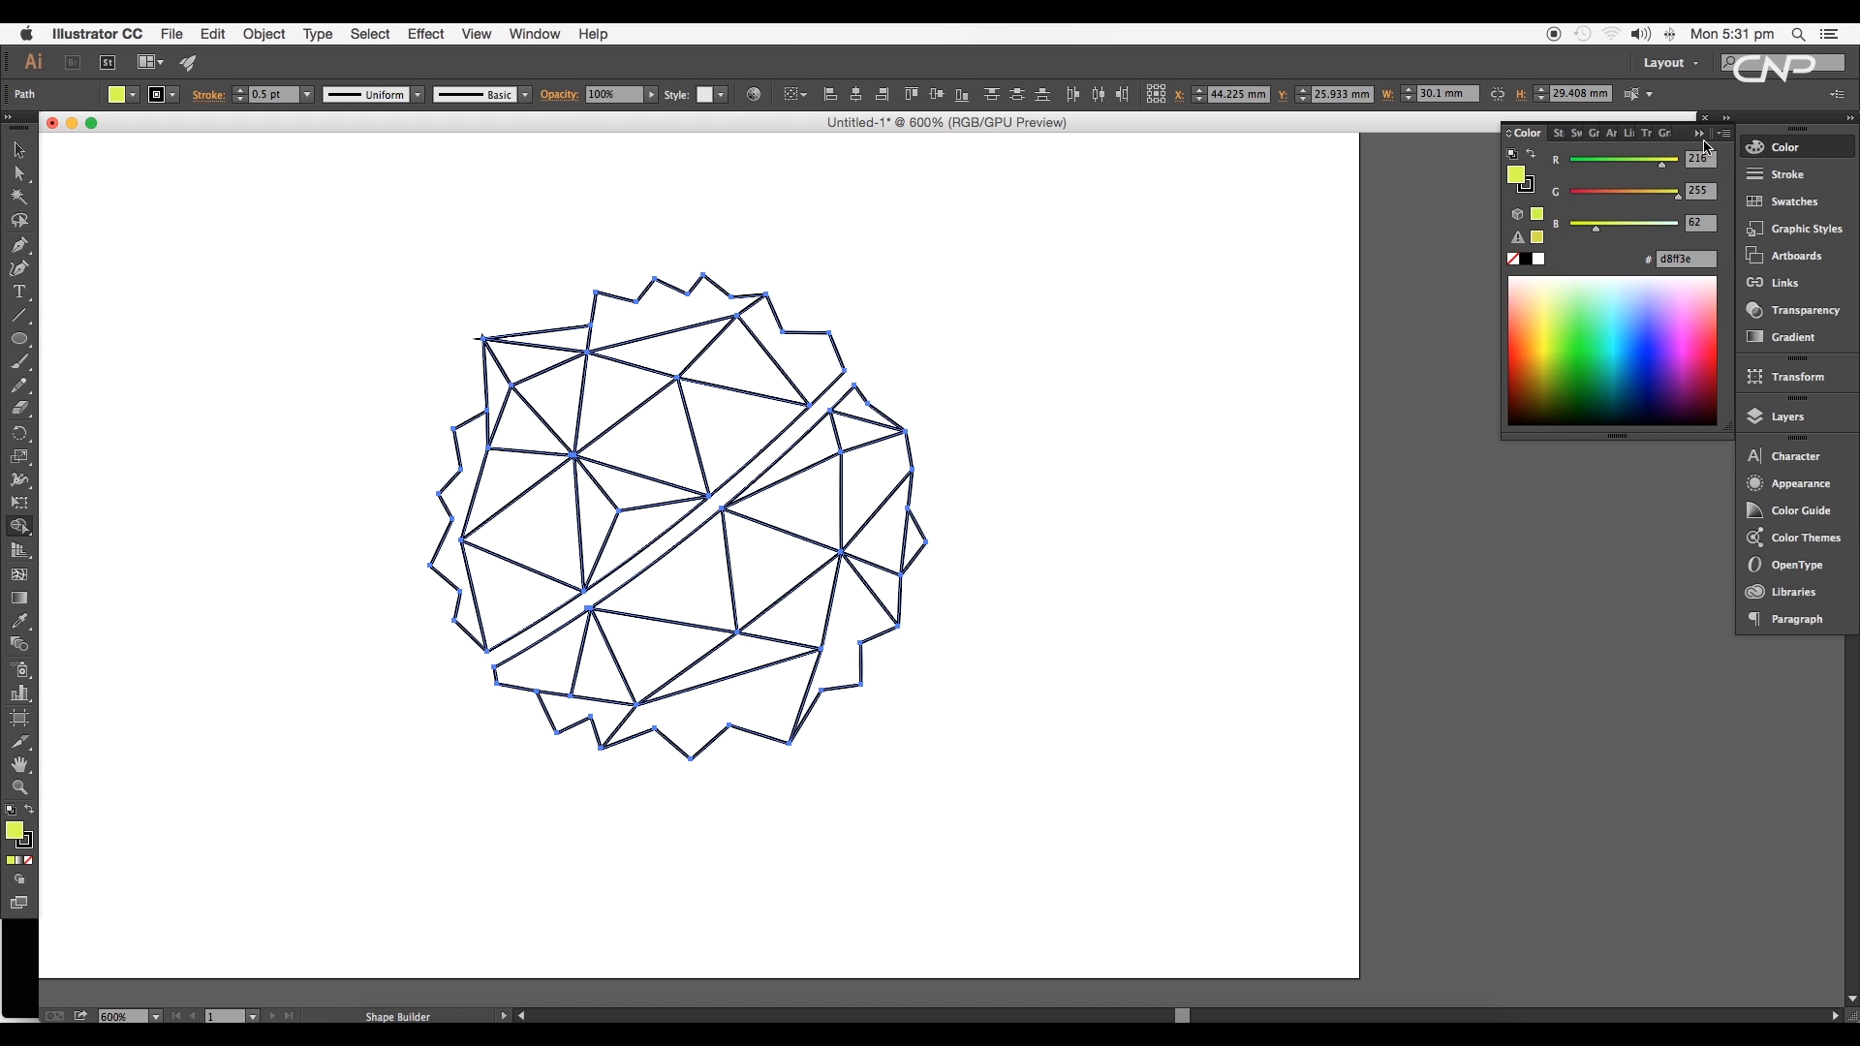
Step: Divide the badge into separate facet pieces with Pathfinder and fill them blue
left_click(1715, 147)
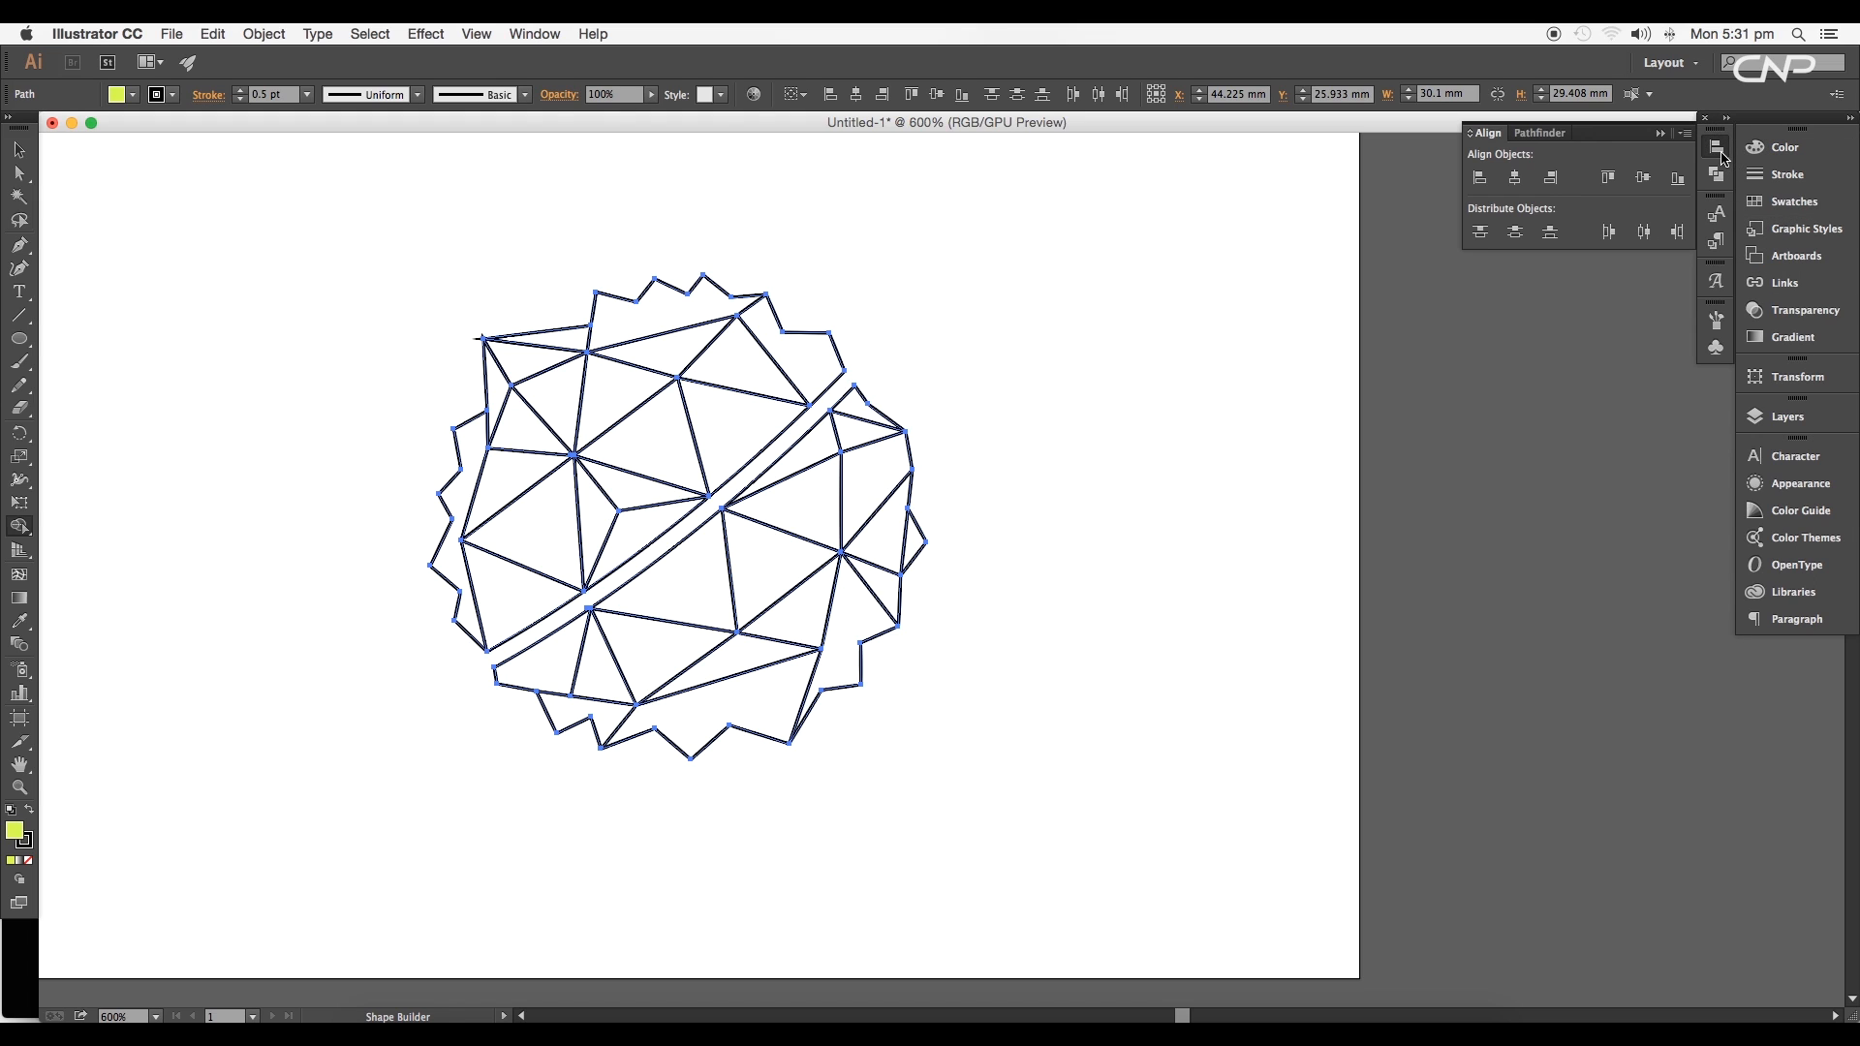
left_click(1534, 131)
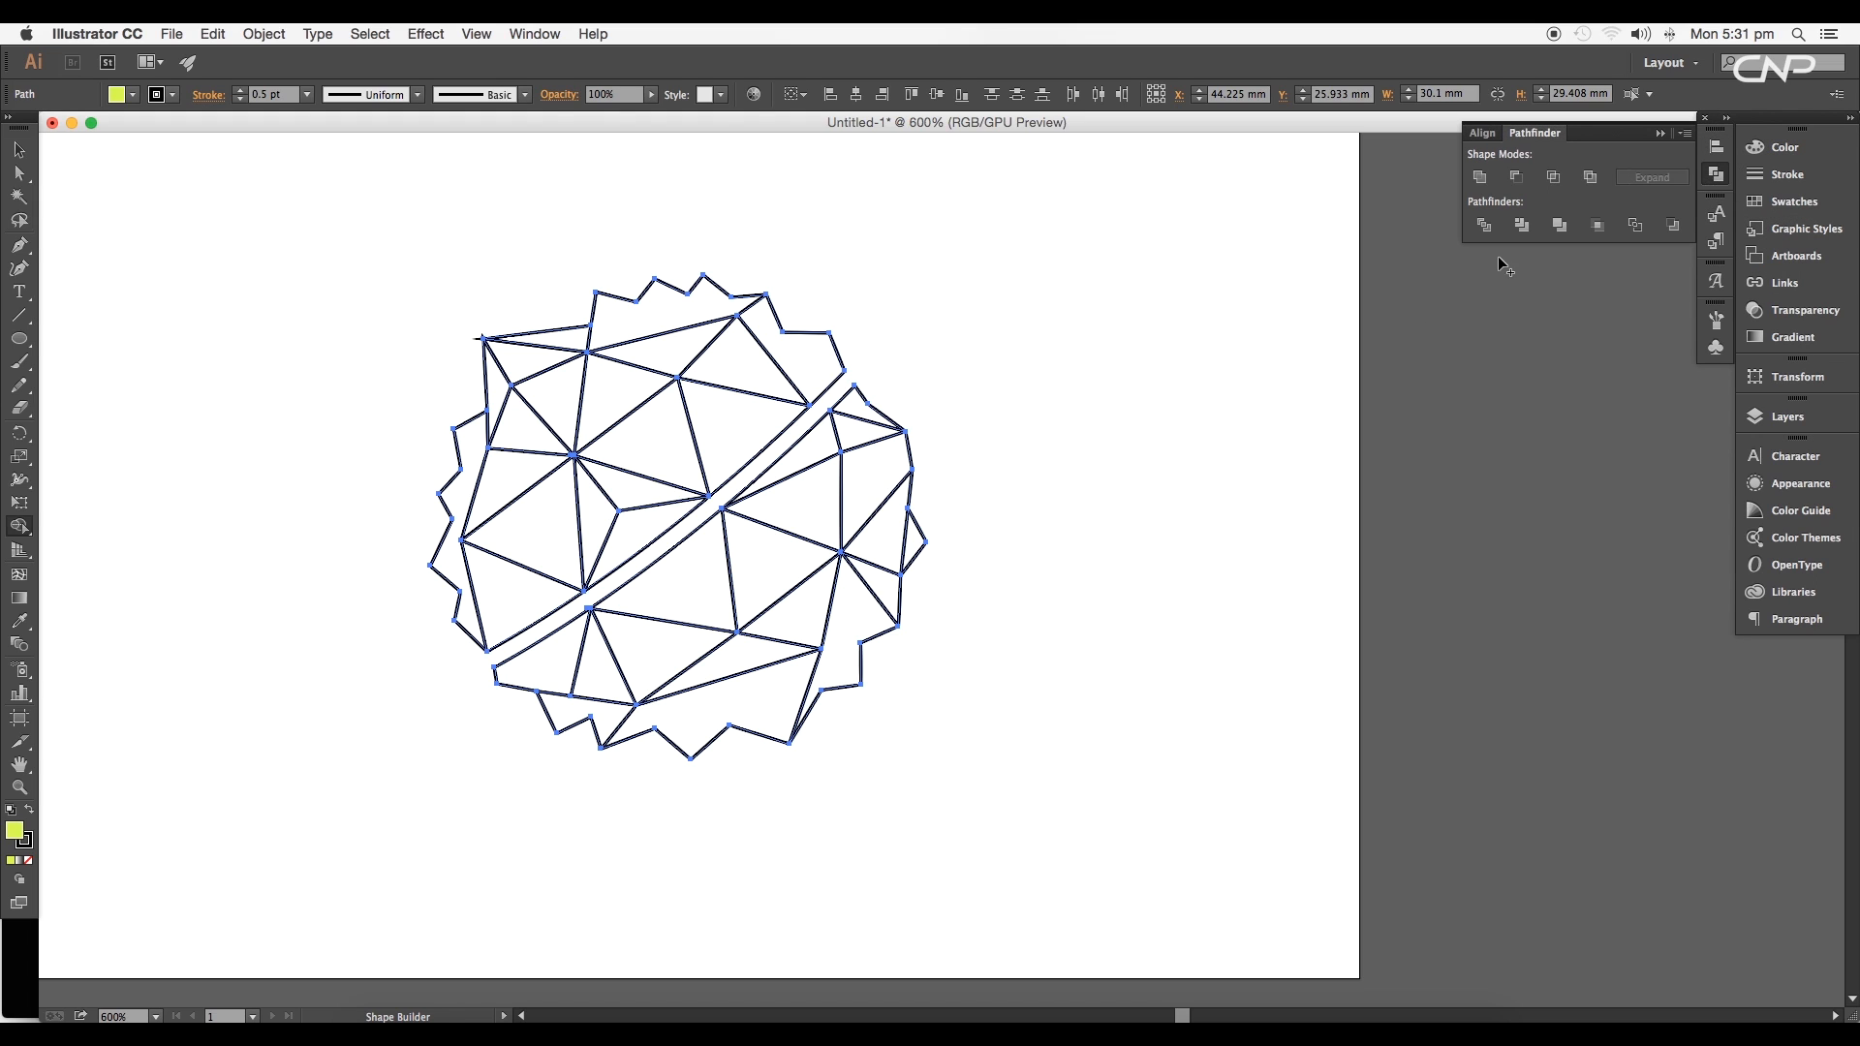
left_click(1484, 226)
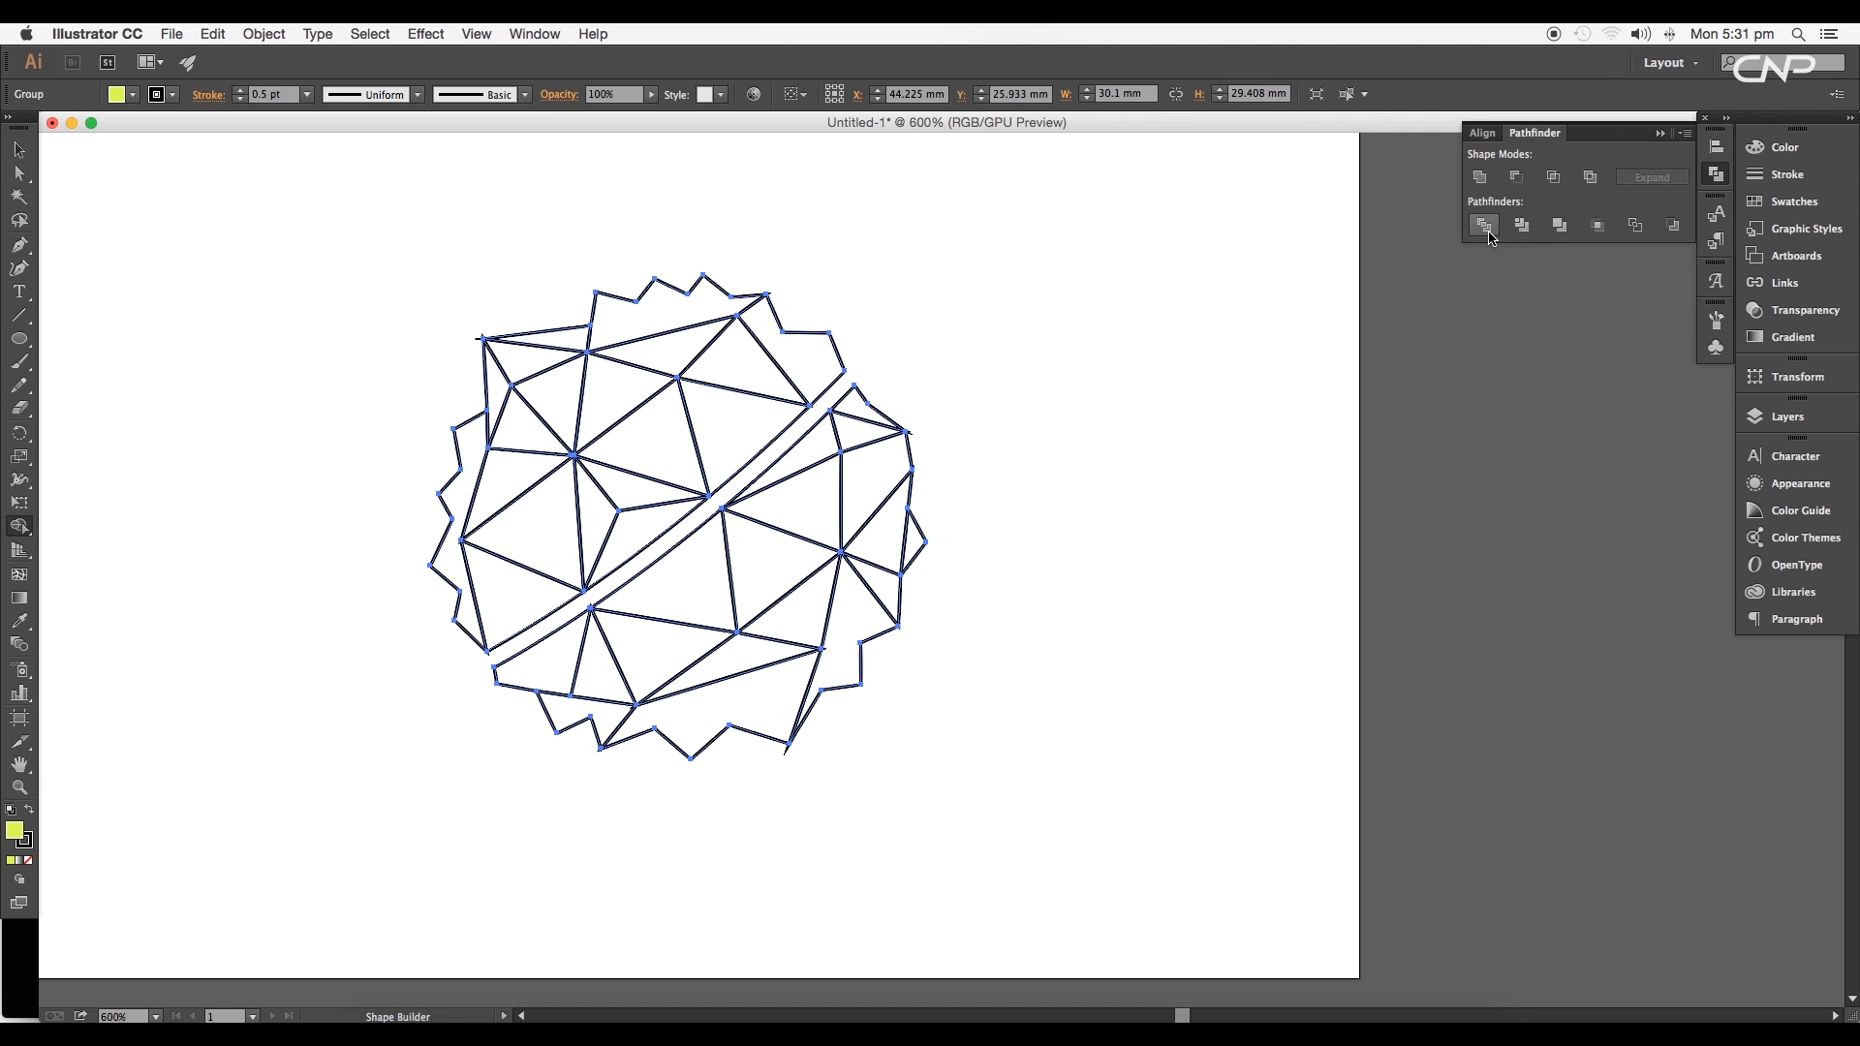
left_click(132, 95)
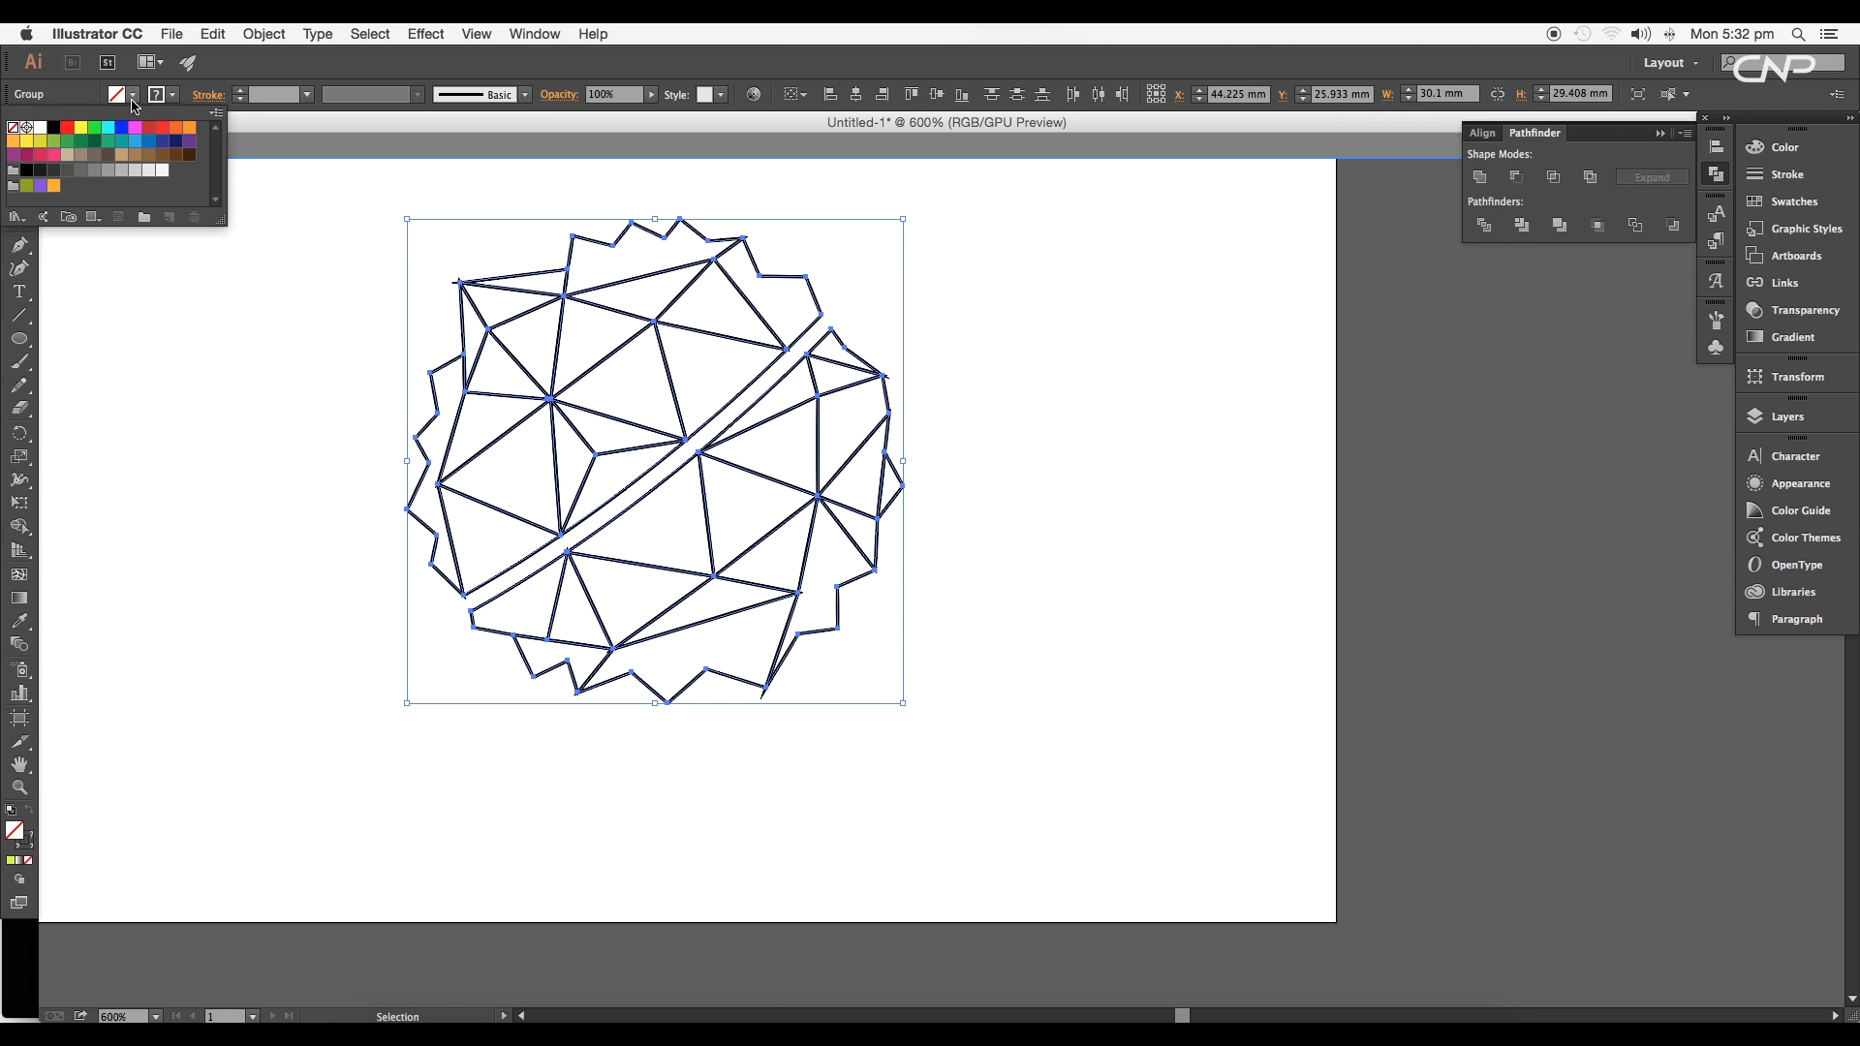
left_click(131, 128)
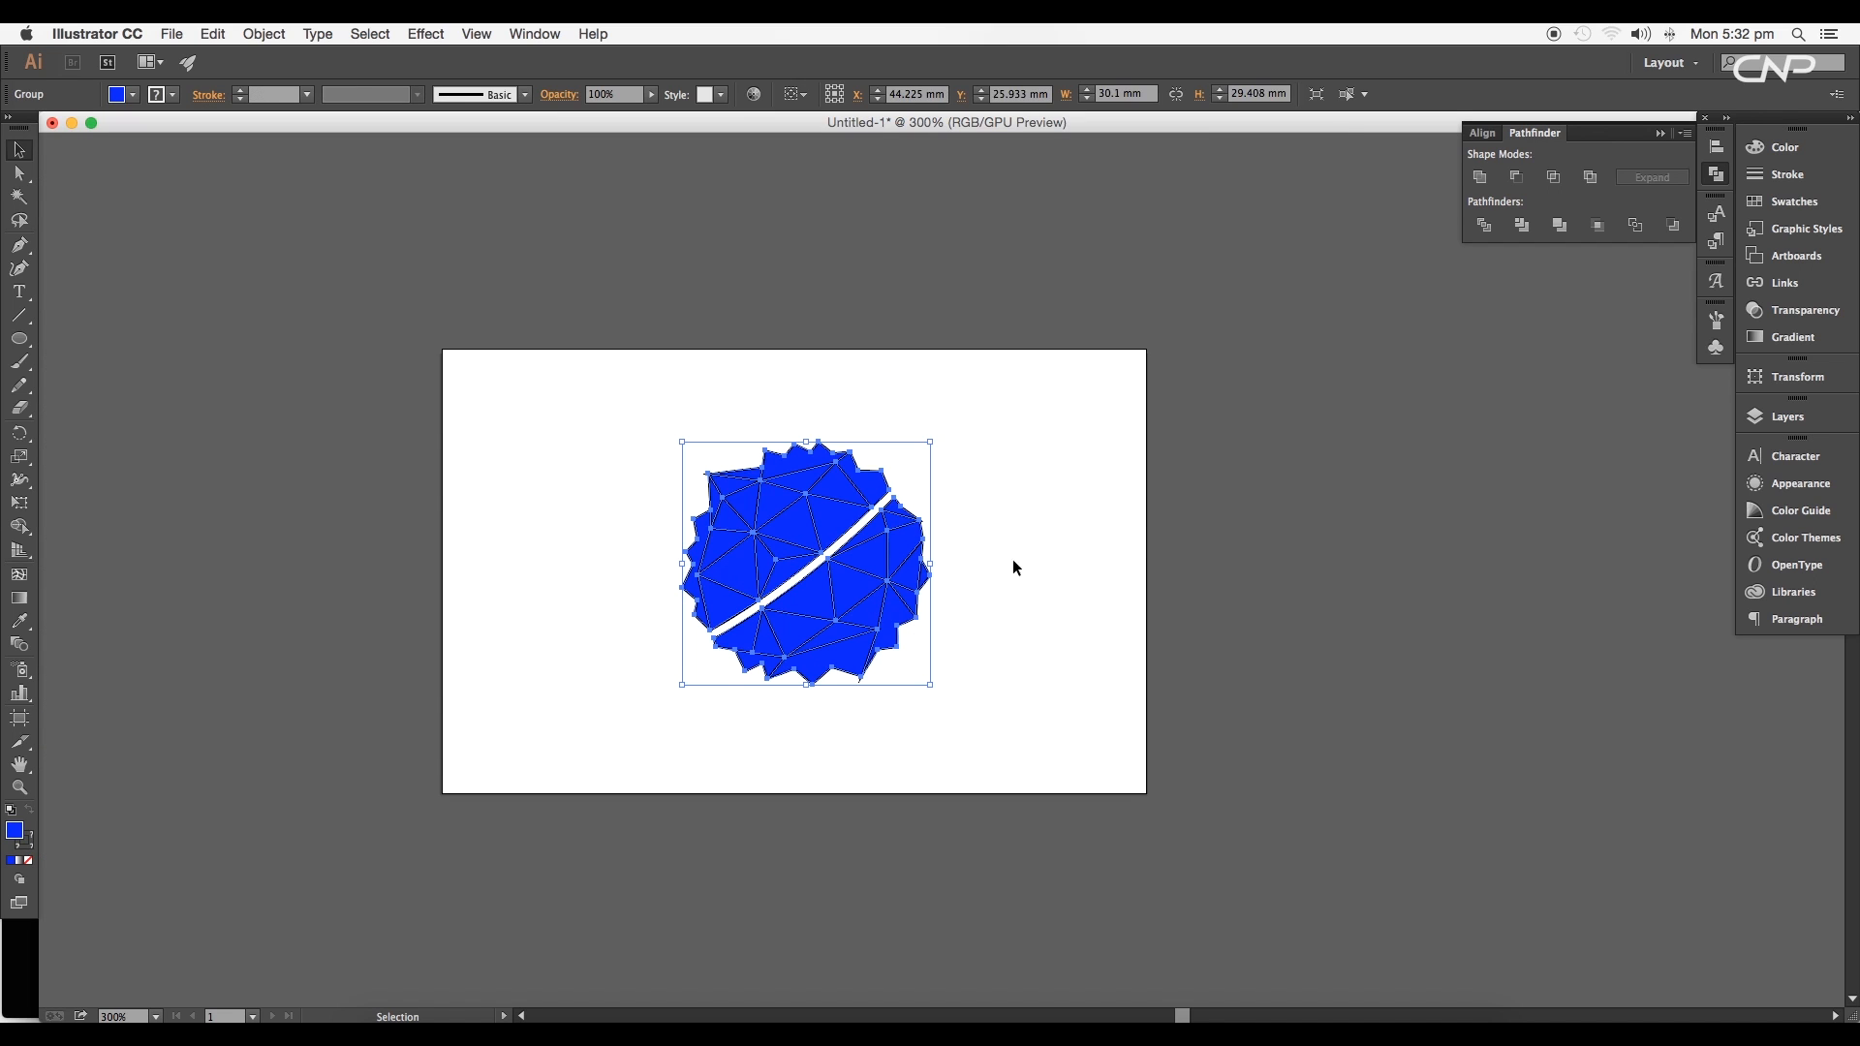
Step: Ungroup the blue facet pieces from the right-click menu
right_click(902, 581)
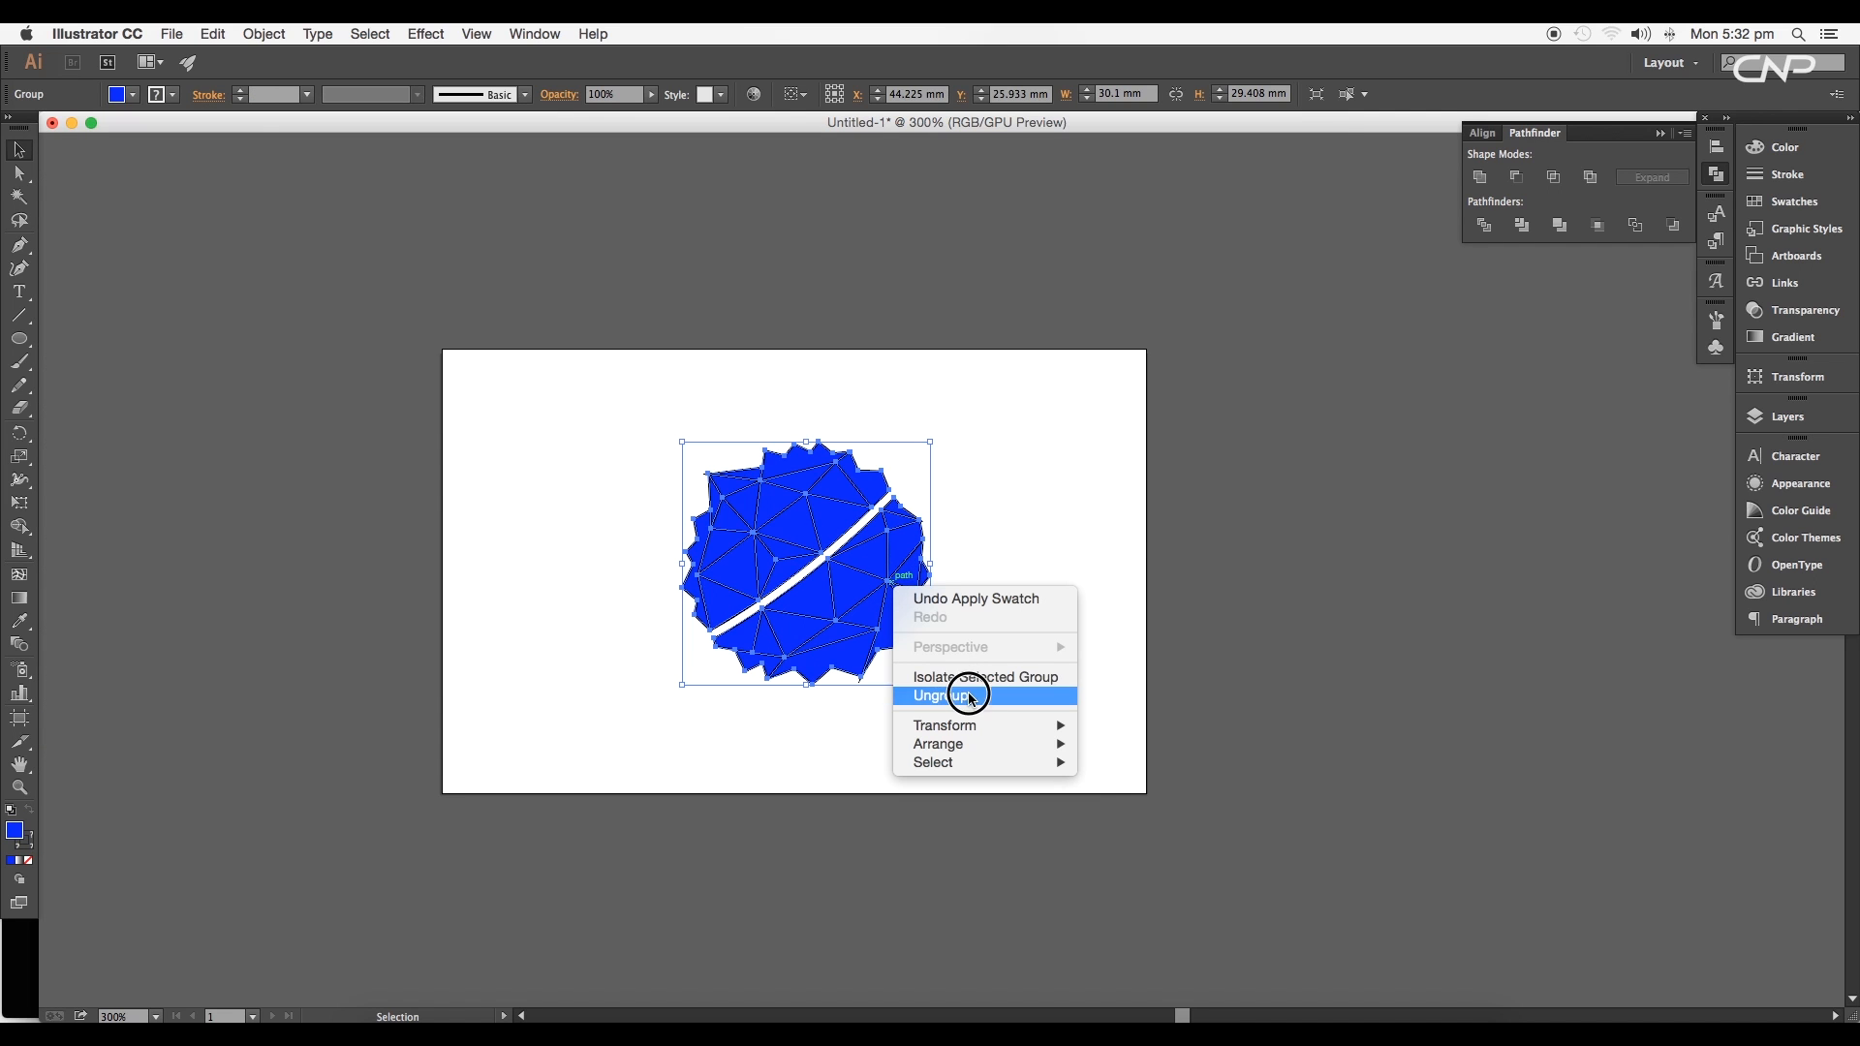
left_click(939, 696)
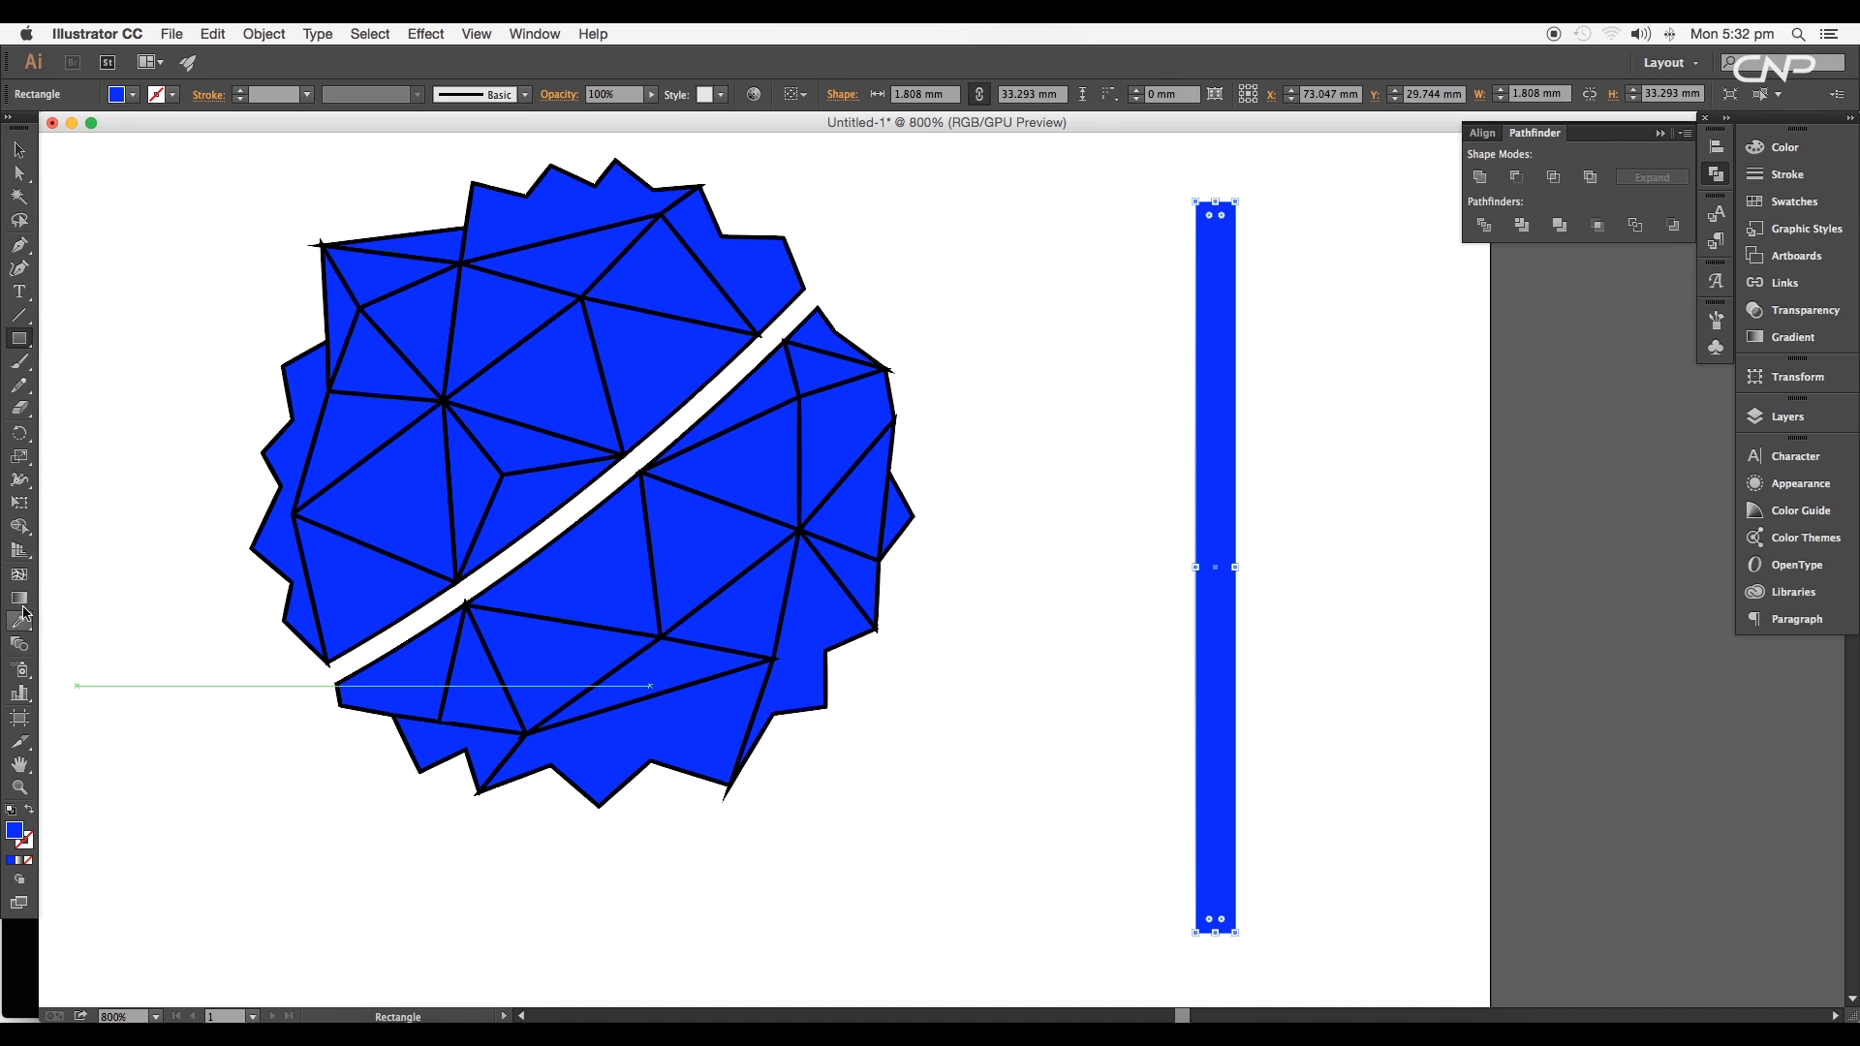
Step: Apply a white-to-black gradient to the rectangle and expand it into separate band objects
left_click(17, 862)
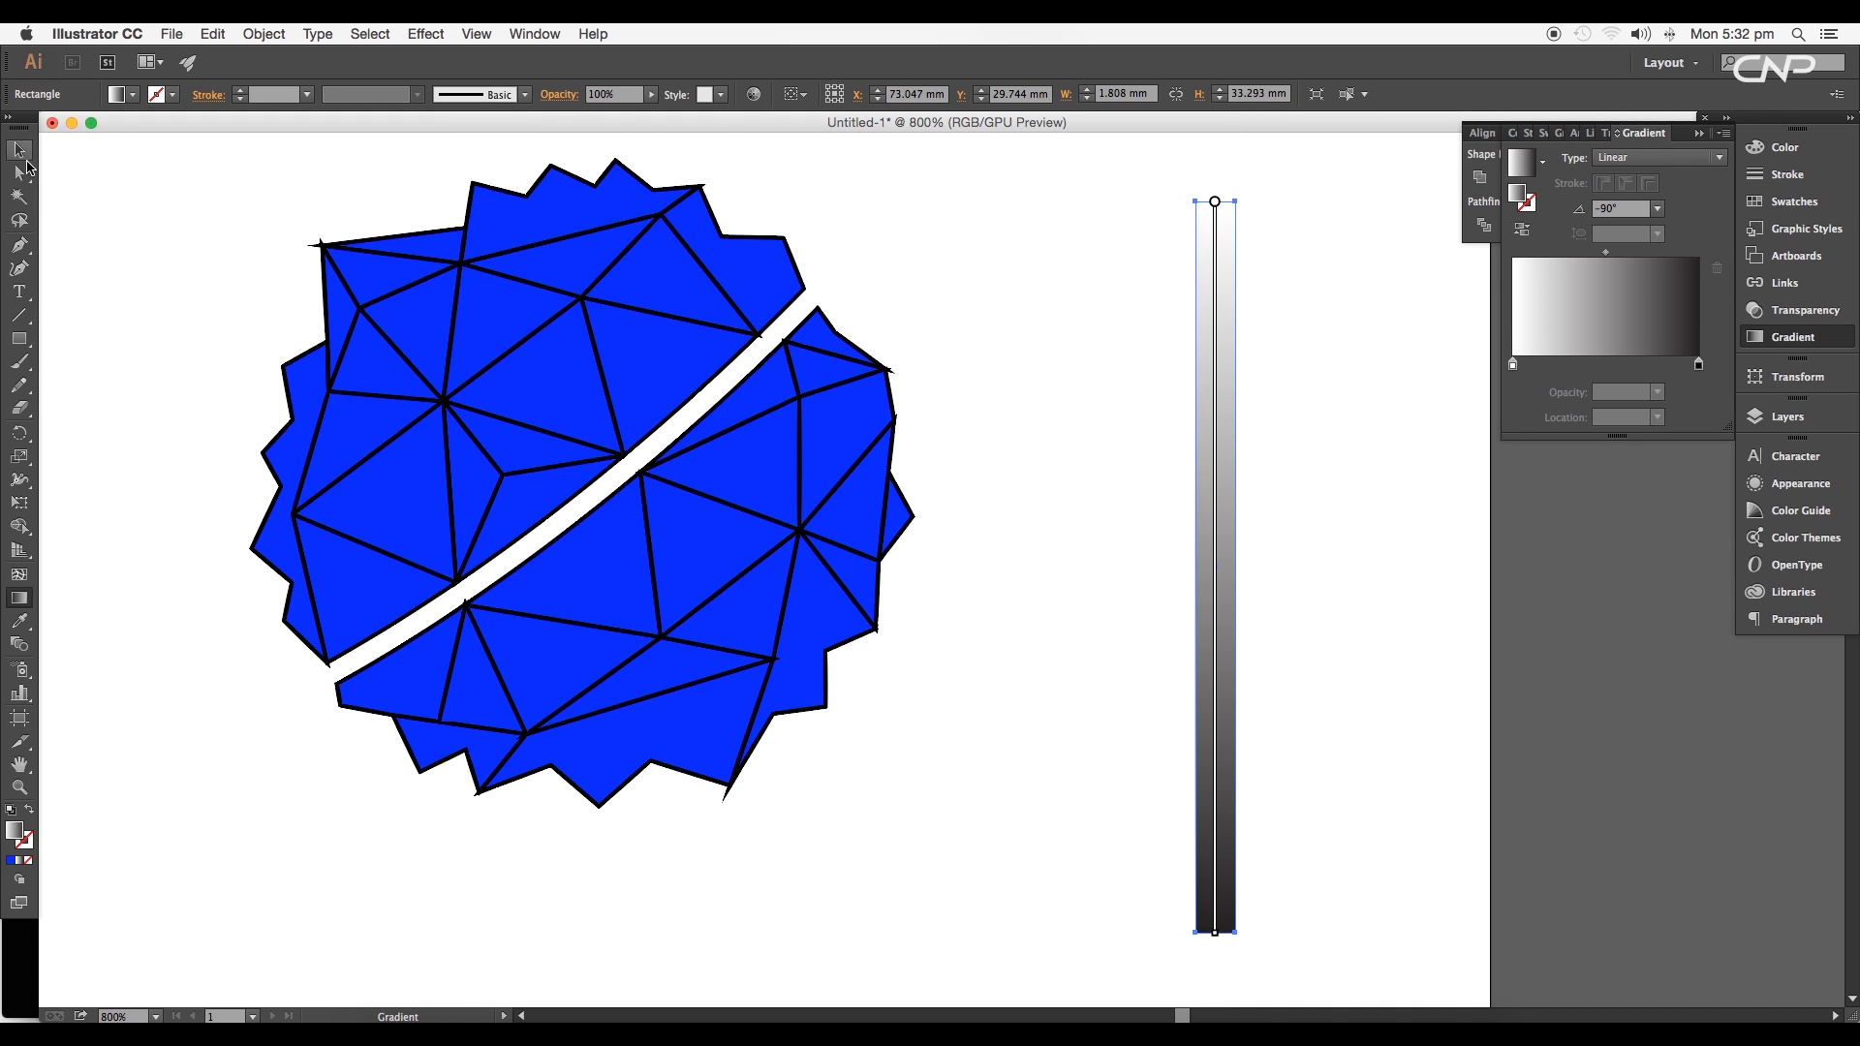
left_click(263, 33)
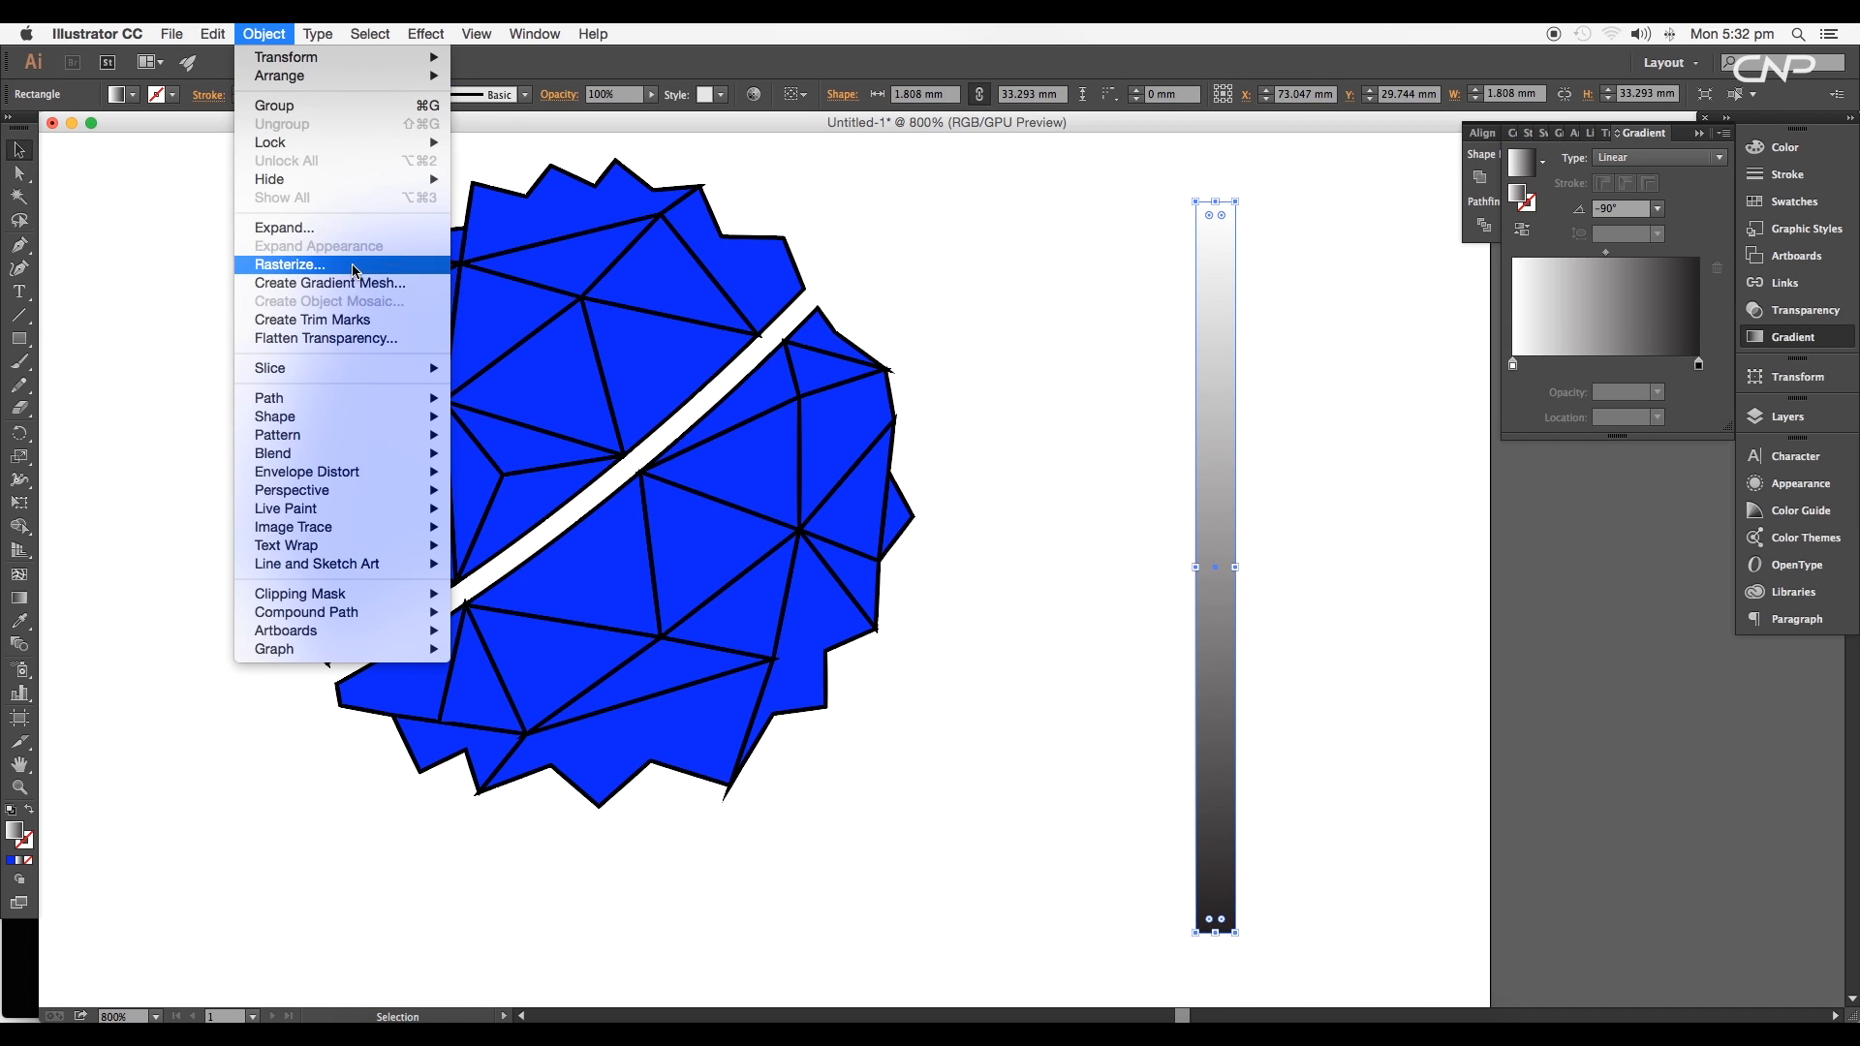
left_click(284, 227)
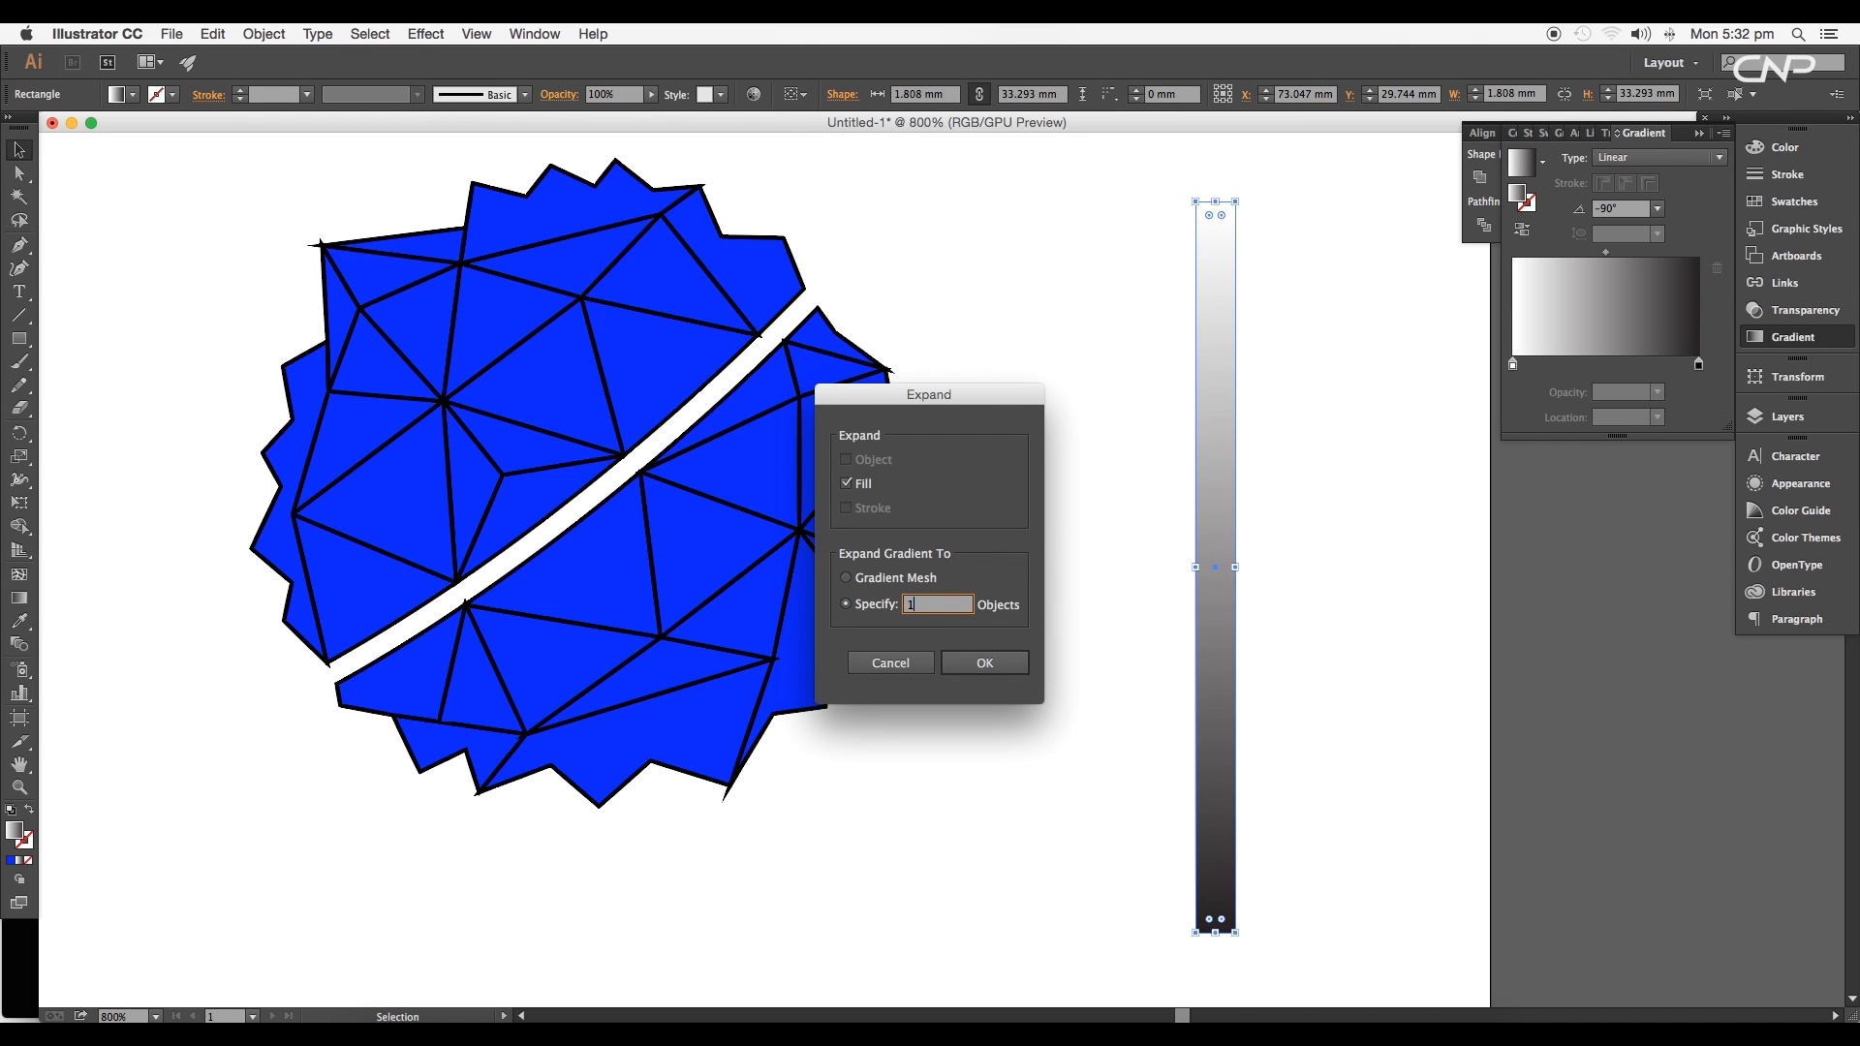
left_click(983, 661)
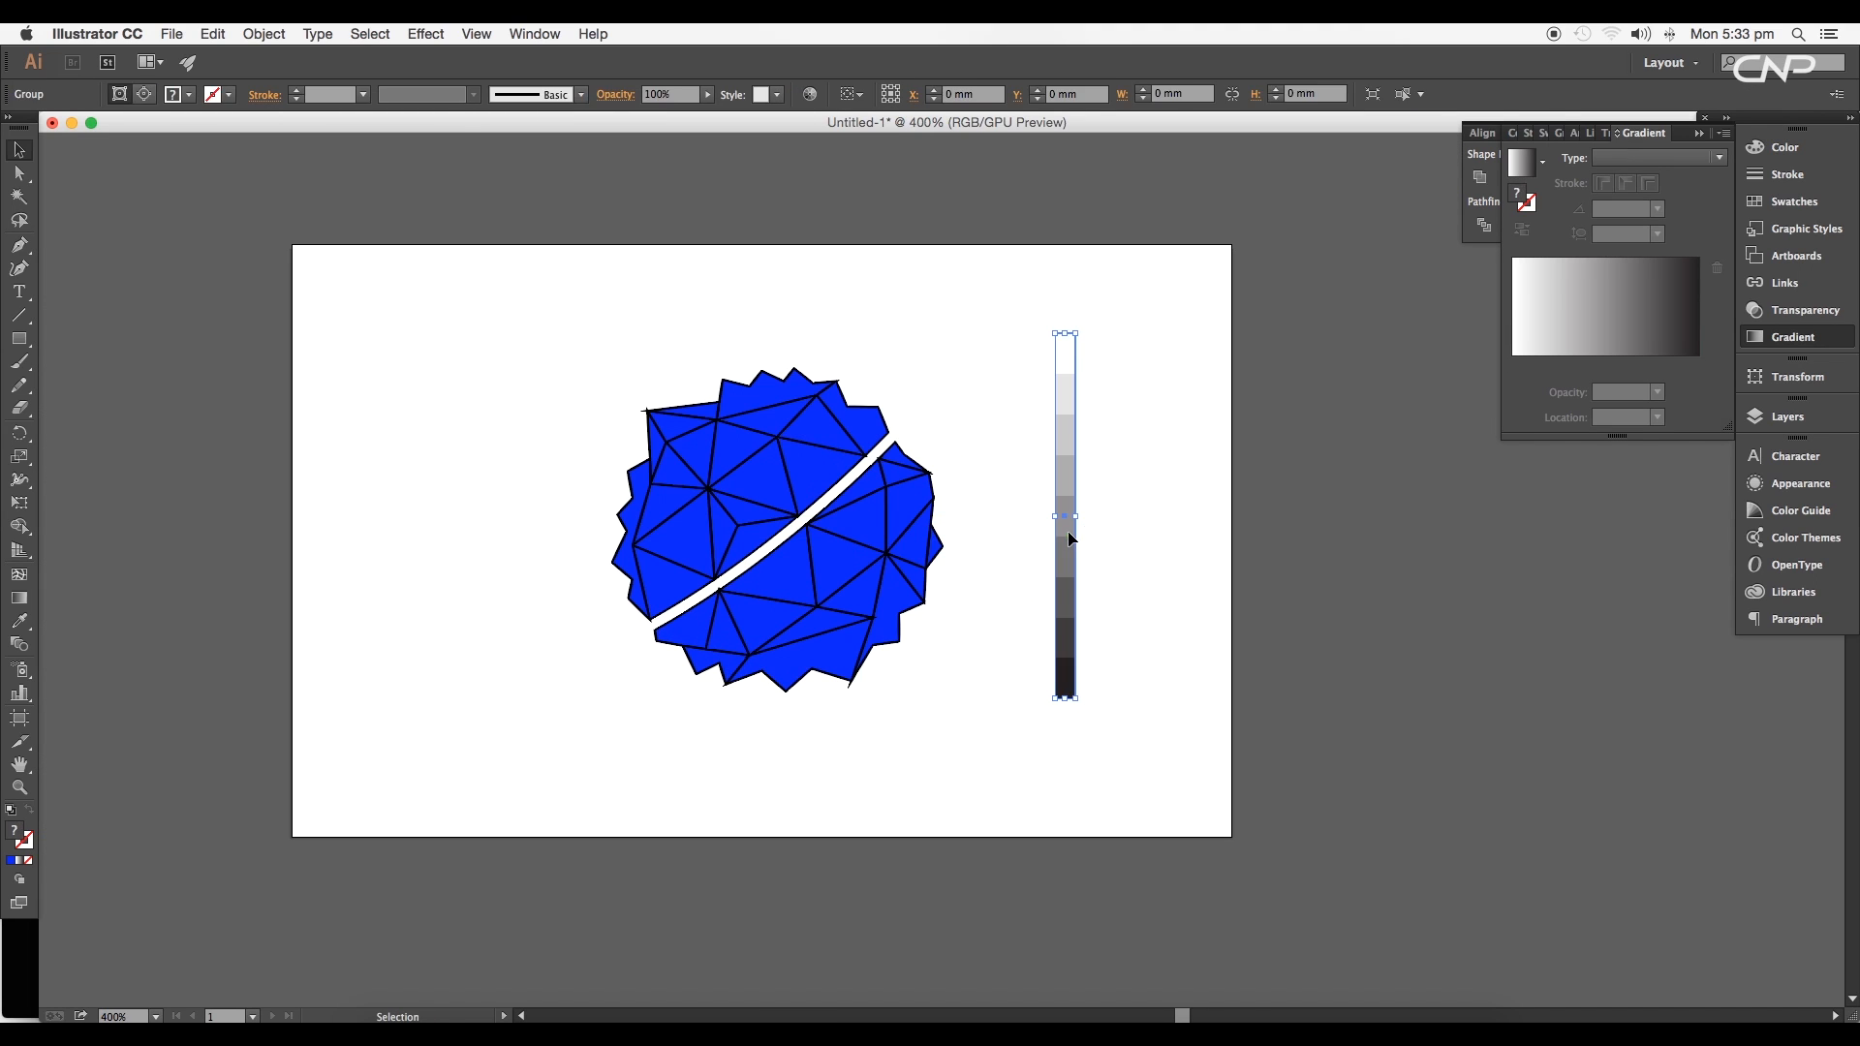
Step: Choose a command from the gradient bands' right-click menu
right_click(1069, 537)
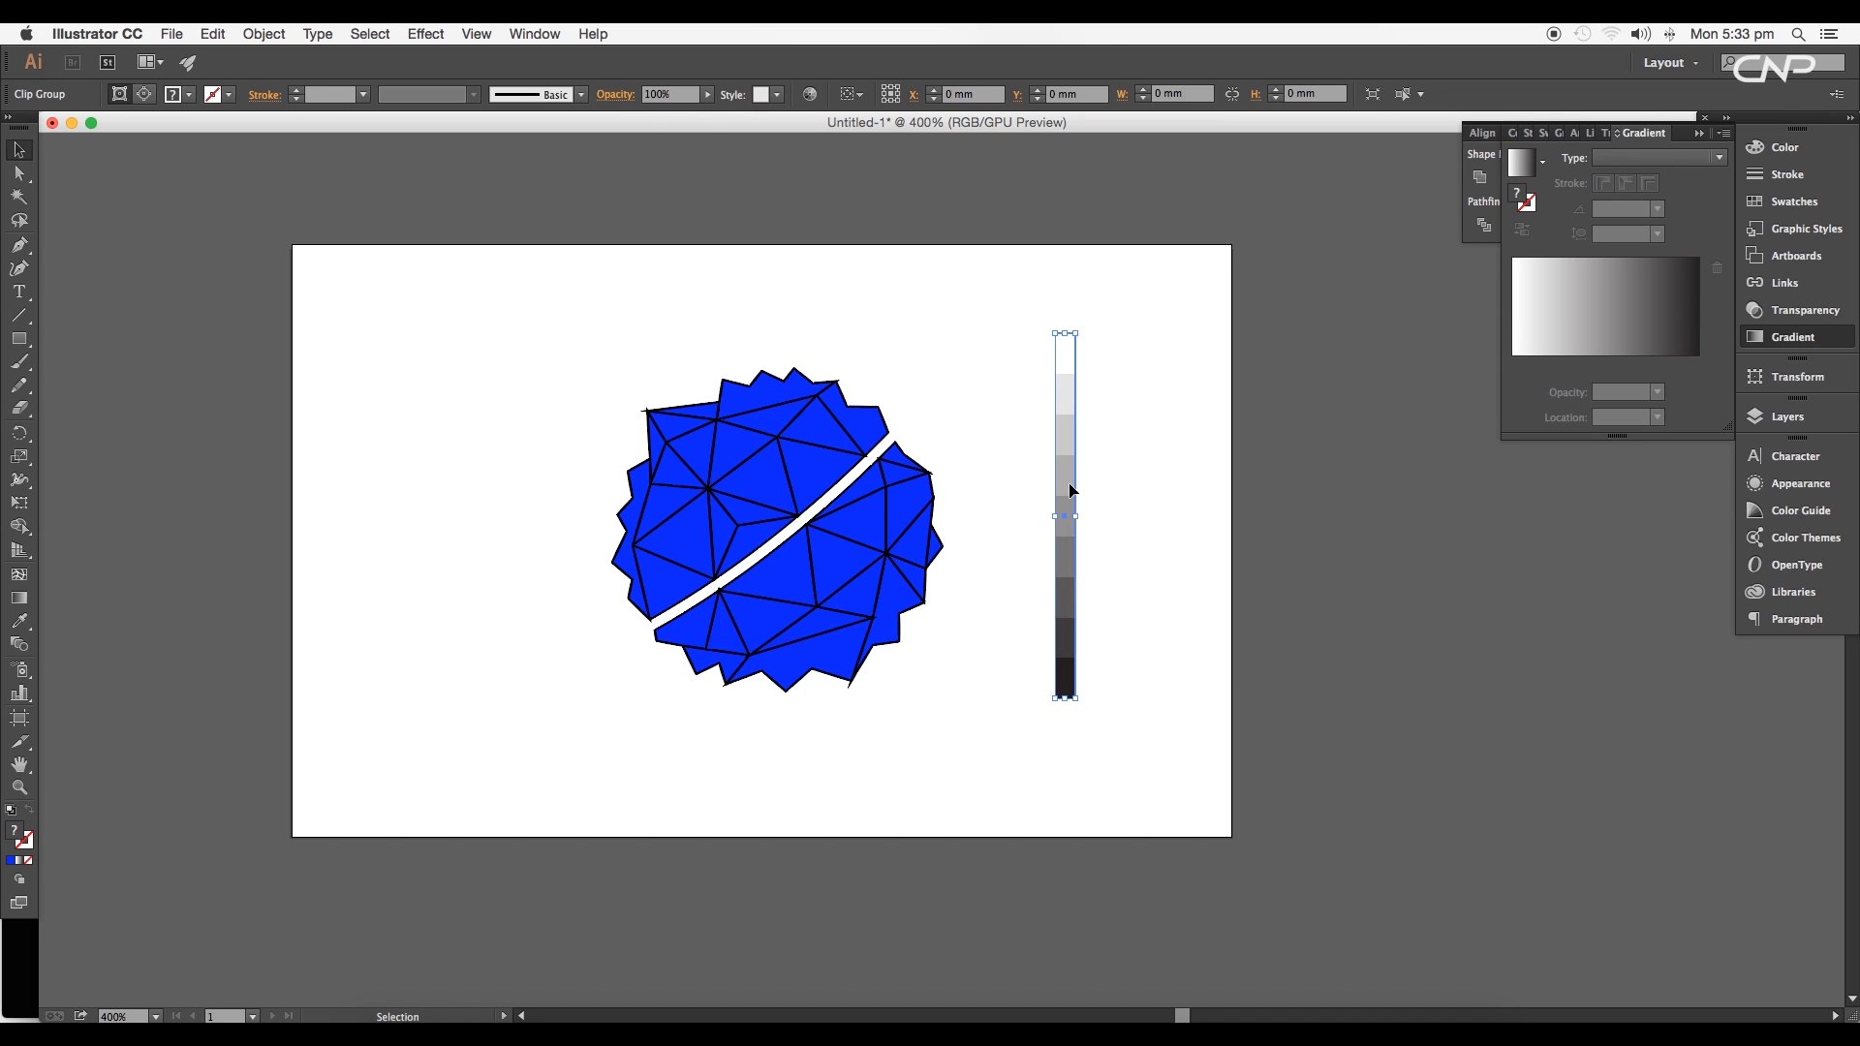
left_click(1064, 519)
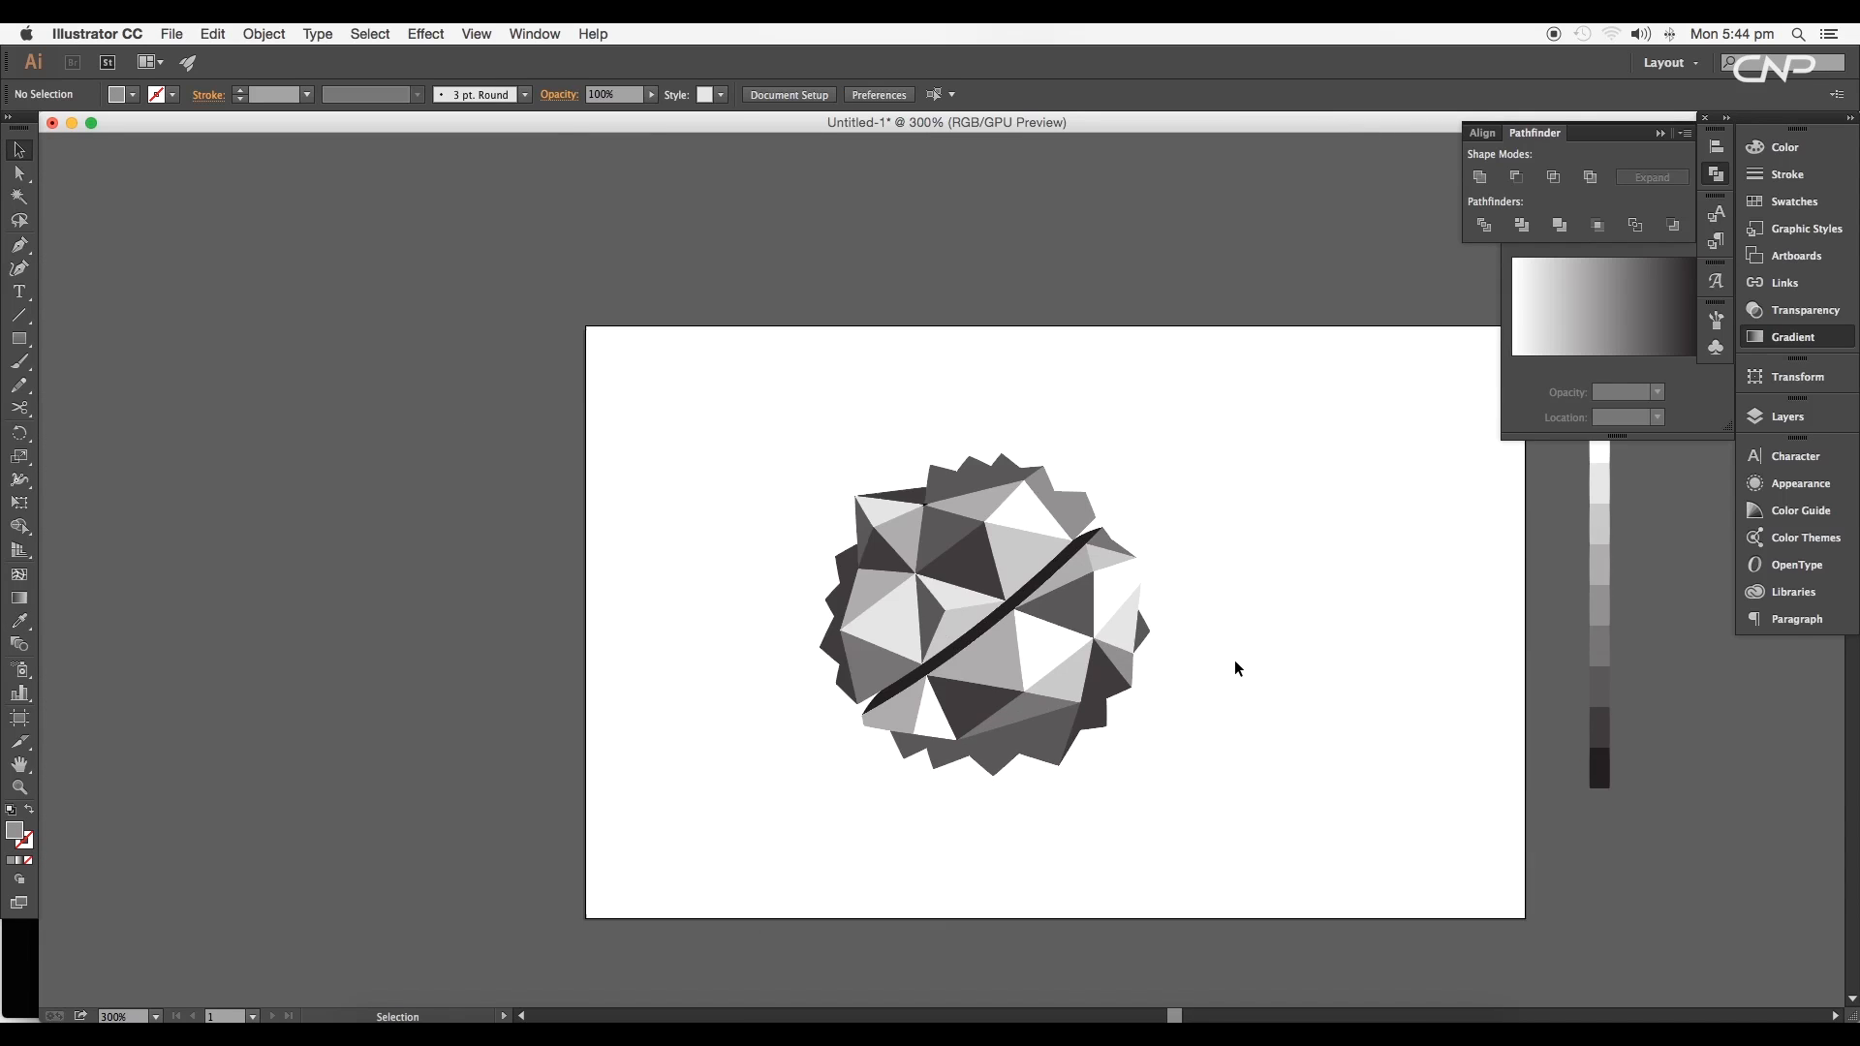
Step: Create a new blank Photoshop document from the File menu
left_click(153, 32)
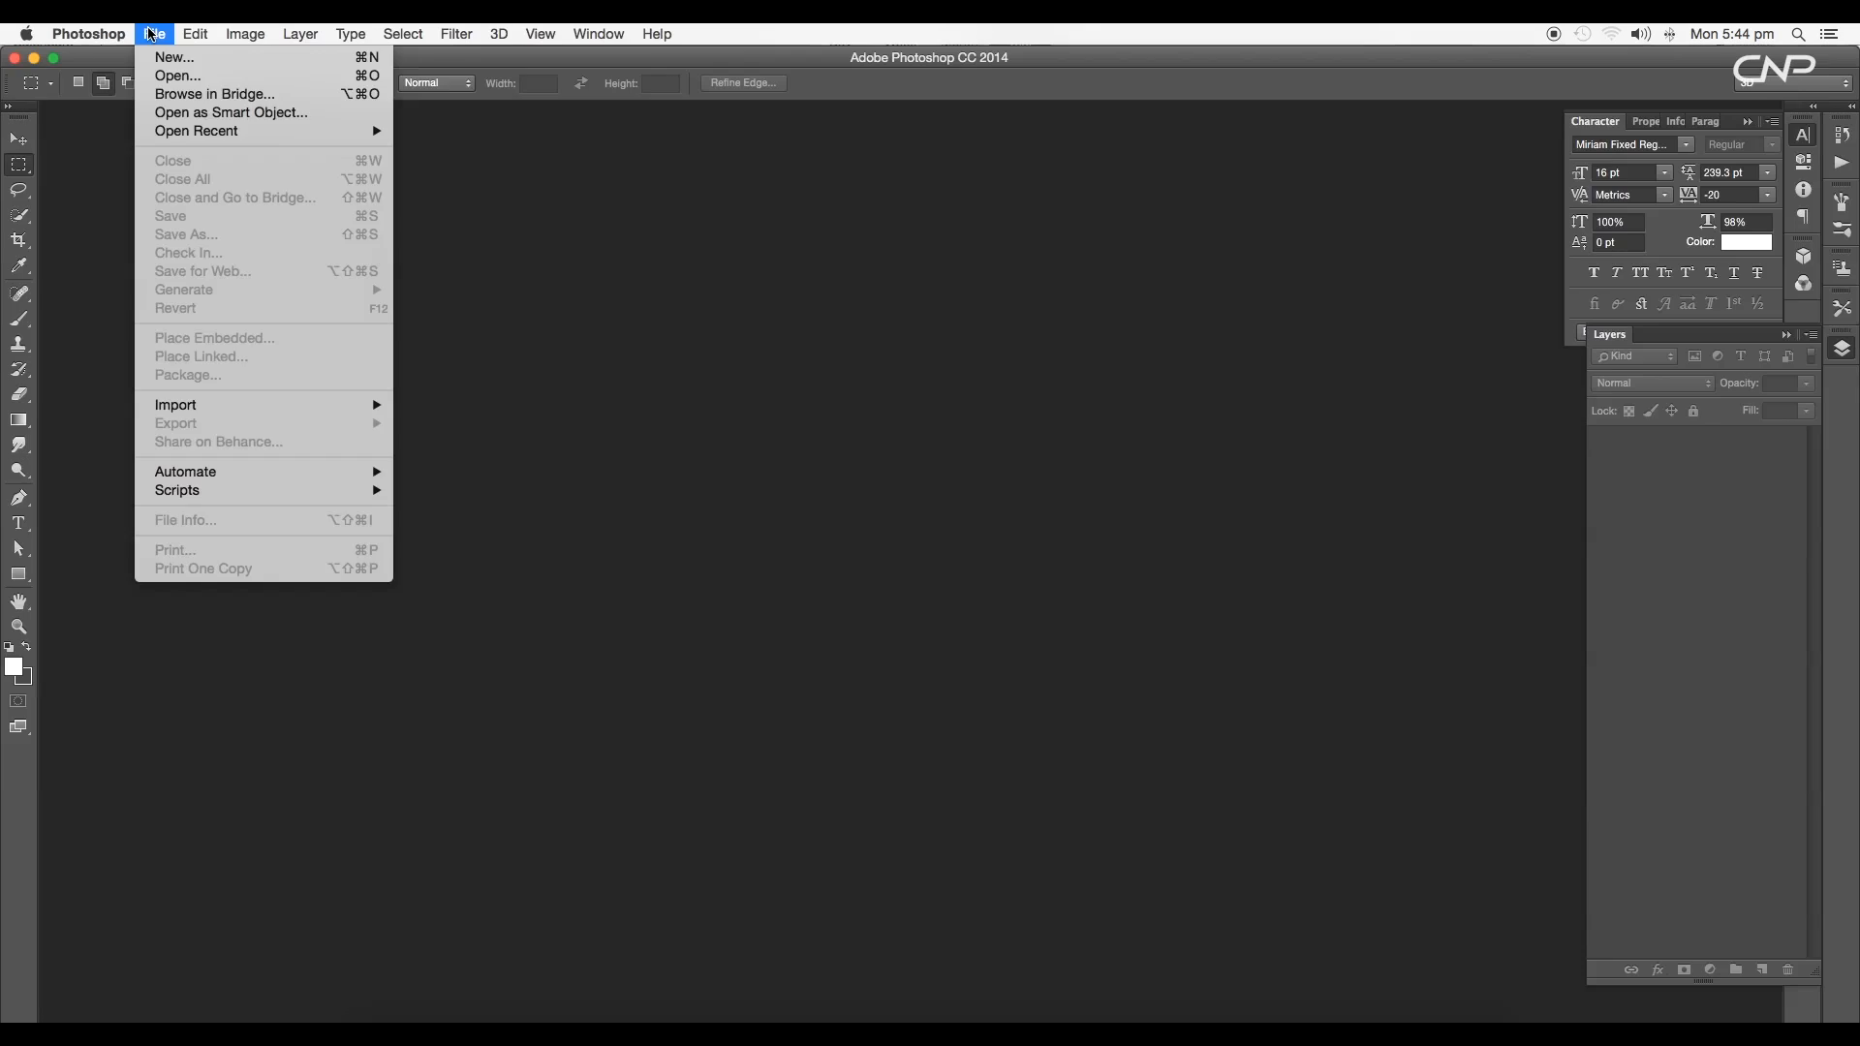
left_click(173, 58)
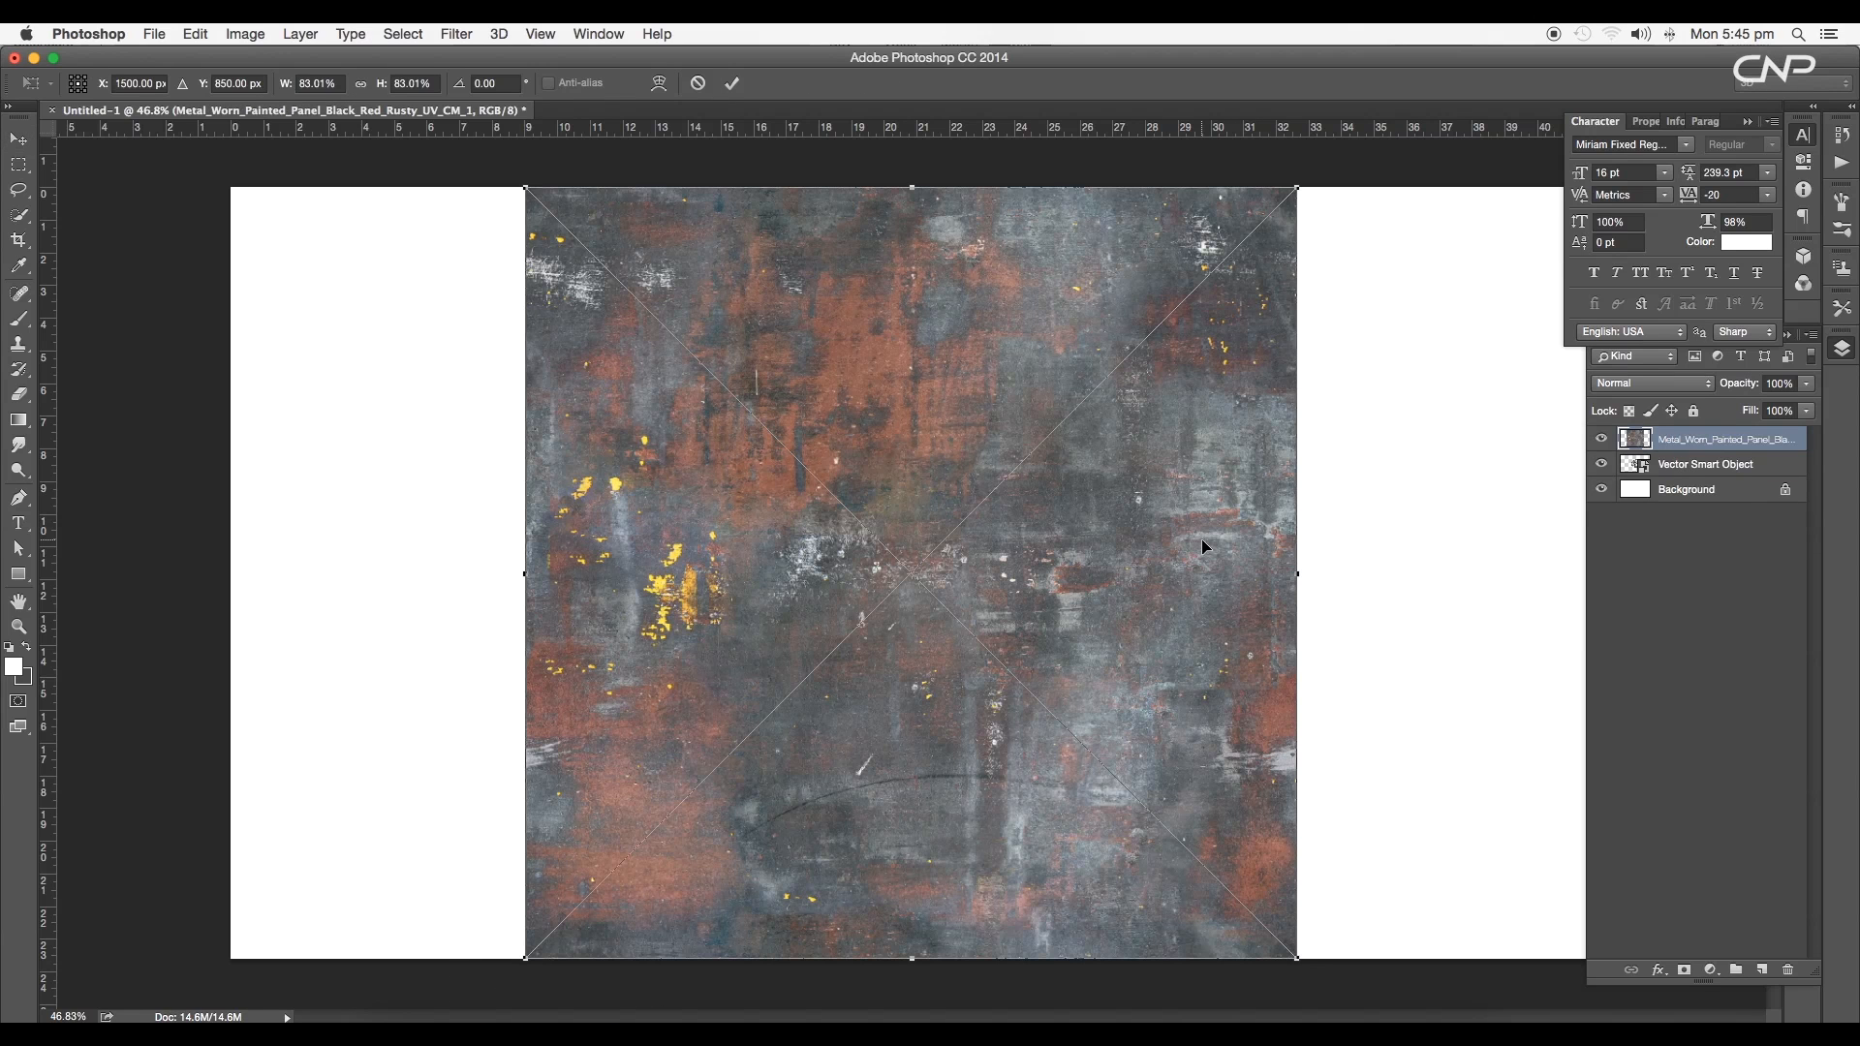
mouse_move(1204, 561)
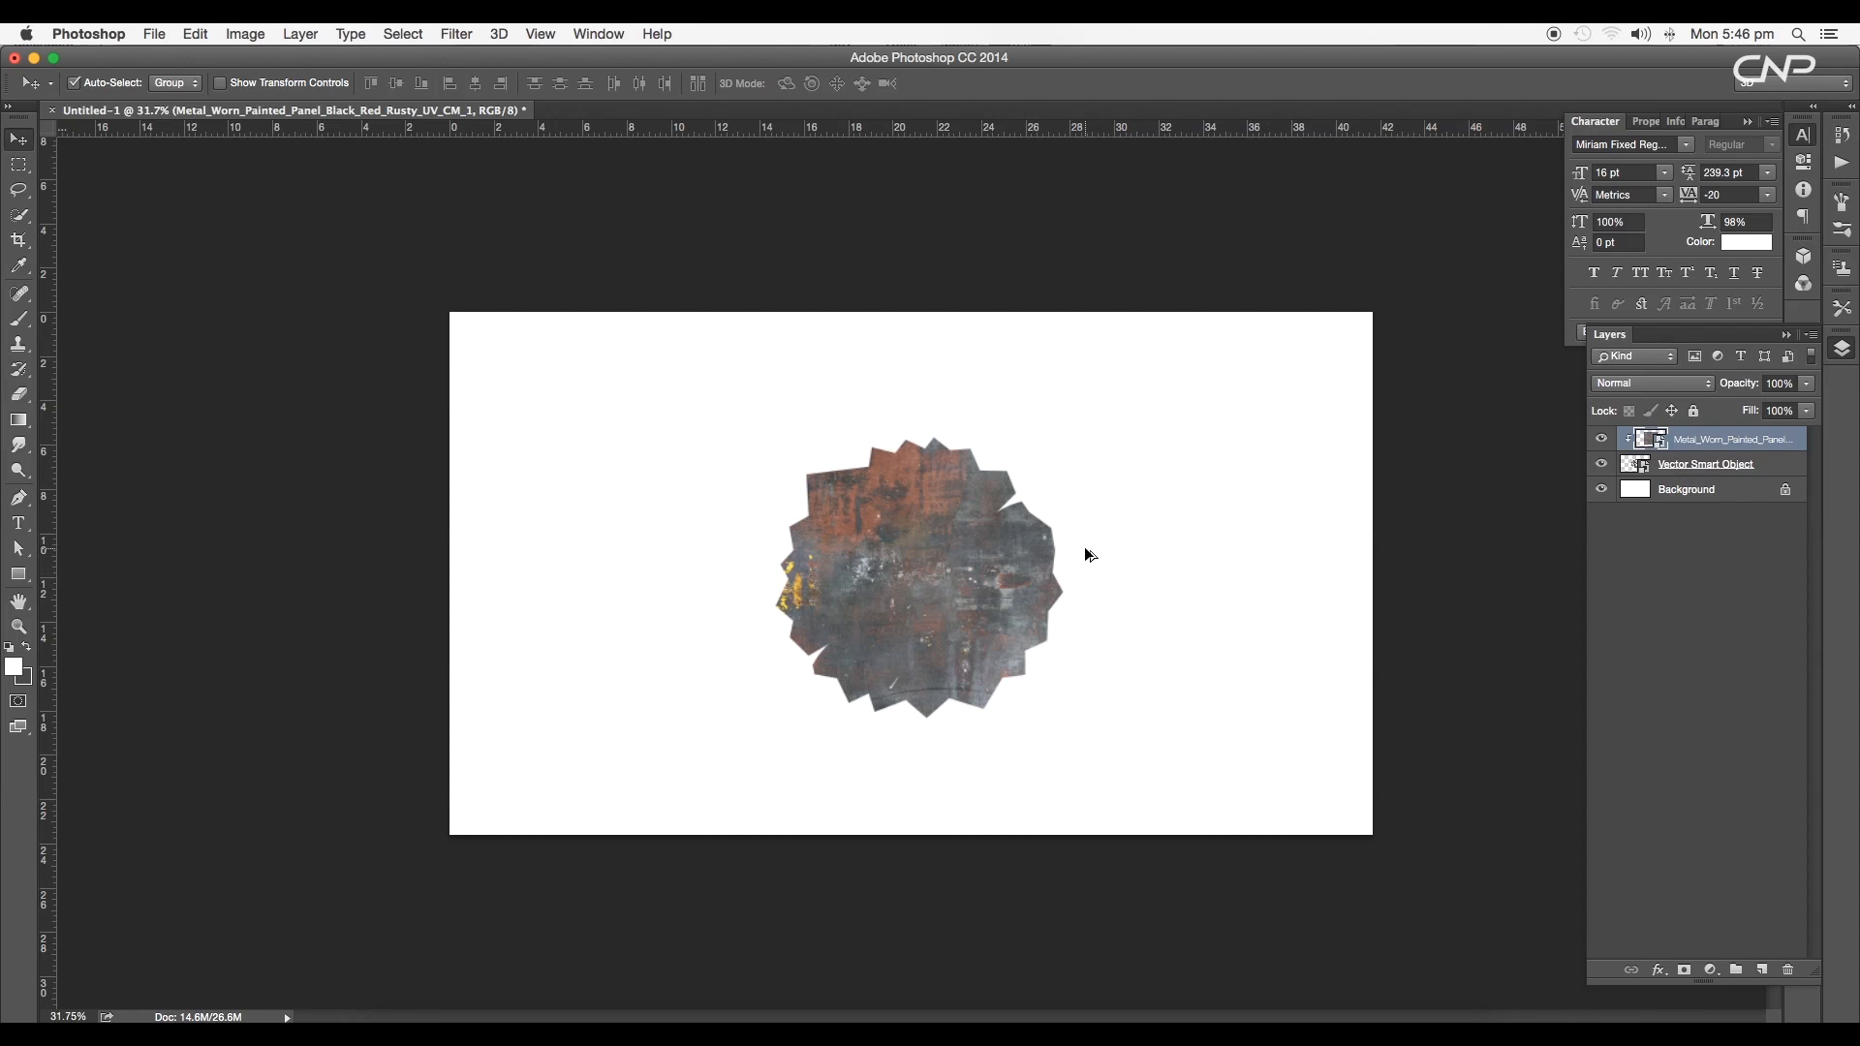
Step: Set the rusty texture to Multiply and add a Hue/Saturation layer raising Saturation to about +56
left_click(1649, 382)
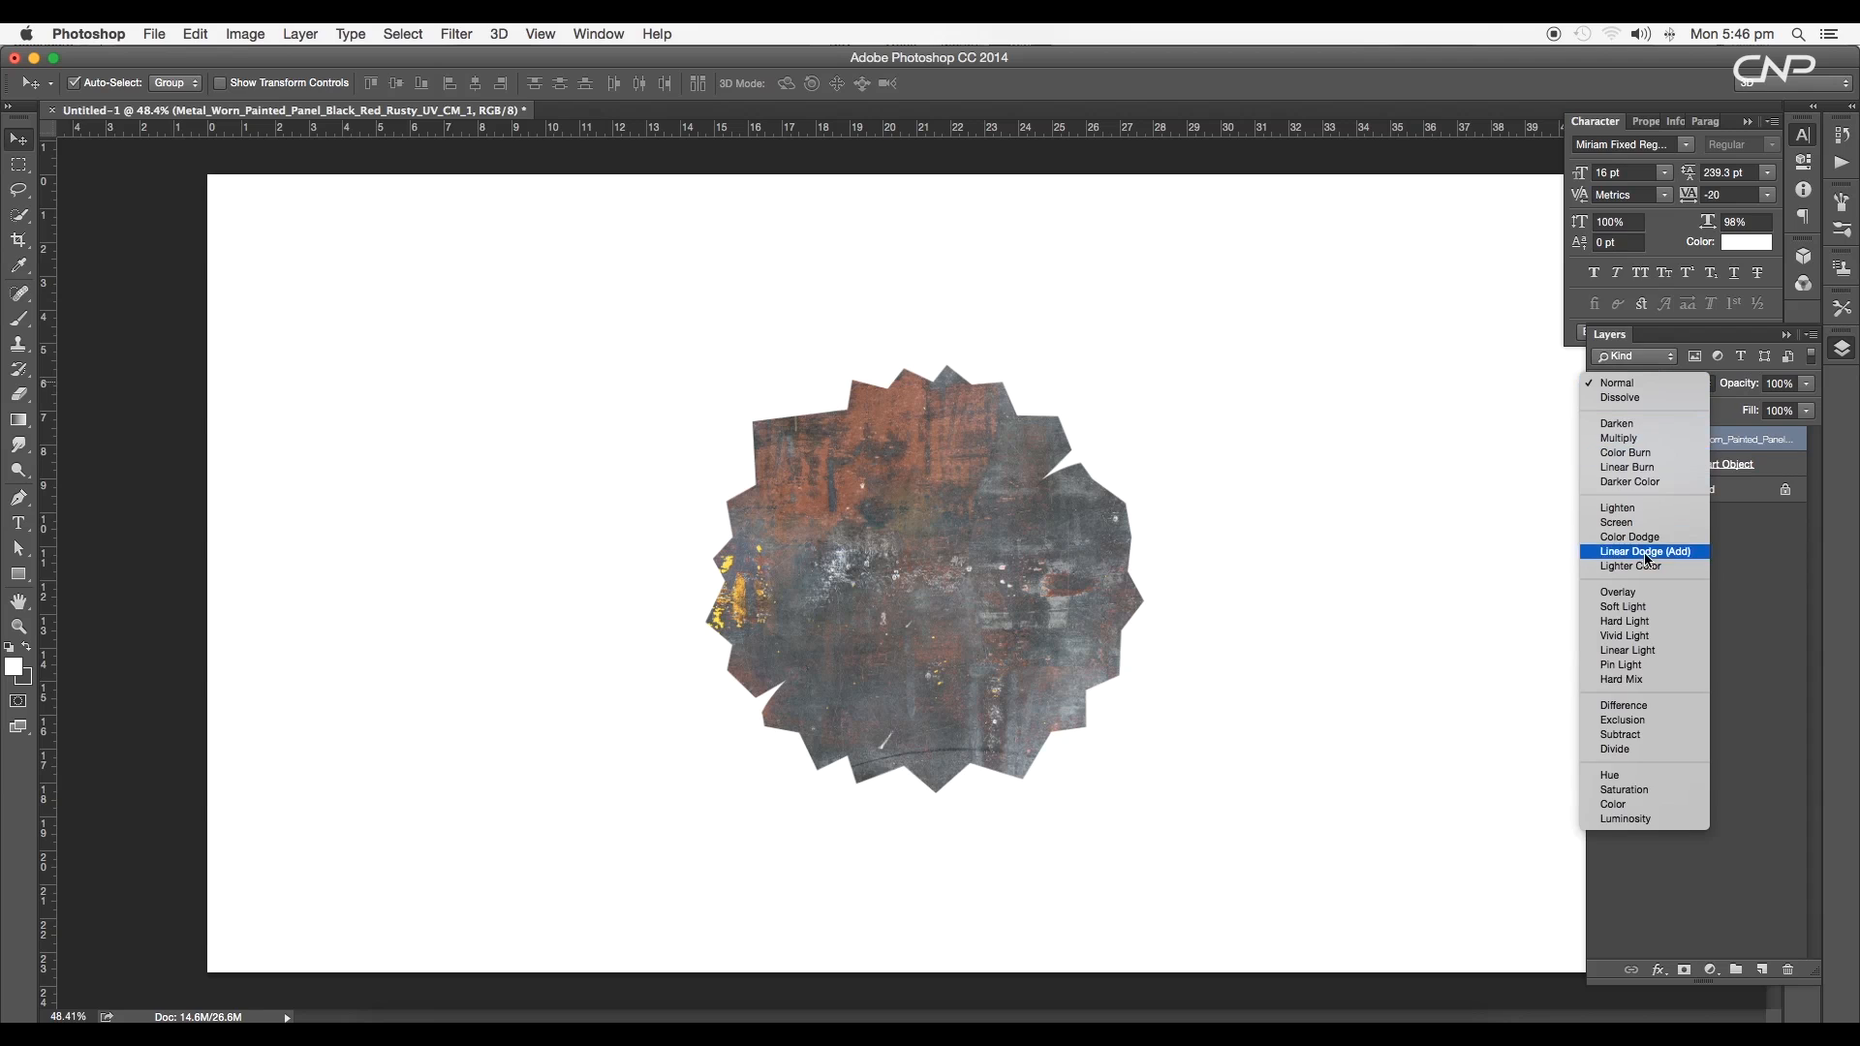
left_click(1617, 438)
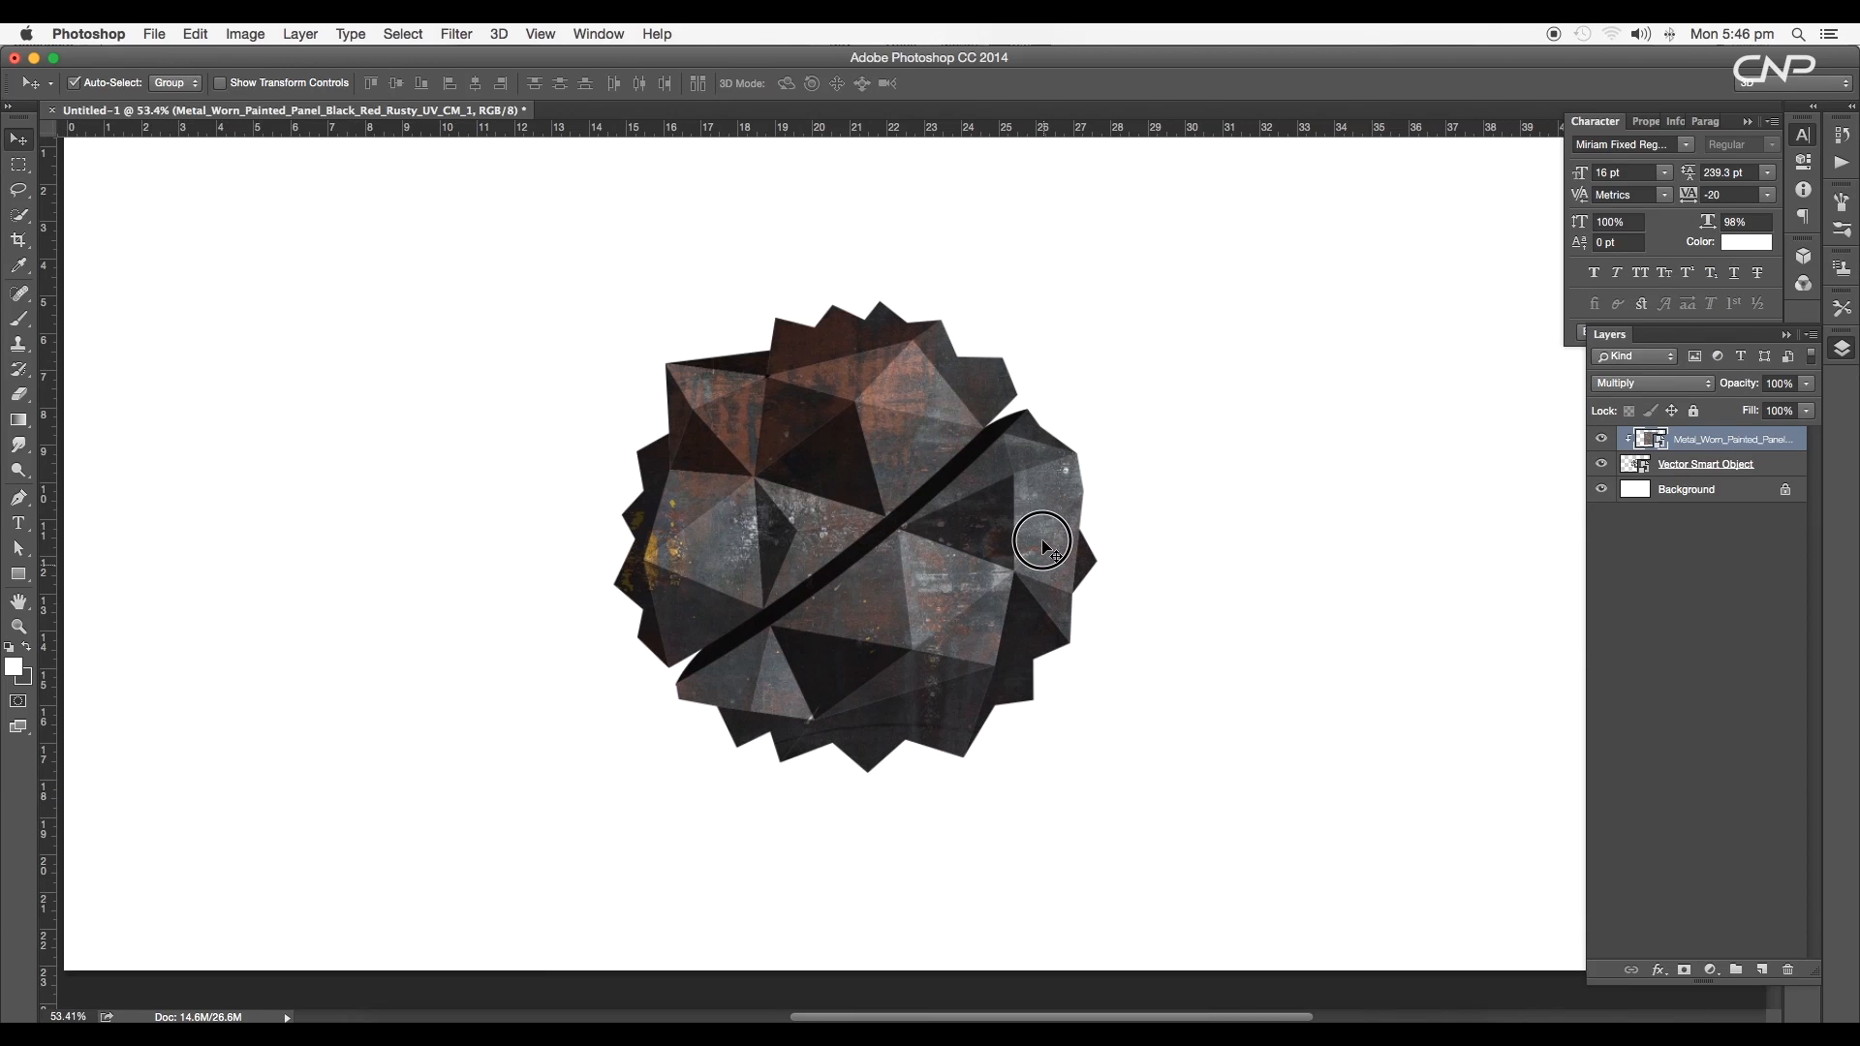
left_click(1709, 971)
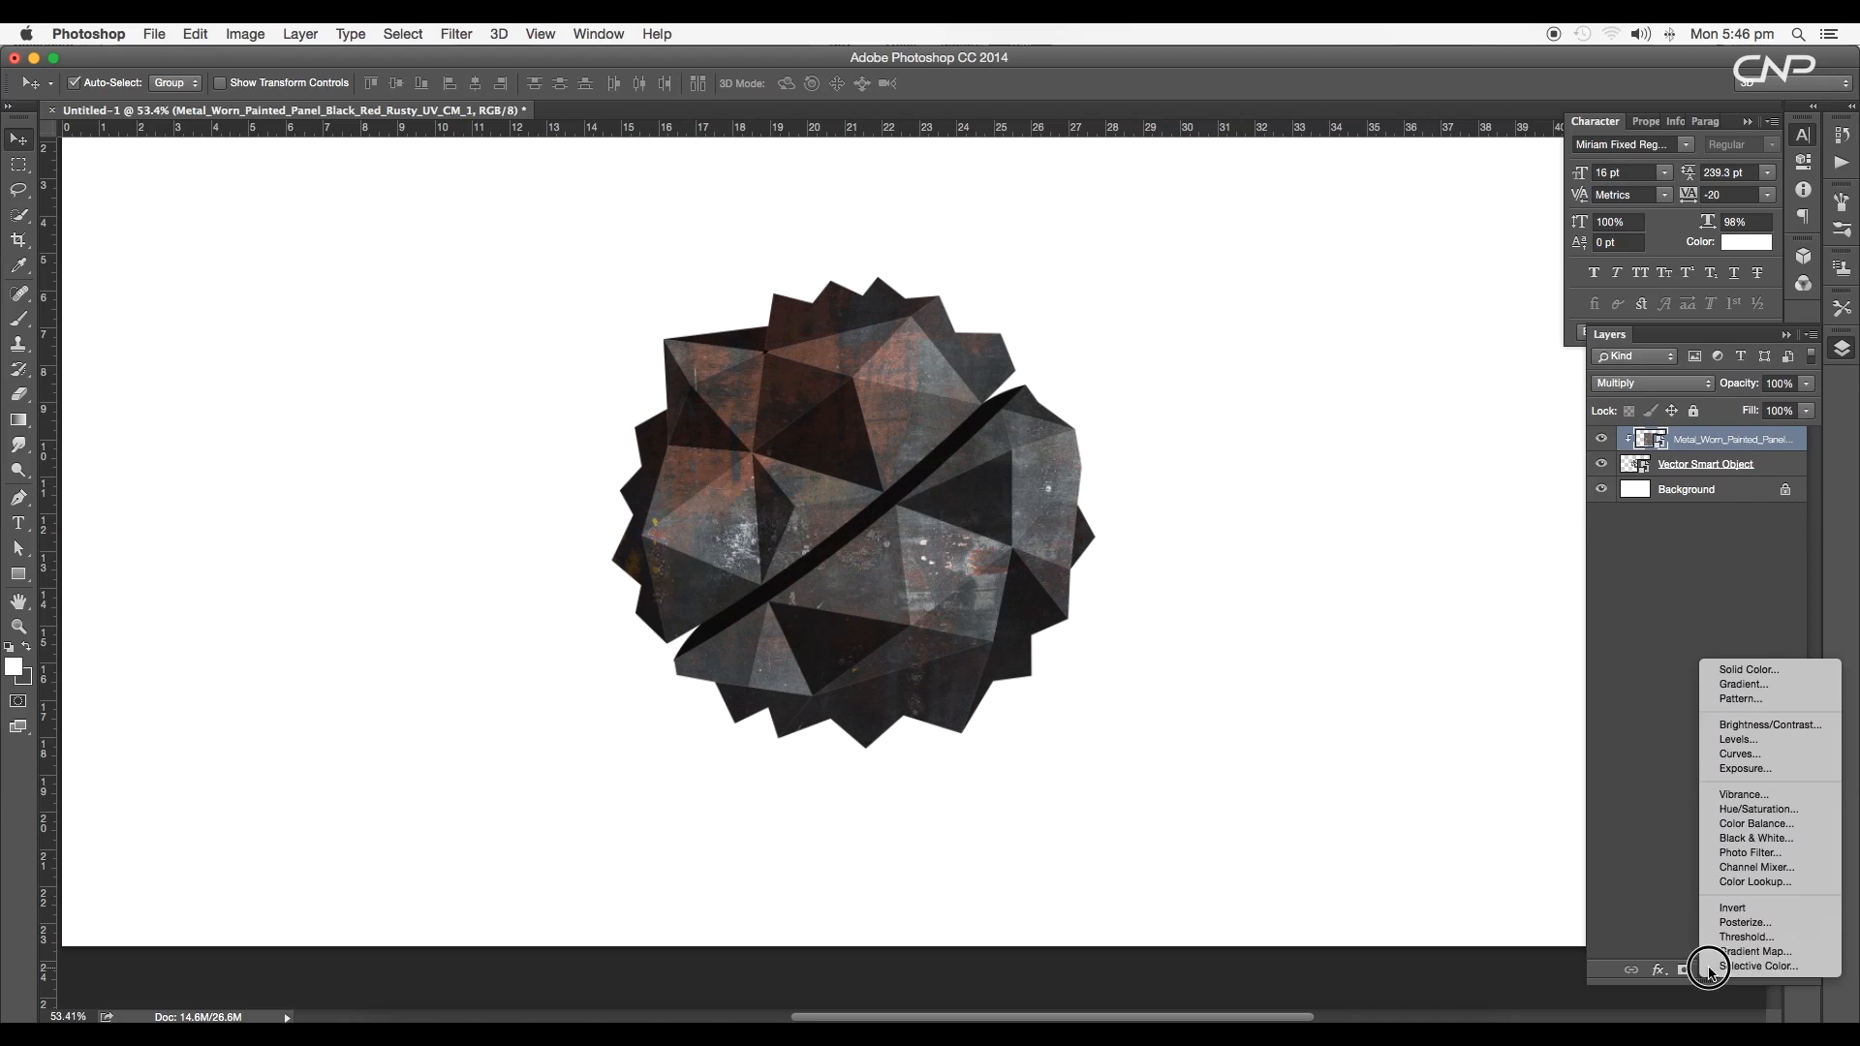
left_click(1759, 808)
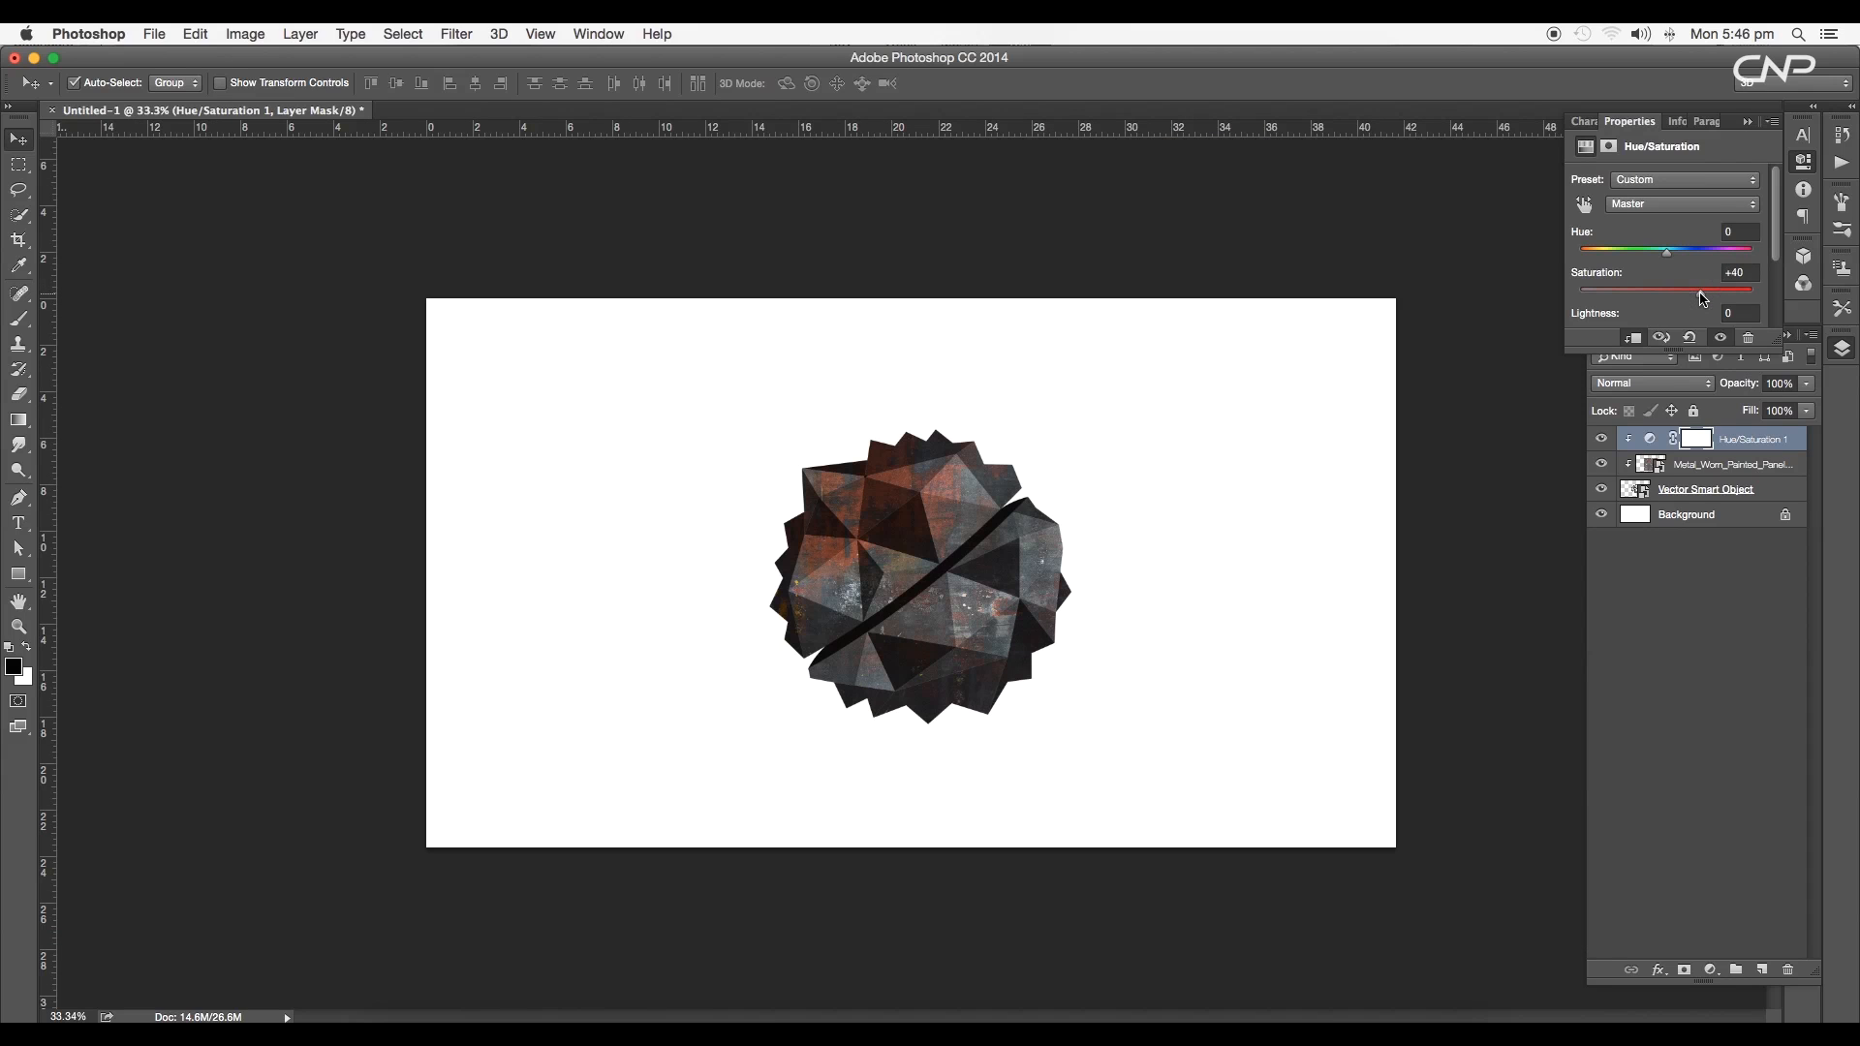
left_click(1732, 464)
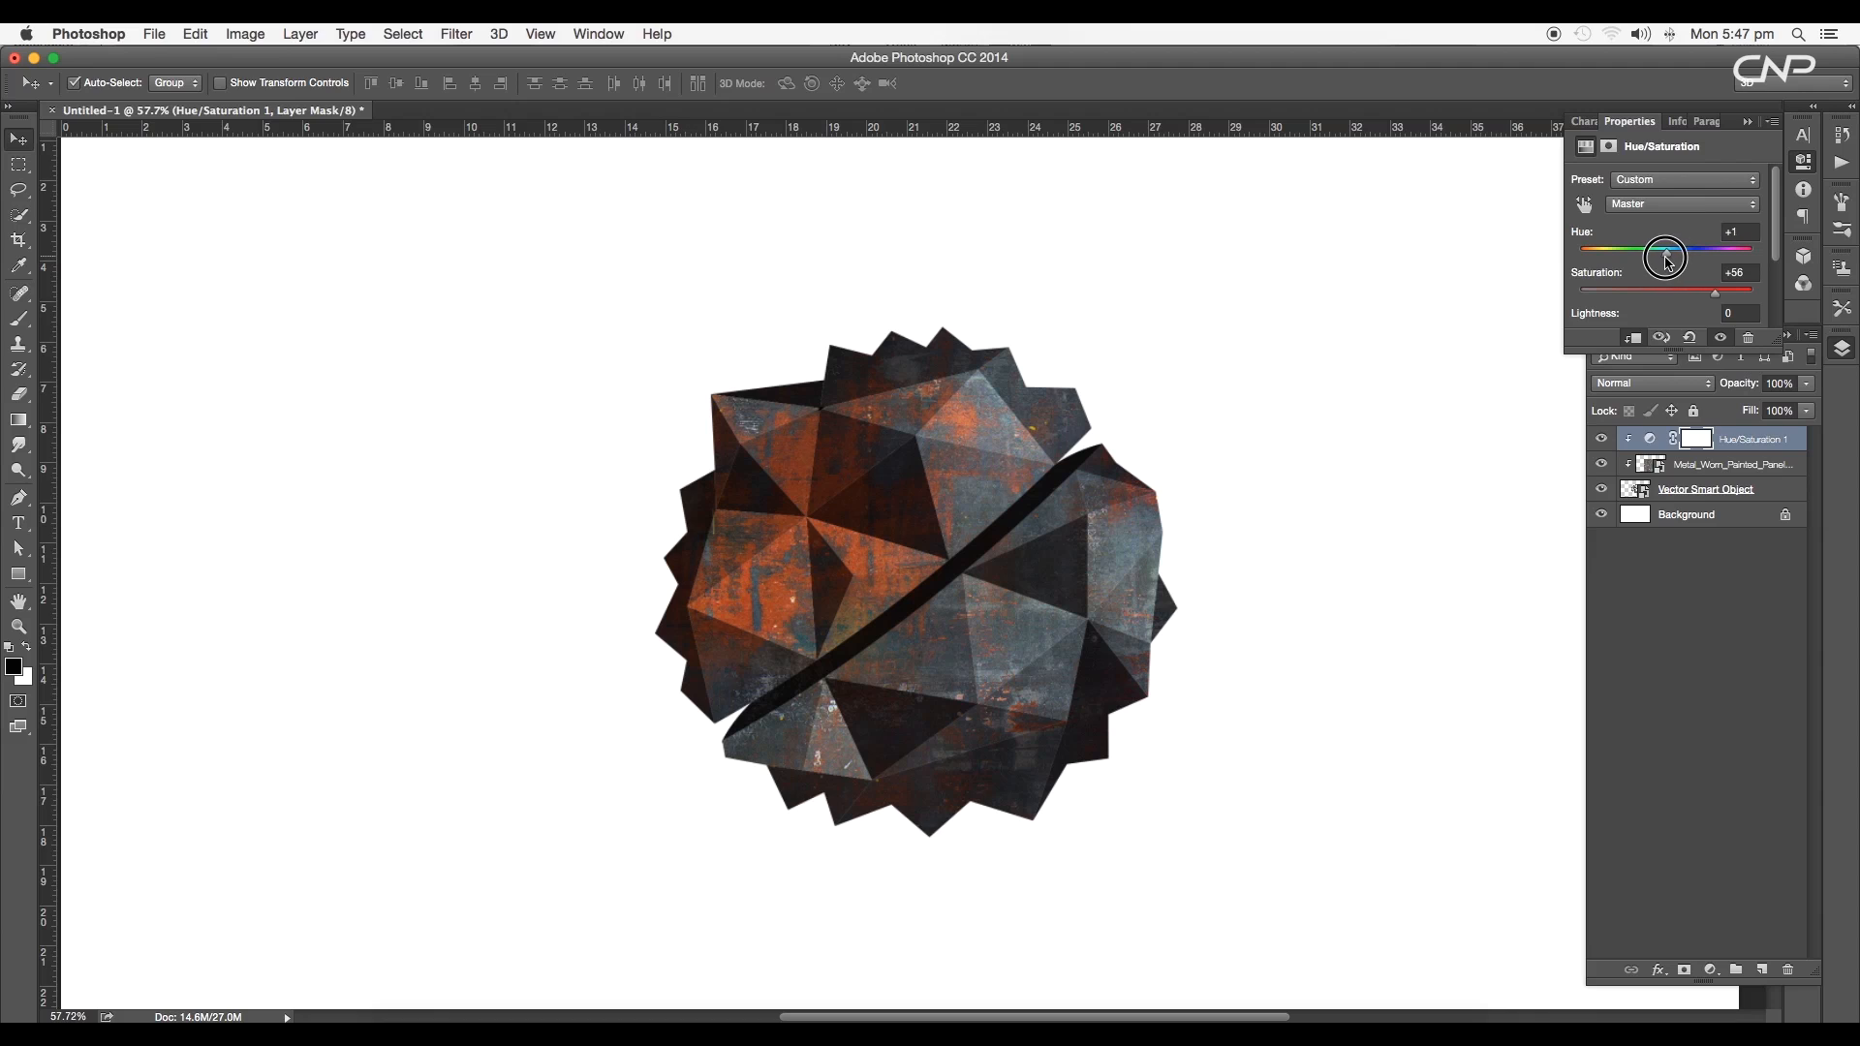
left_click(1730, 464)
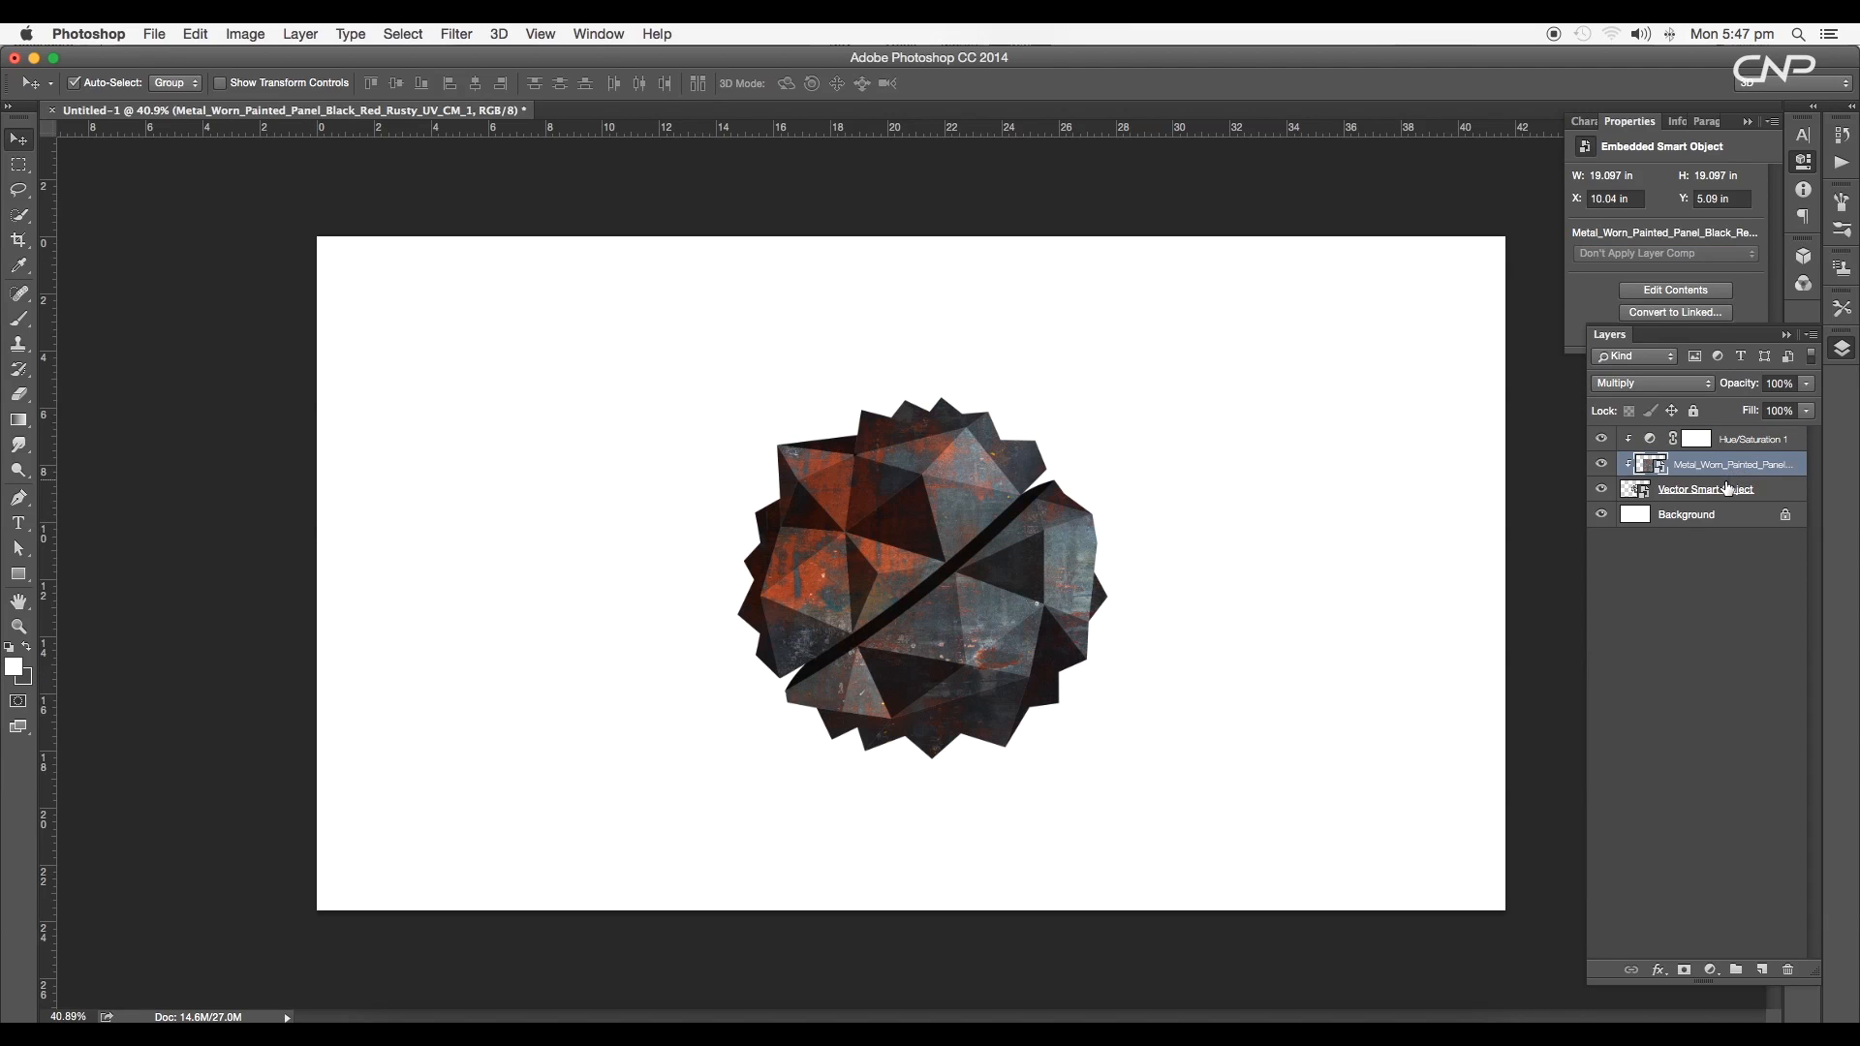
Step: Duplicate the grey badge on top, re-clip the rusty texture, and set the copy to Overlay at 31% fill
left_click(1705, 488)
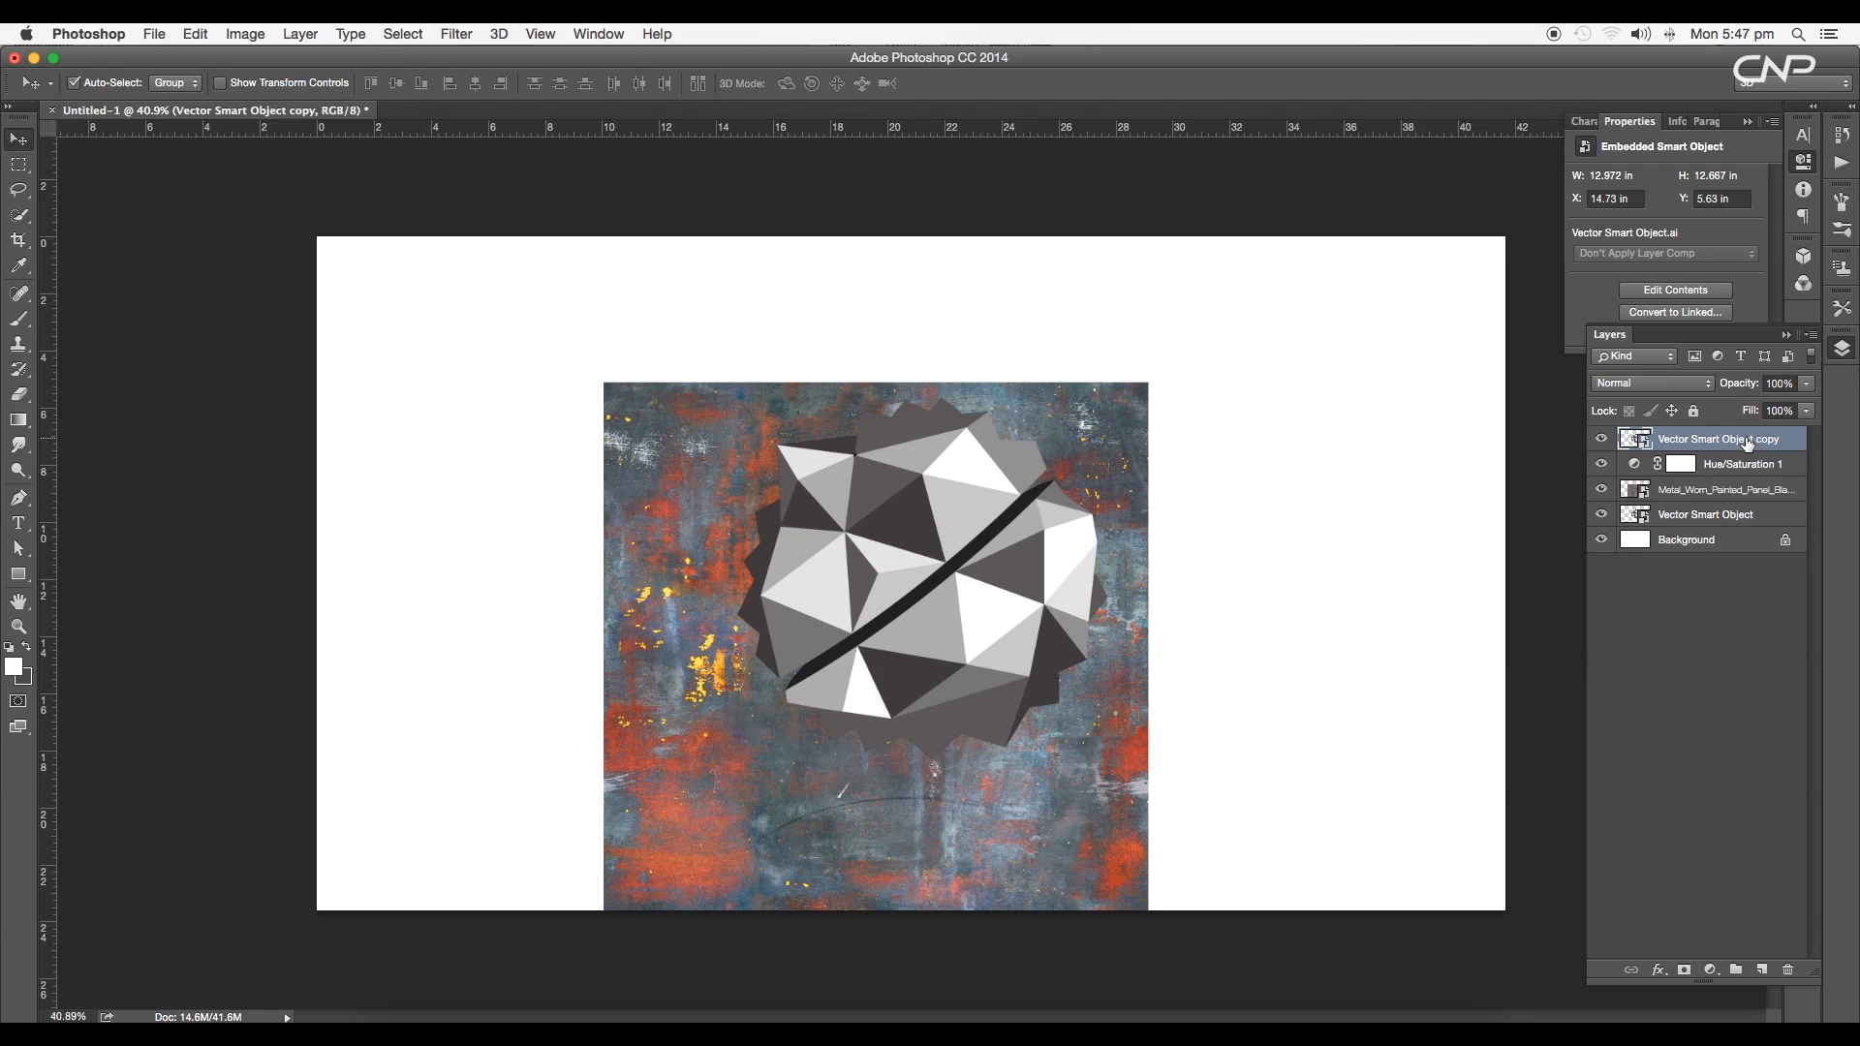
left_click(1723, 488)
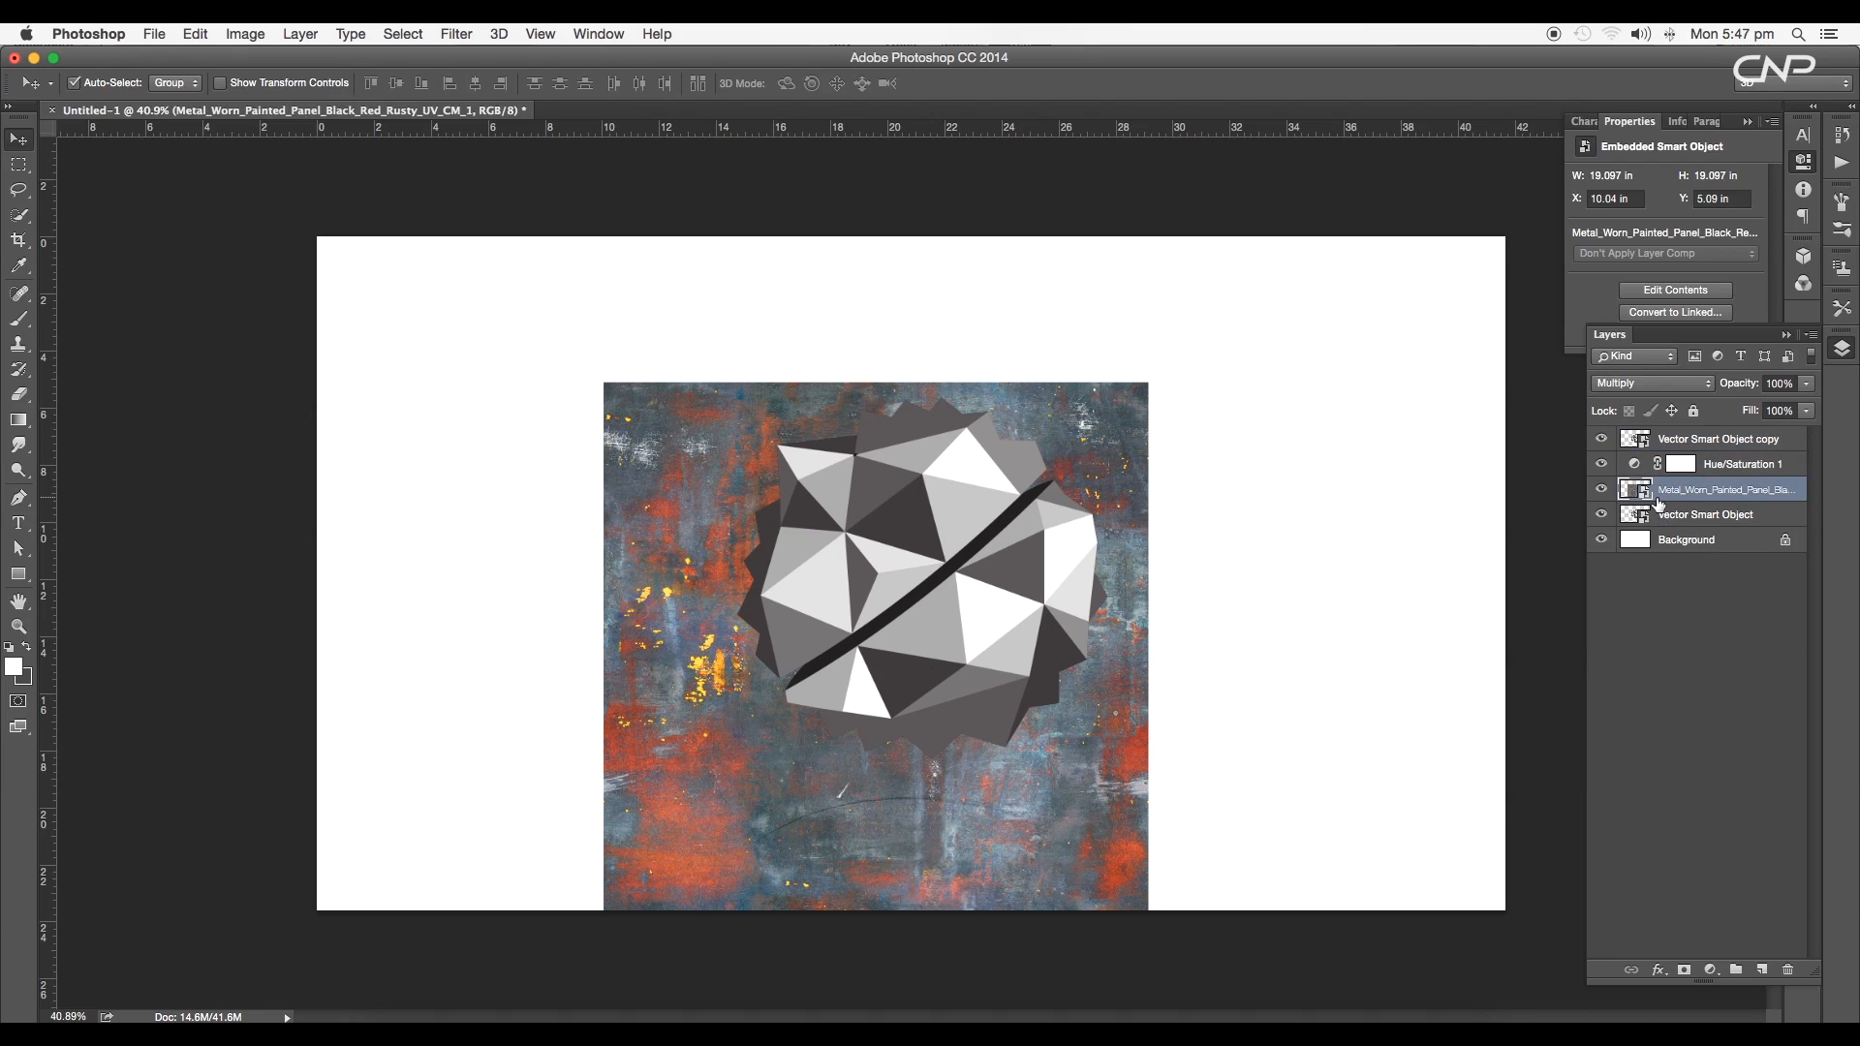
left_click(1705, 513)
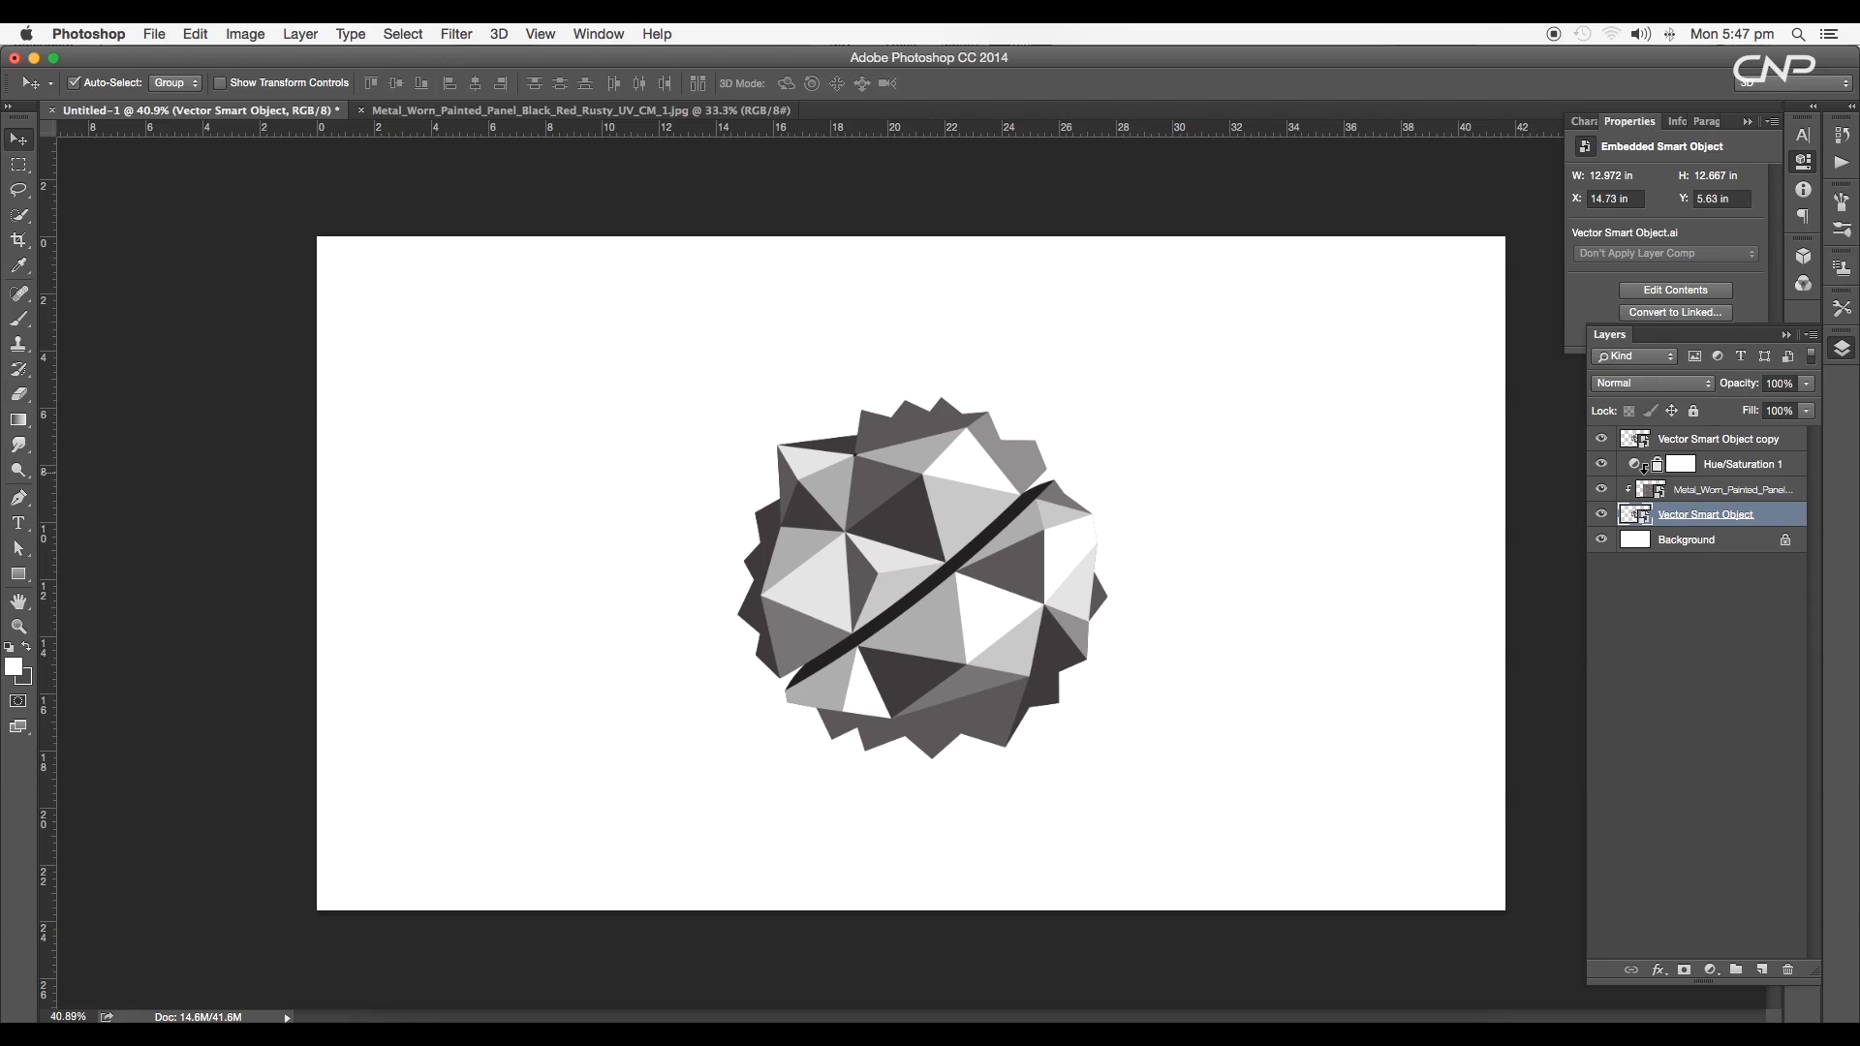
left_click(1718, 438)
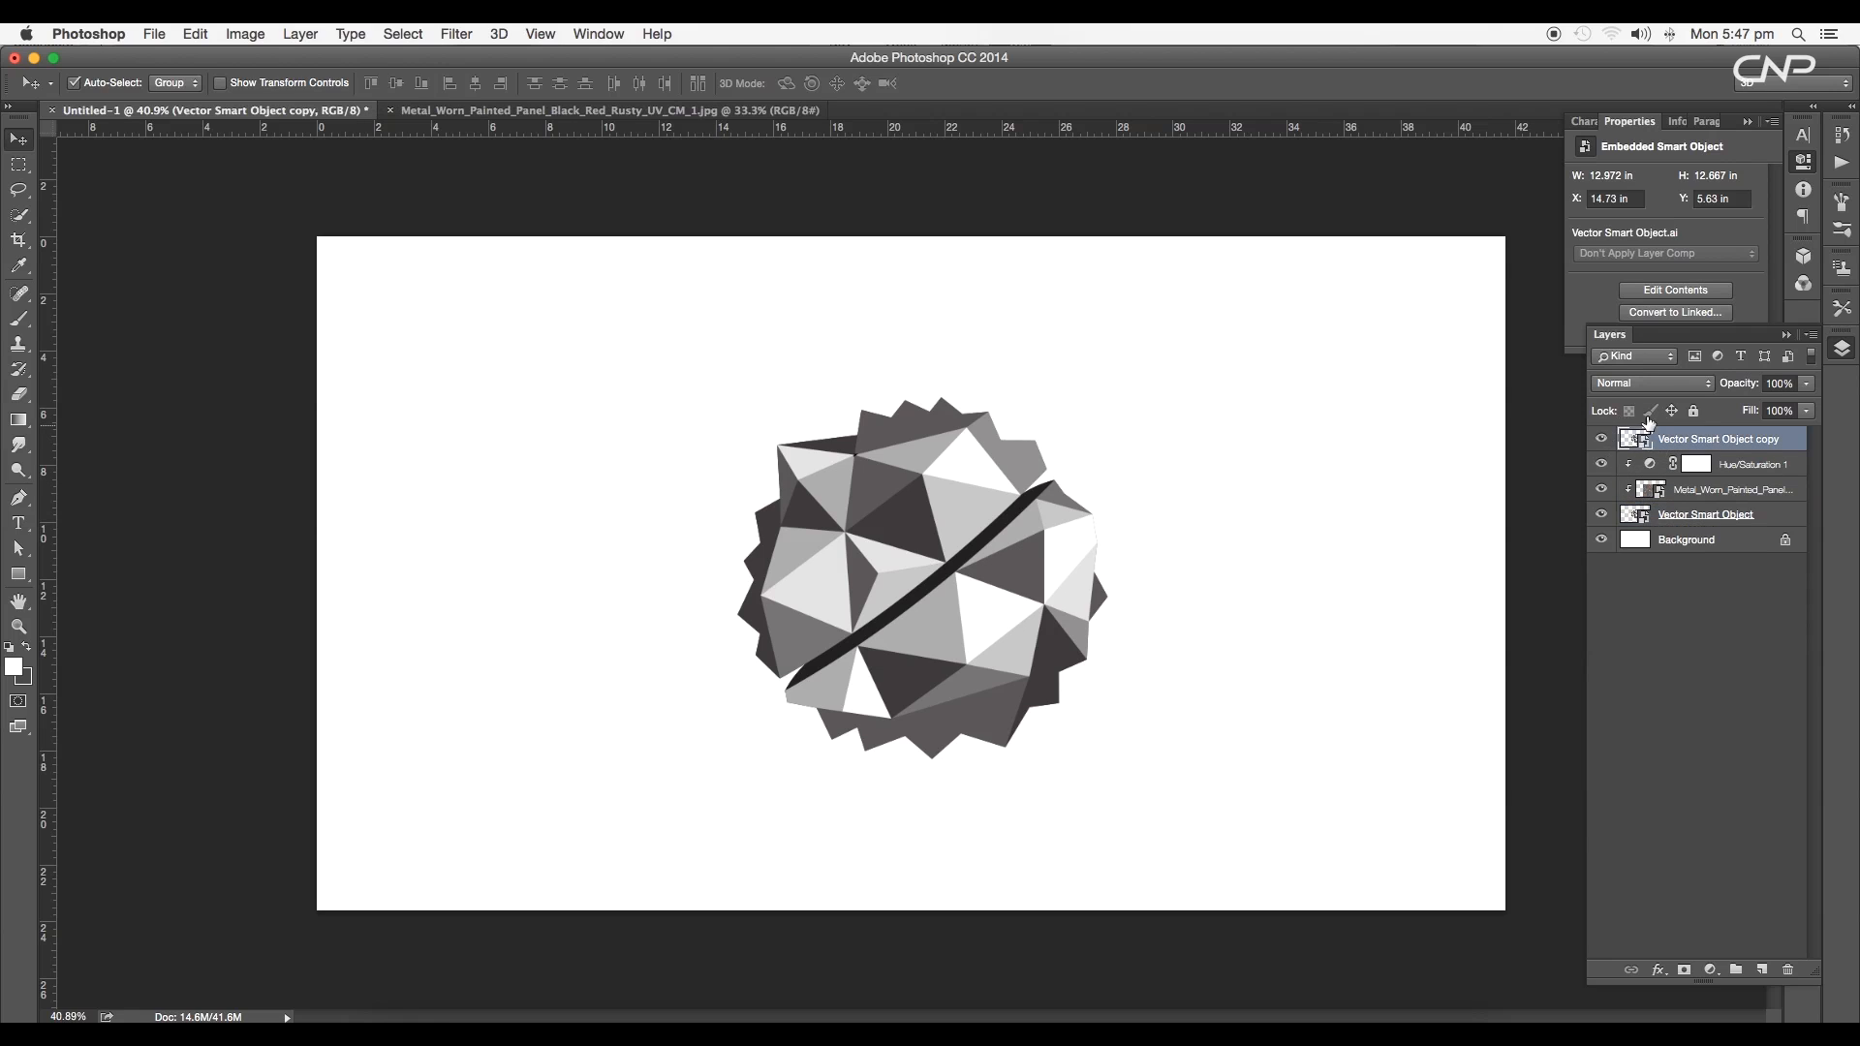
left_click(1649, 381)
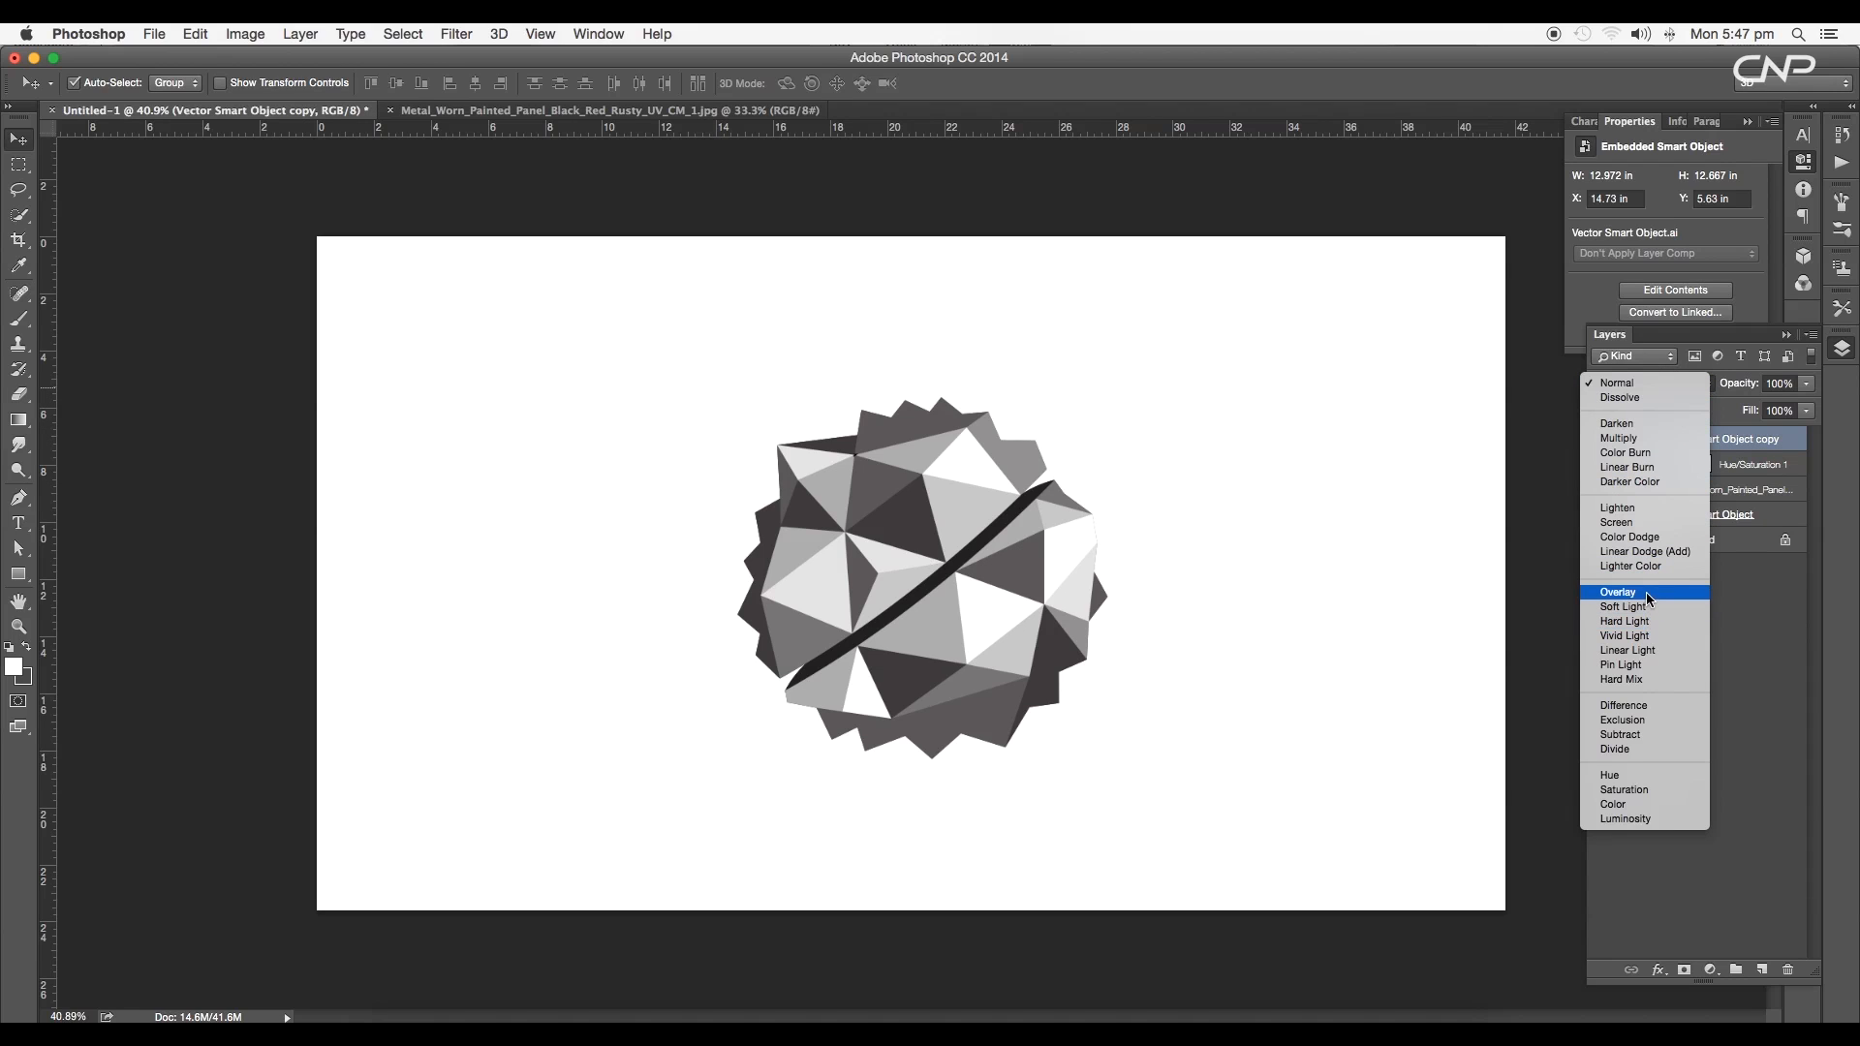
left_click(1618, 592)
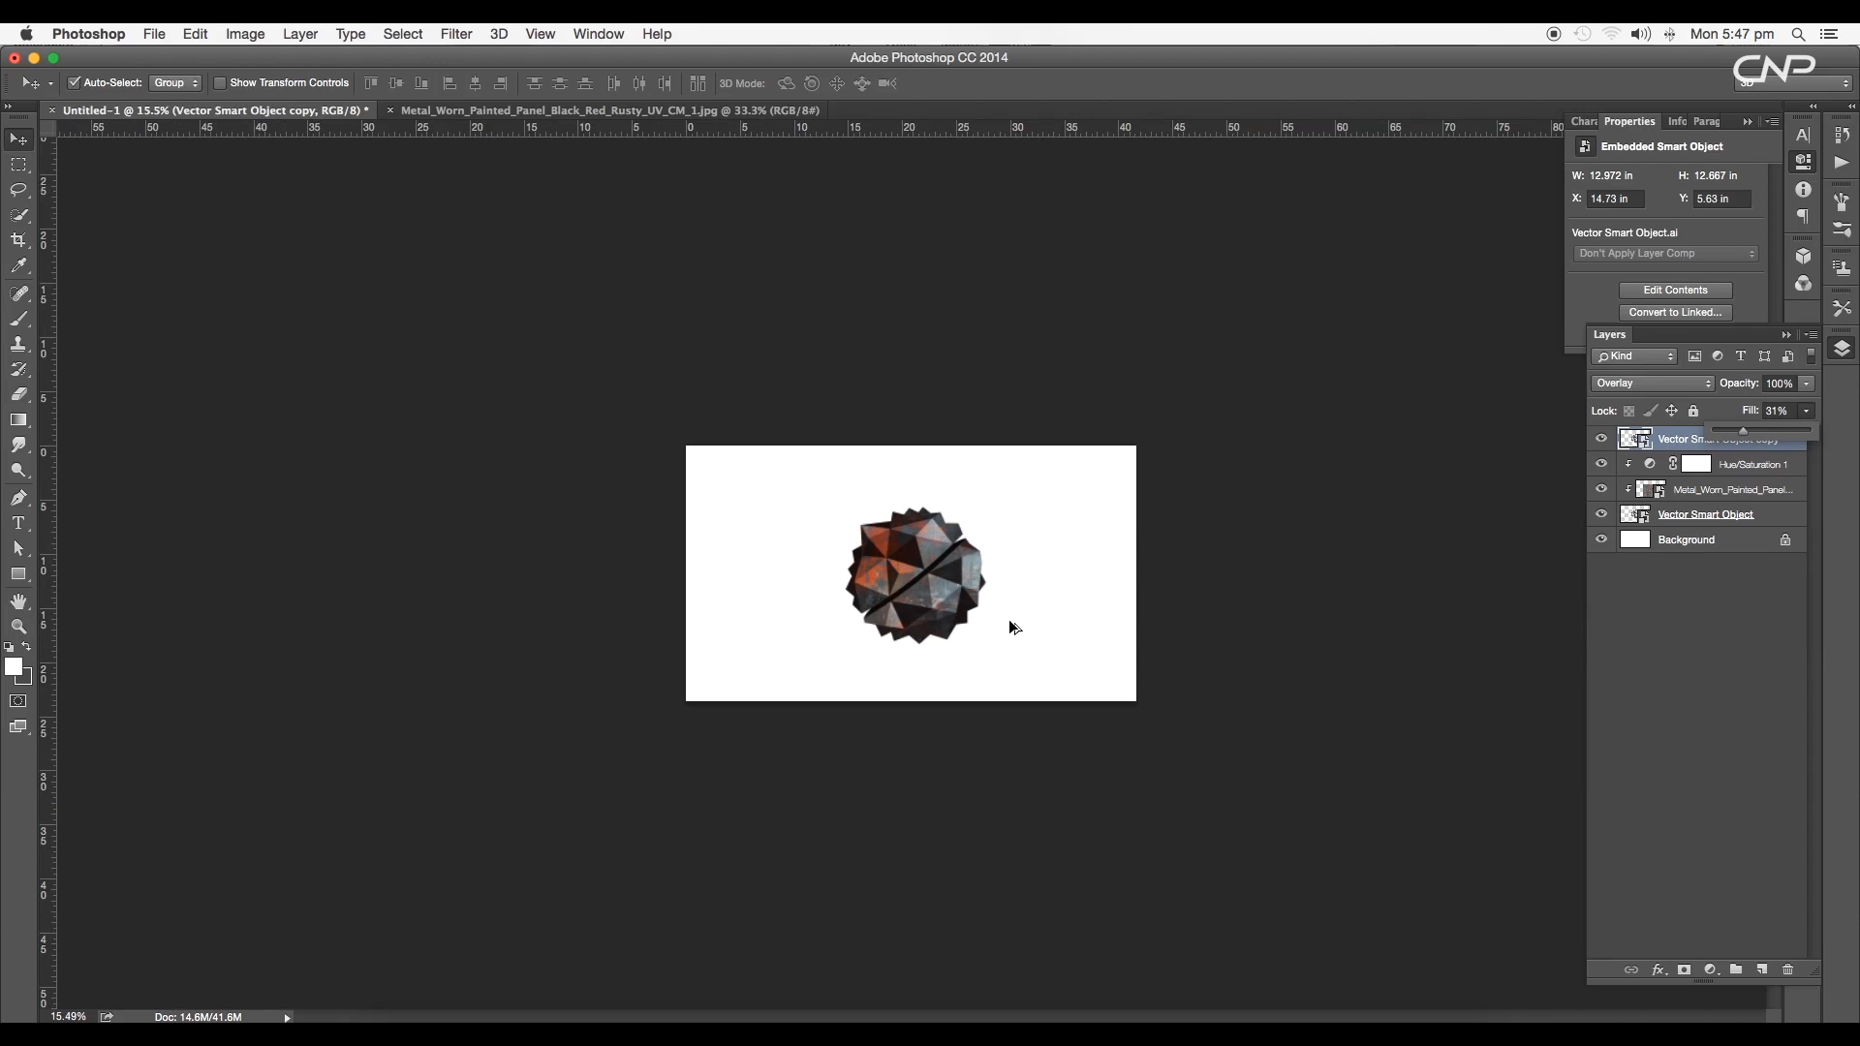
Step: Add a Brightness/Contrast adjustment layer above the textured badge
left_click(1682, 971)
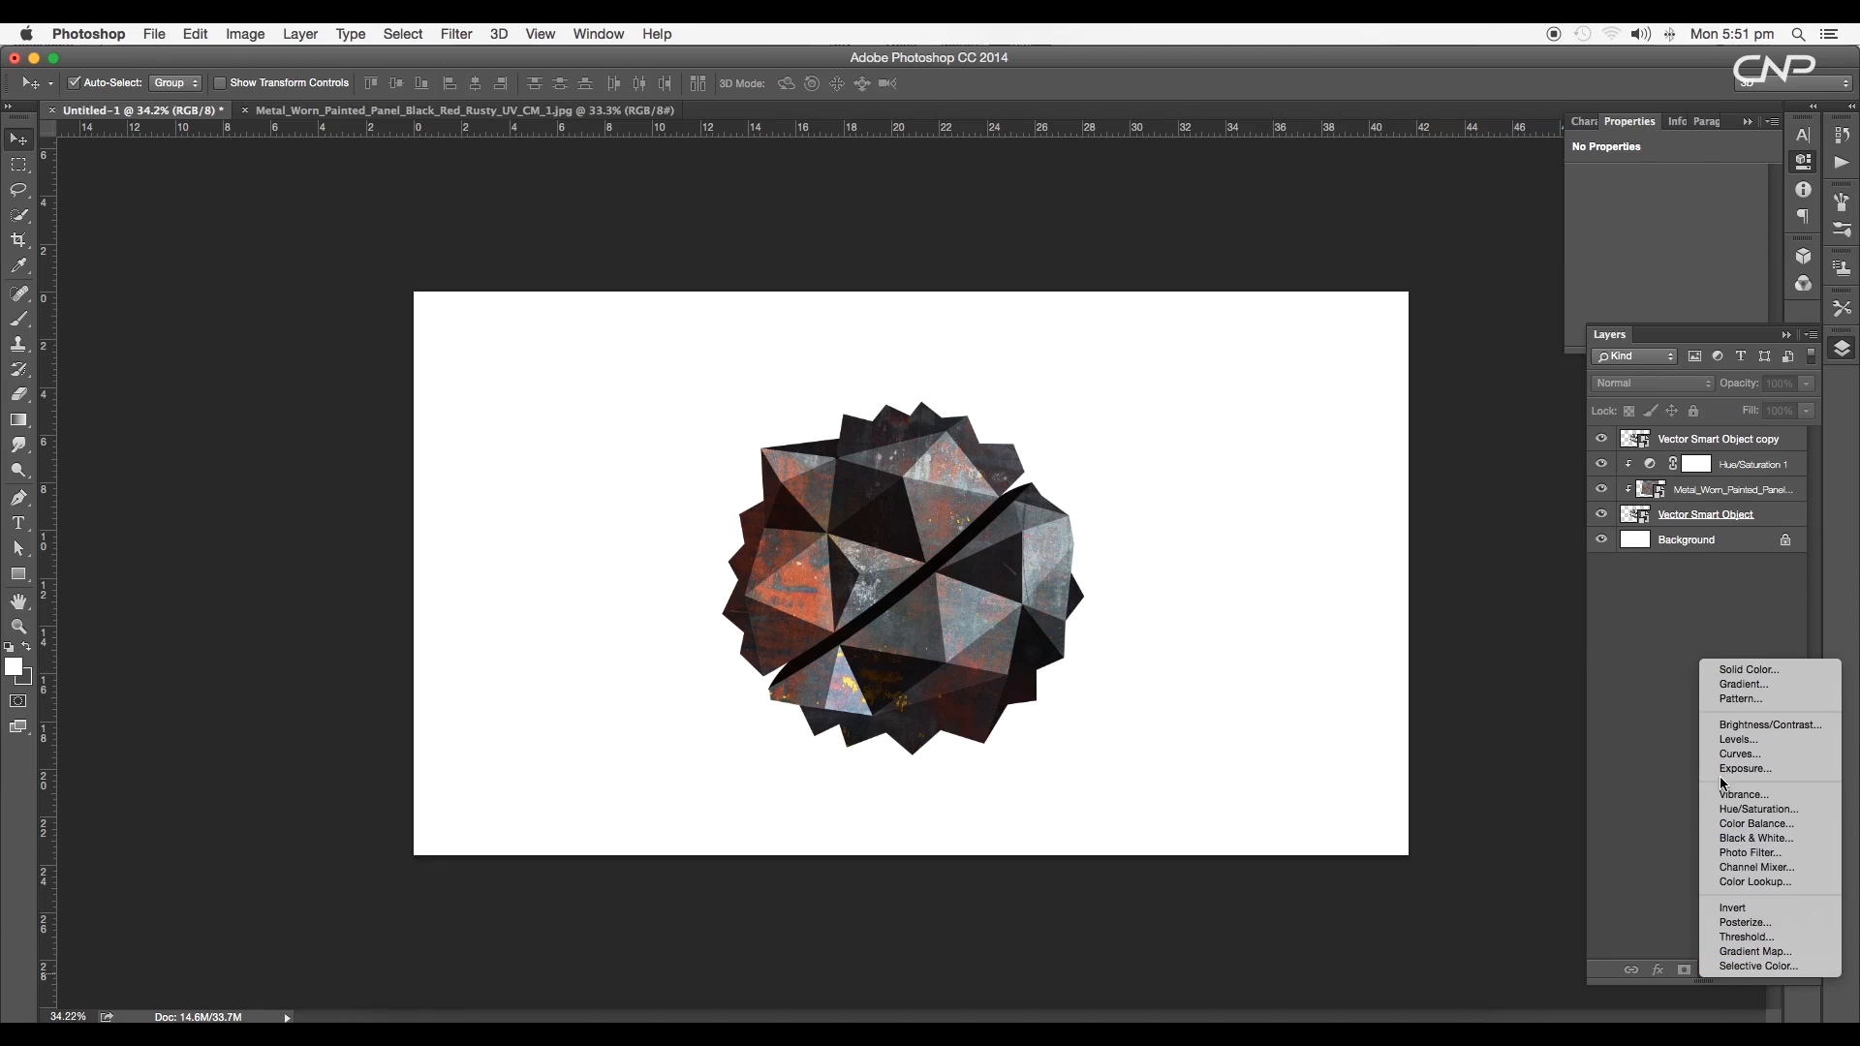
left_click(1770, 724)
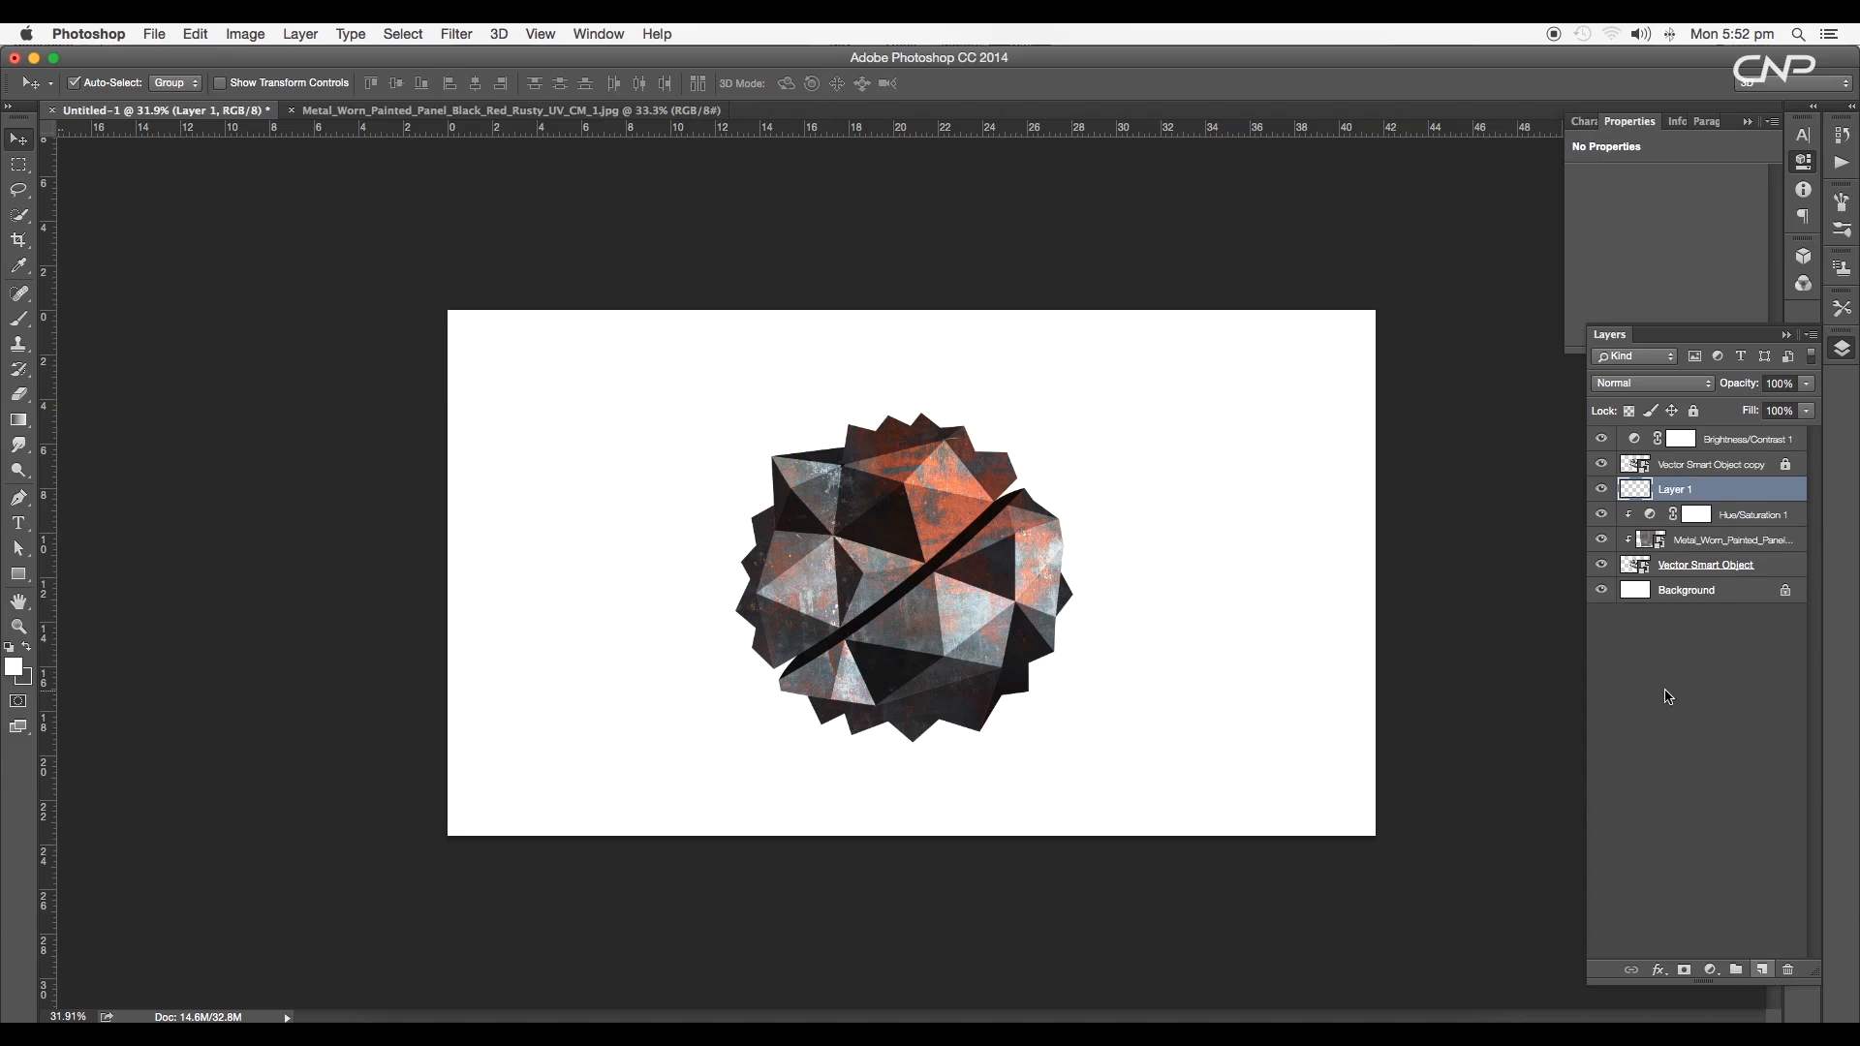
mouse_move(1490, 635)
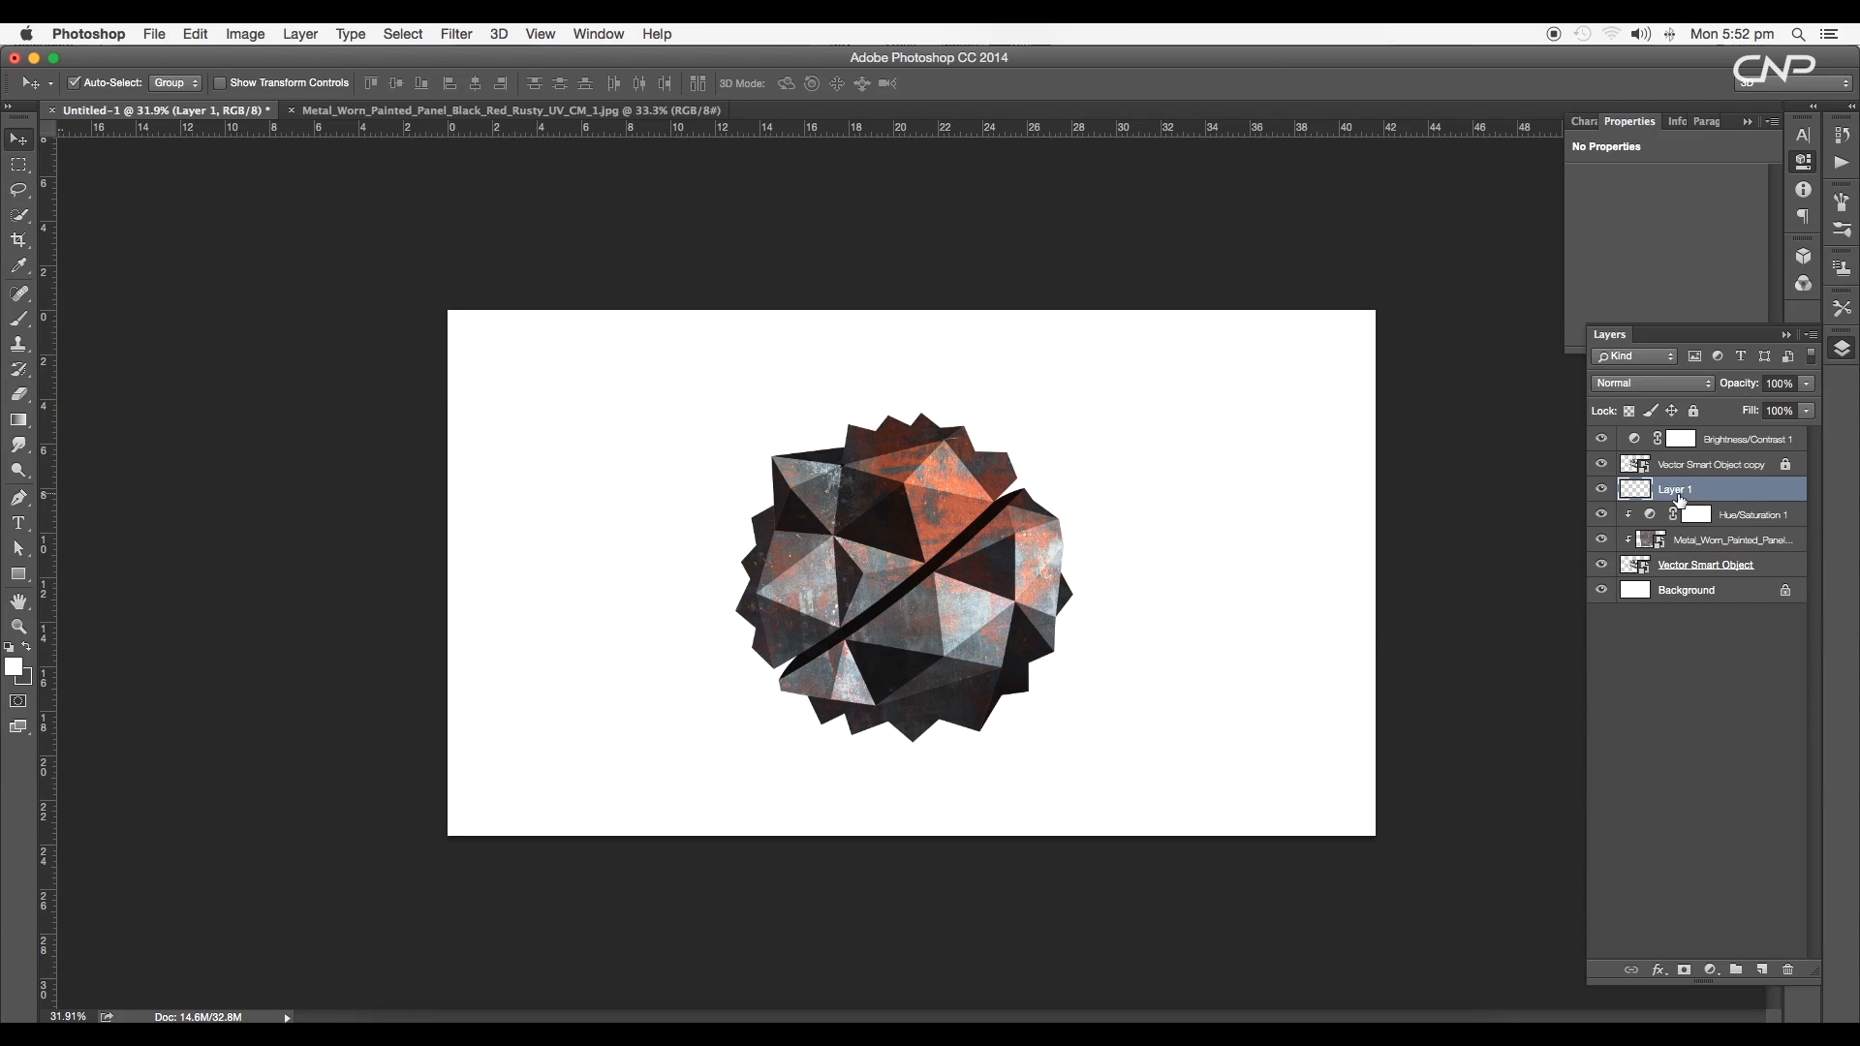
Step: Set the new layer to Color blend mode and pick red as the paint colour
left_click(18, 665)
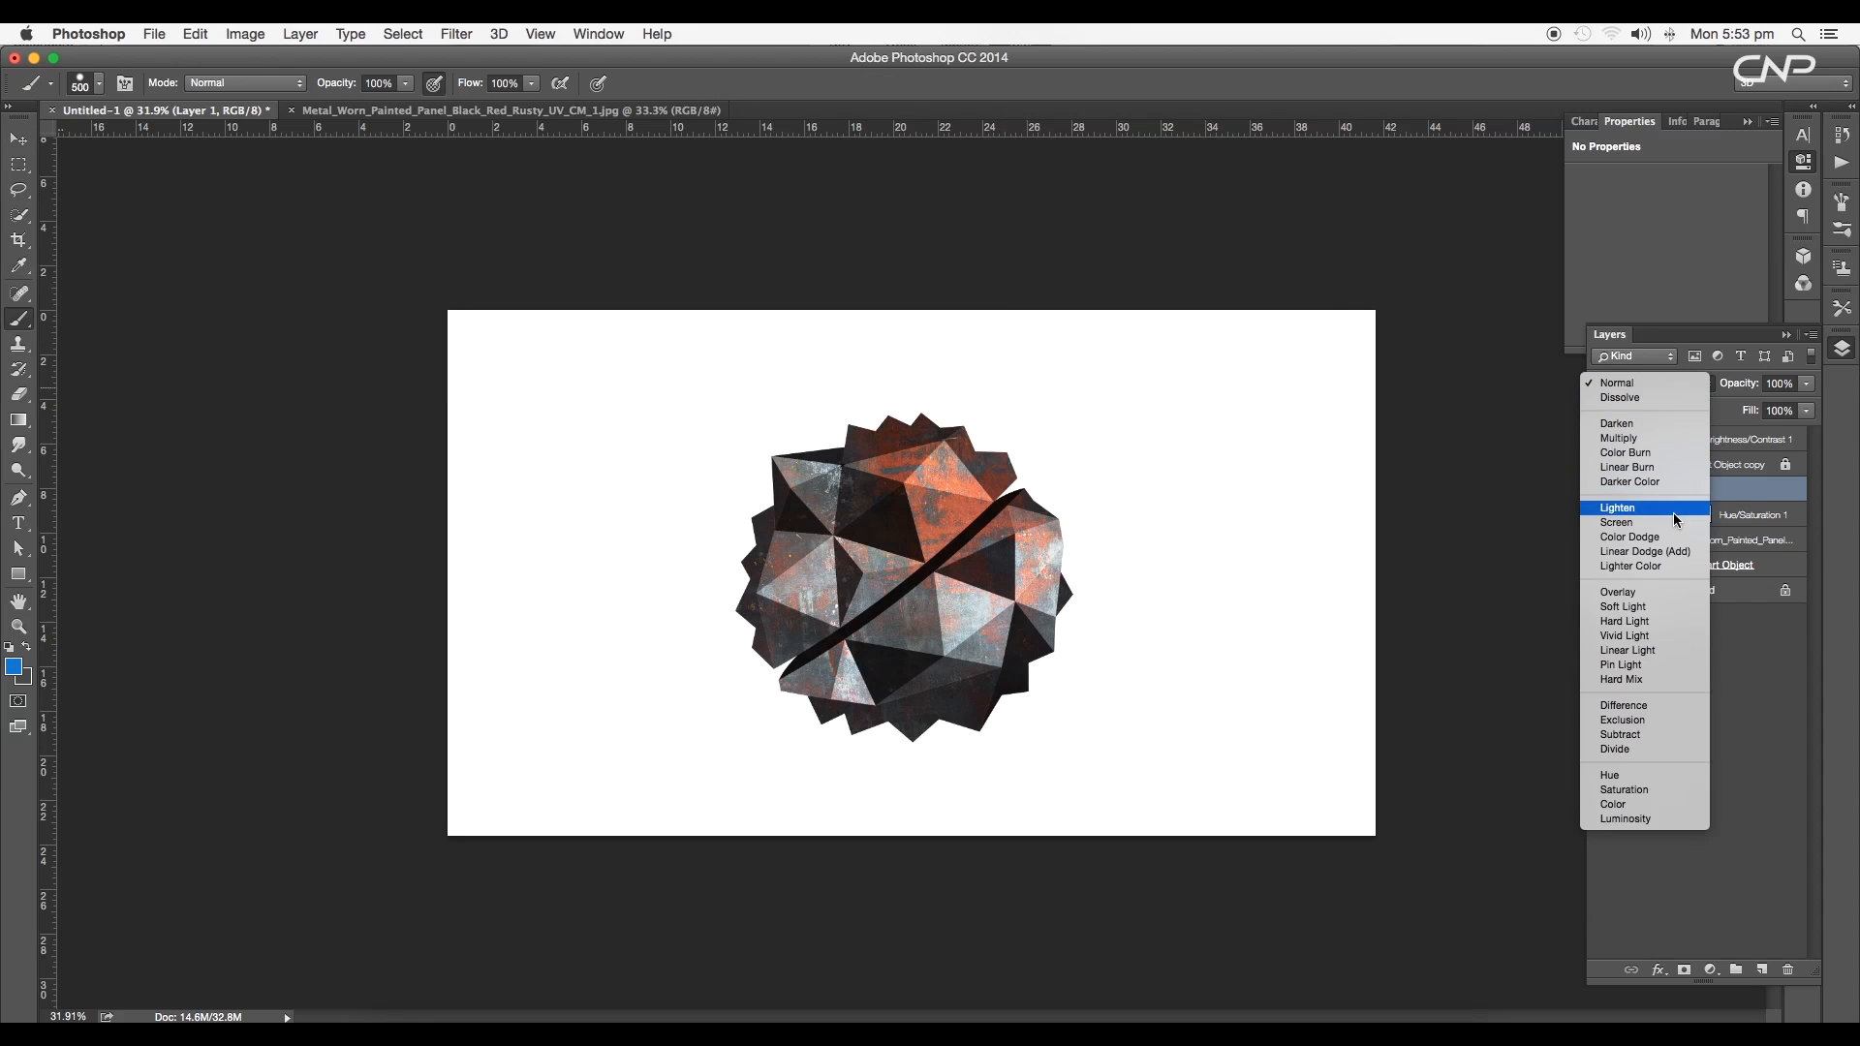
left_click(1612, 803)
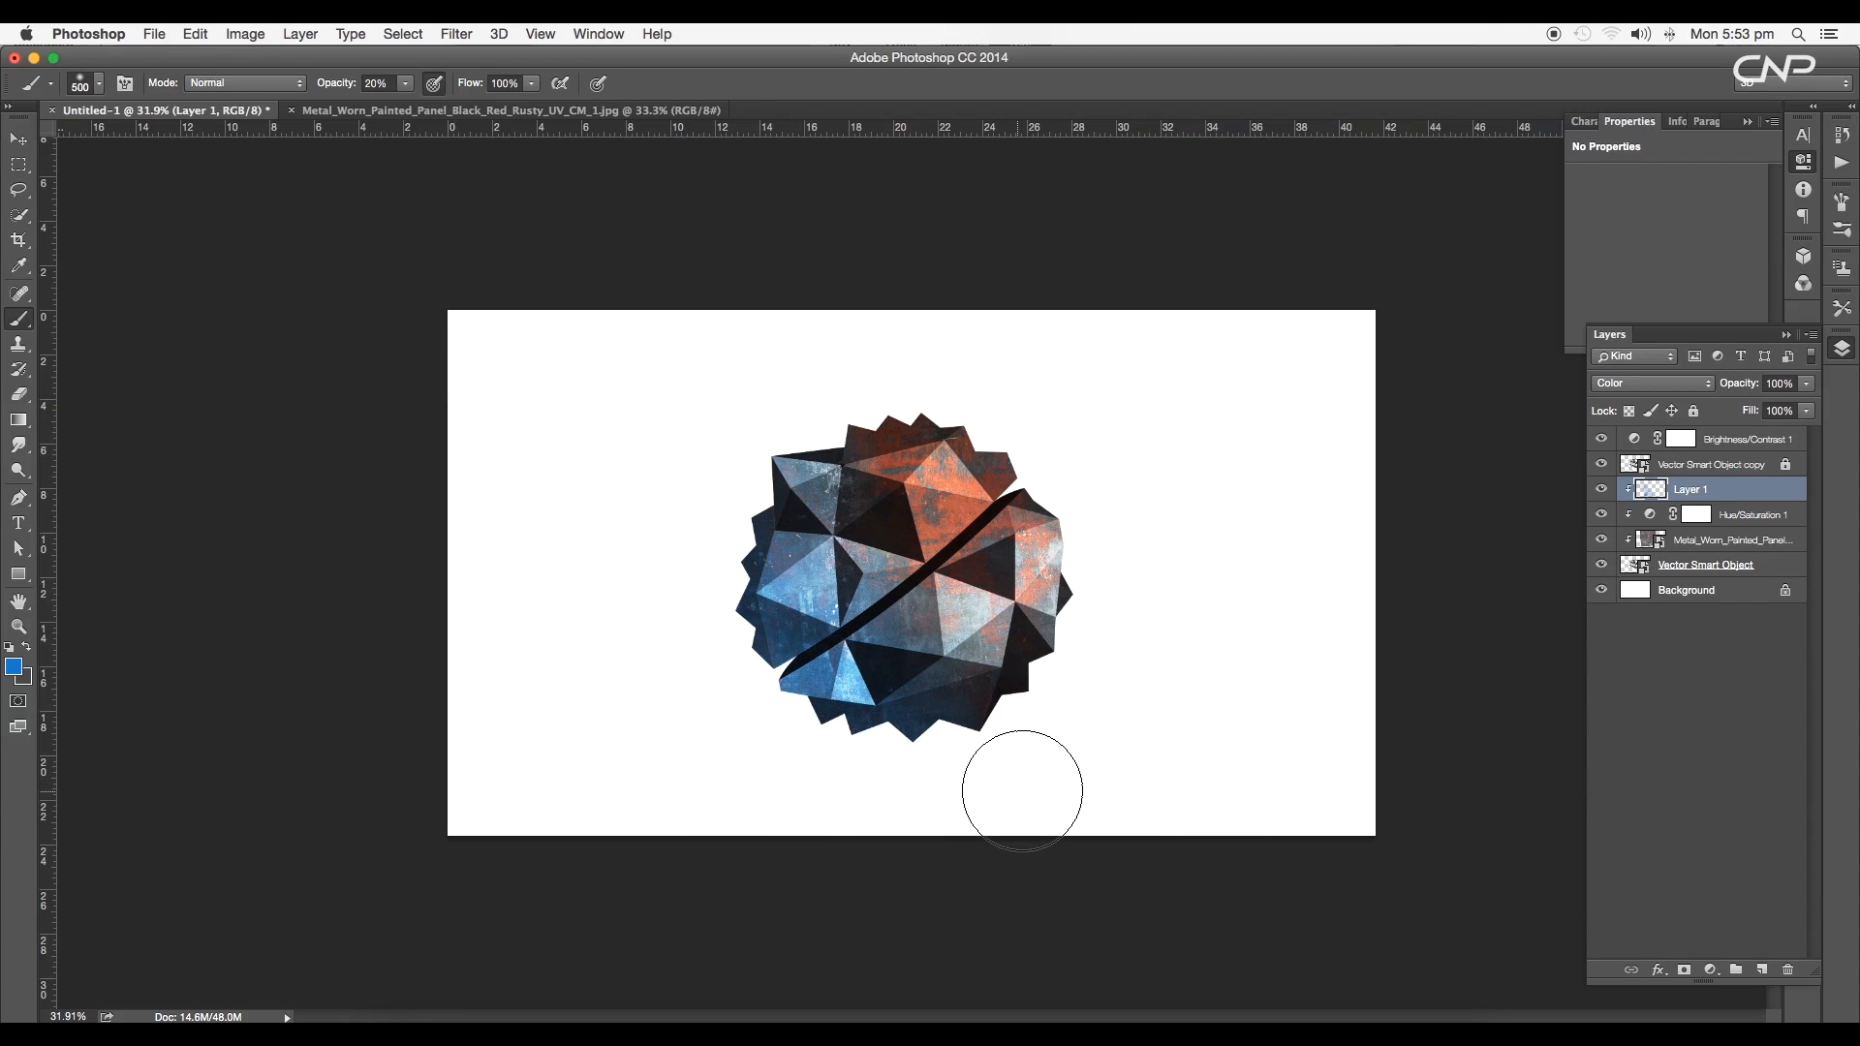
left_click(21, 662)
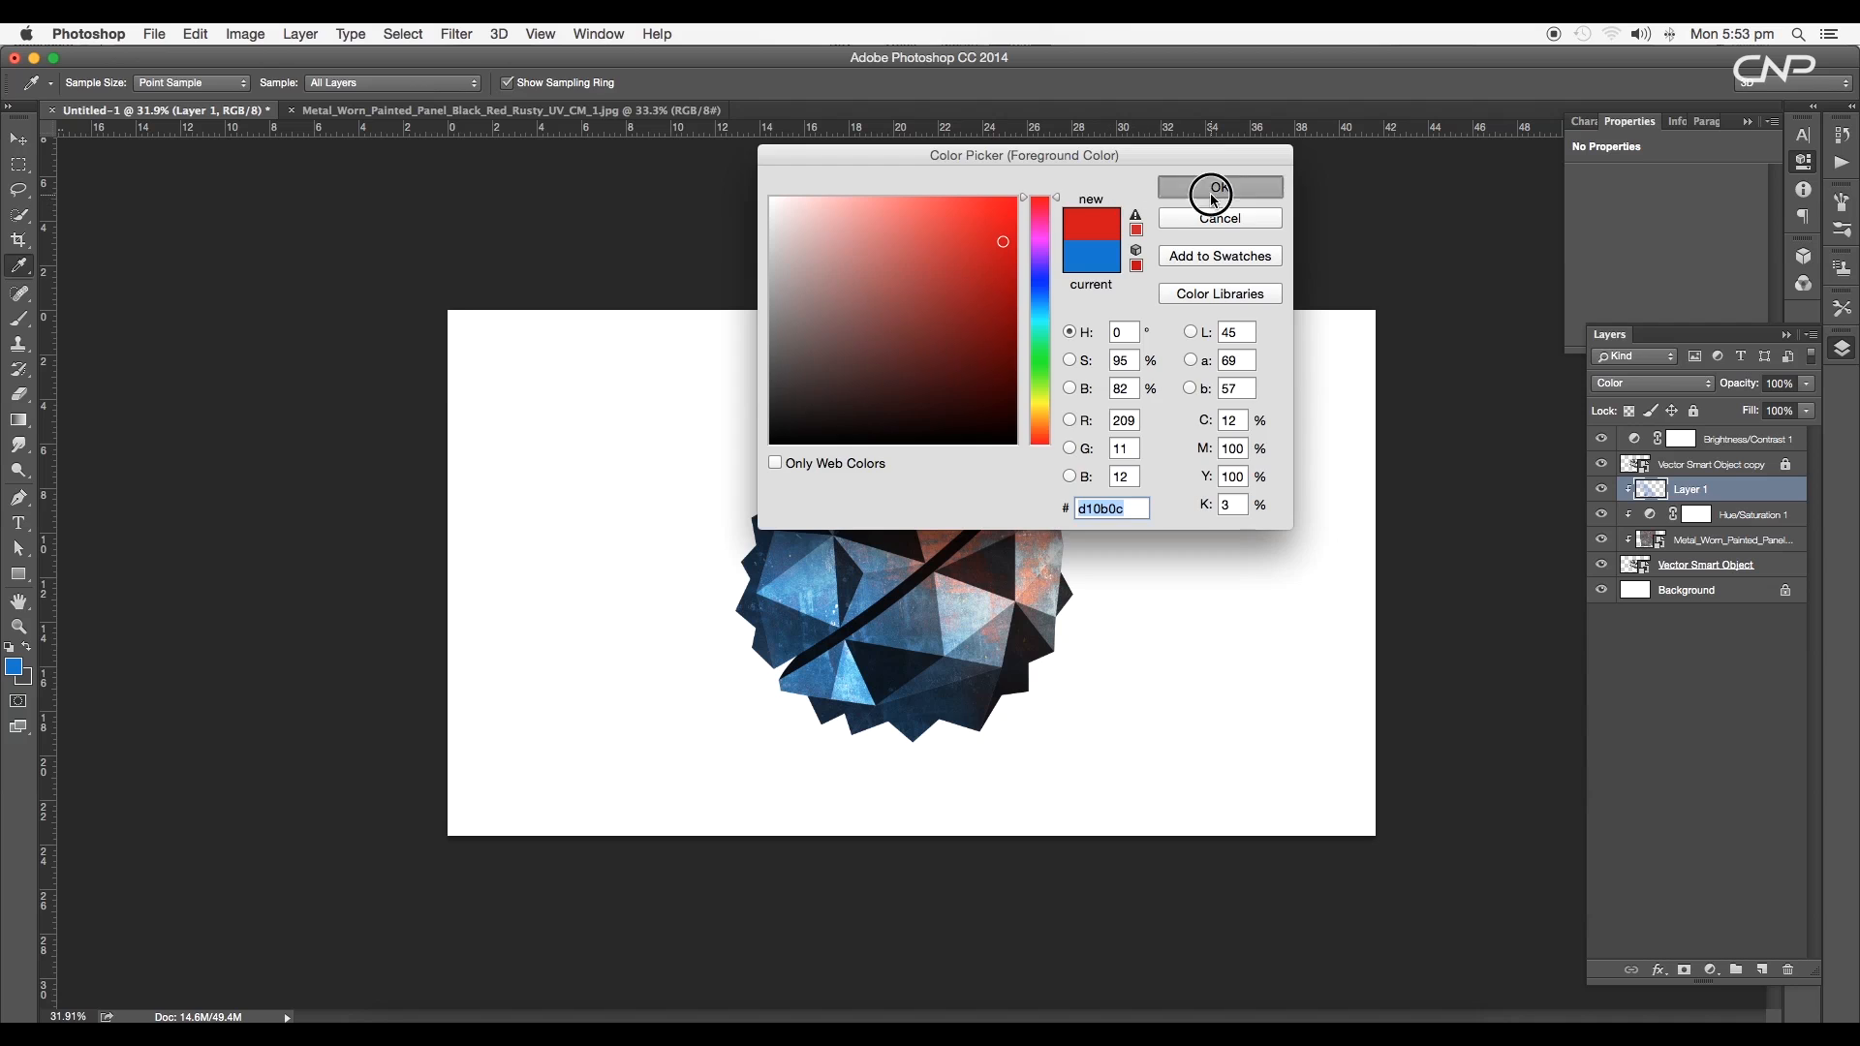
left_click(1217, 187)
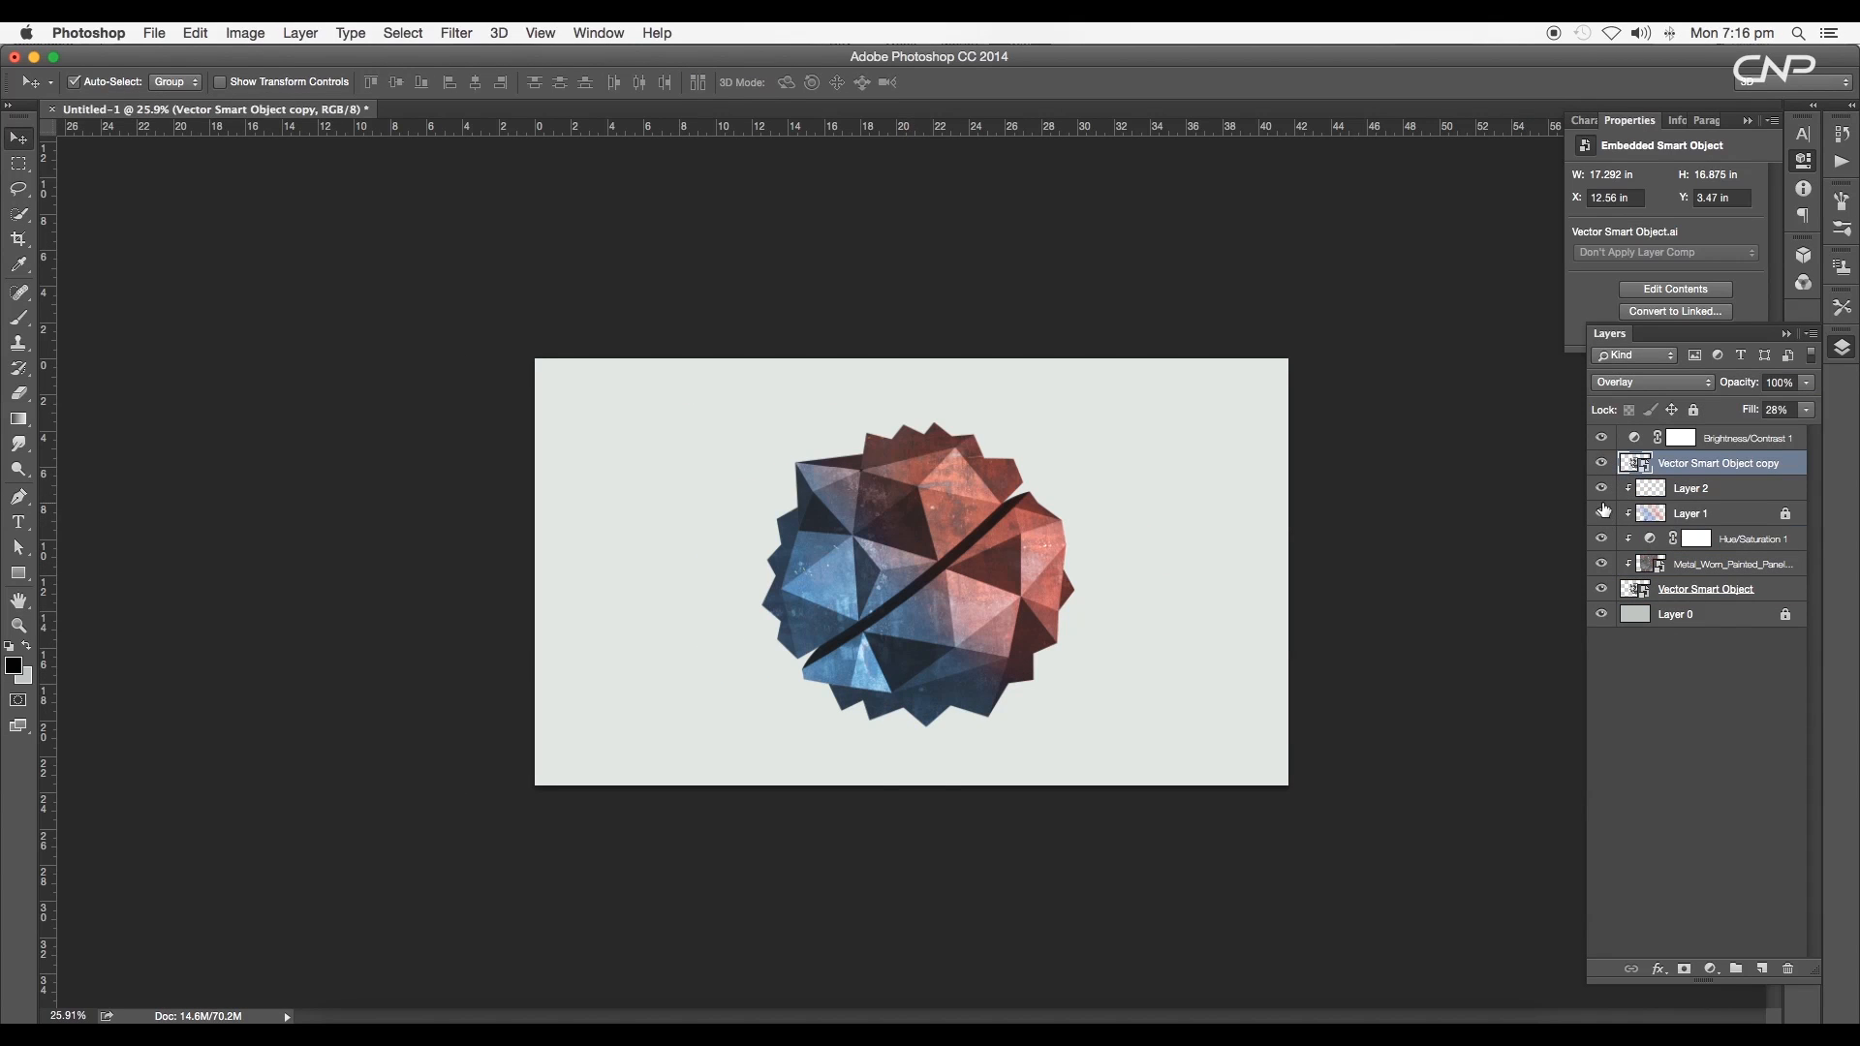
Step: Apply an 18 px Iris Blur to both the badge and the rusty texture
left_click(1705, 588)
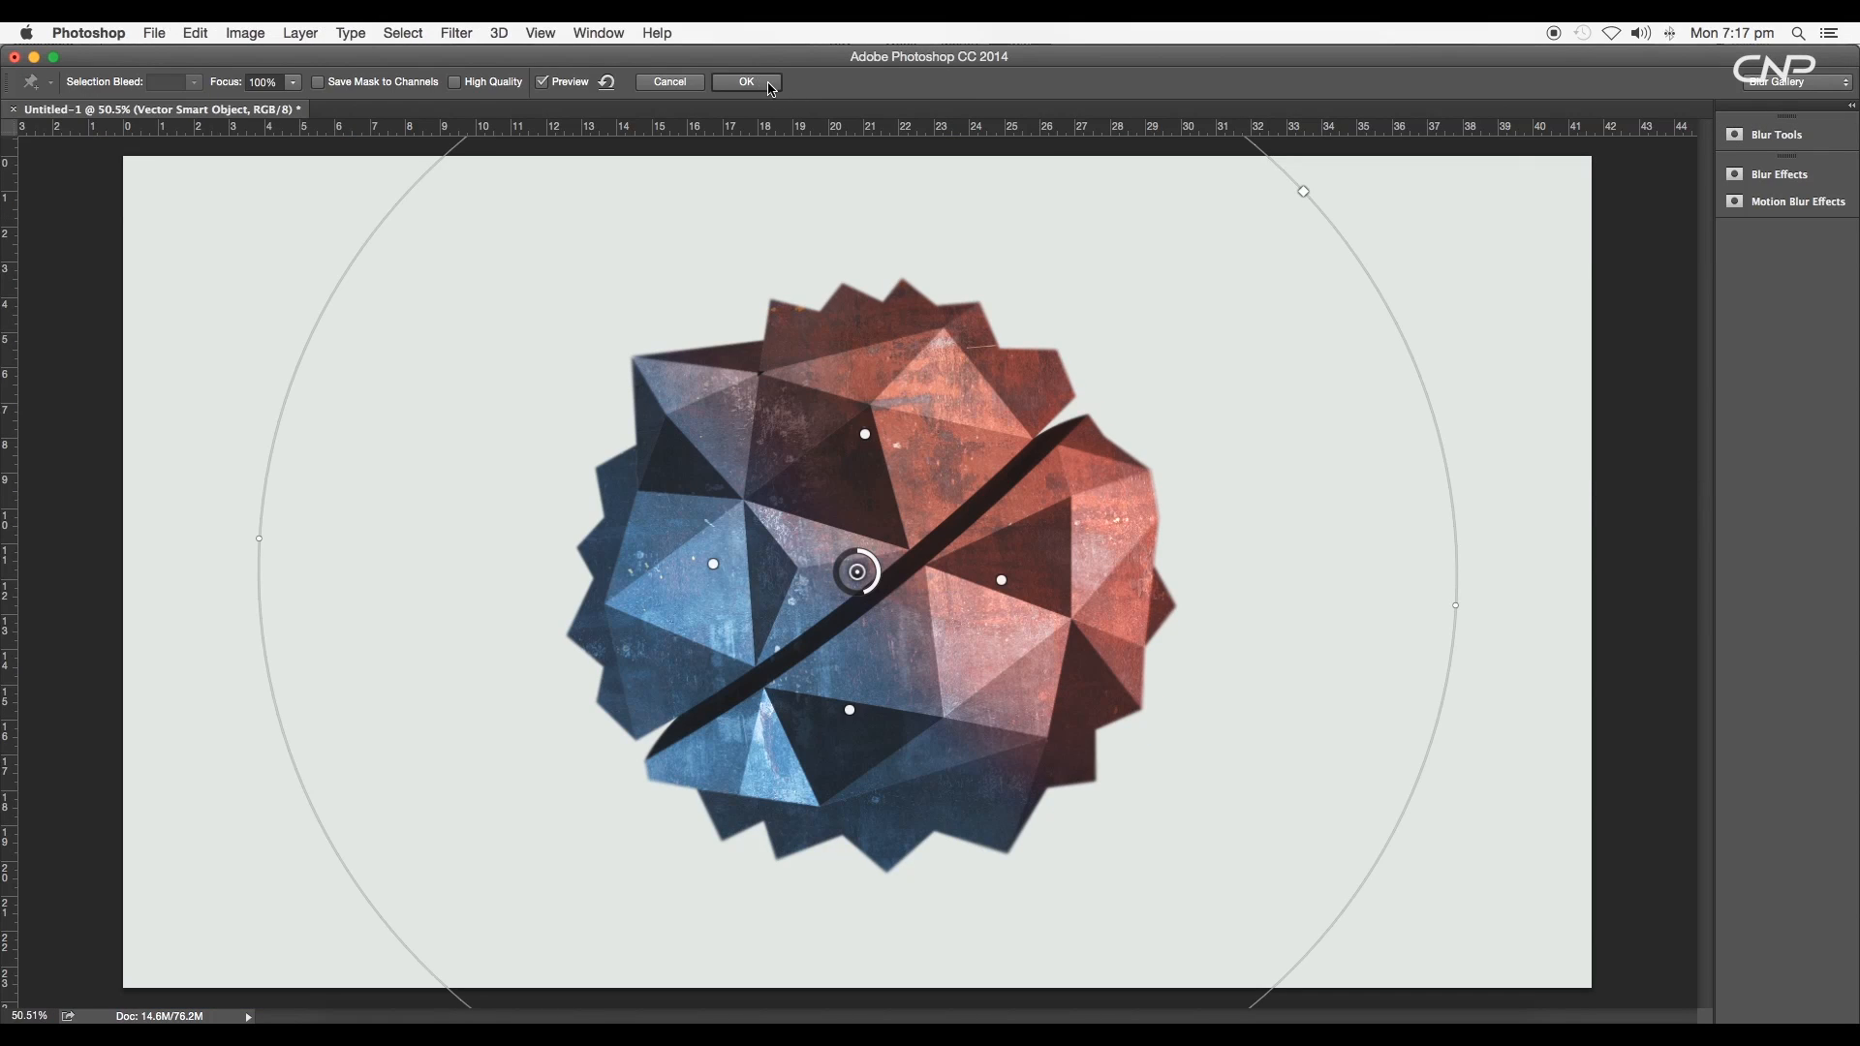
left_click(745, 80)
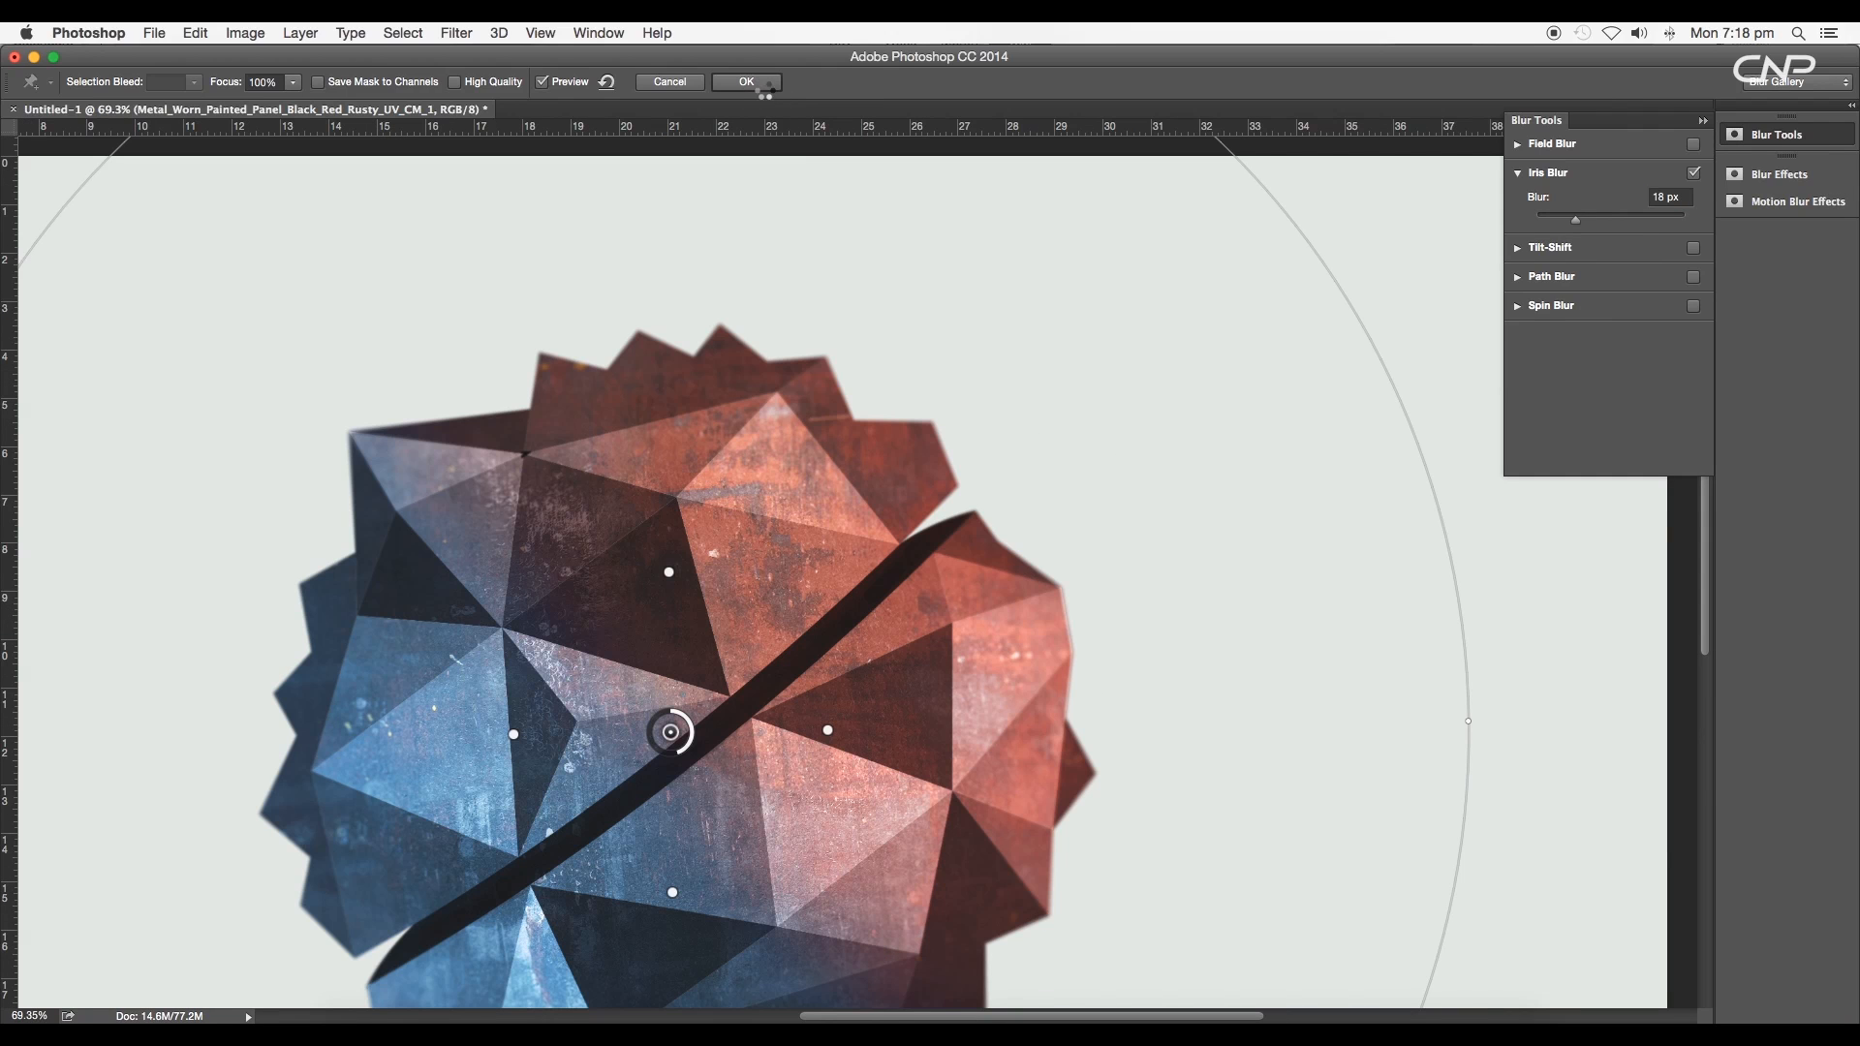
left_click(745, 81)
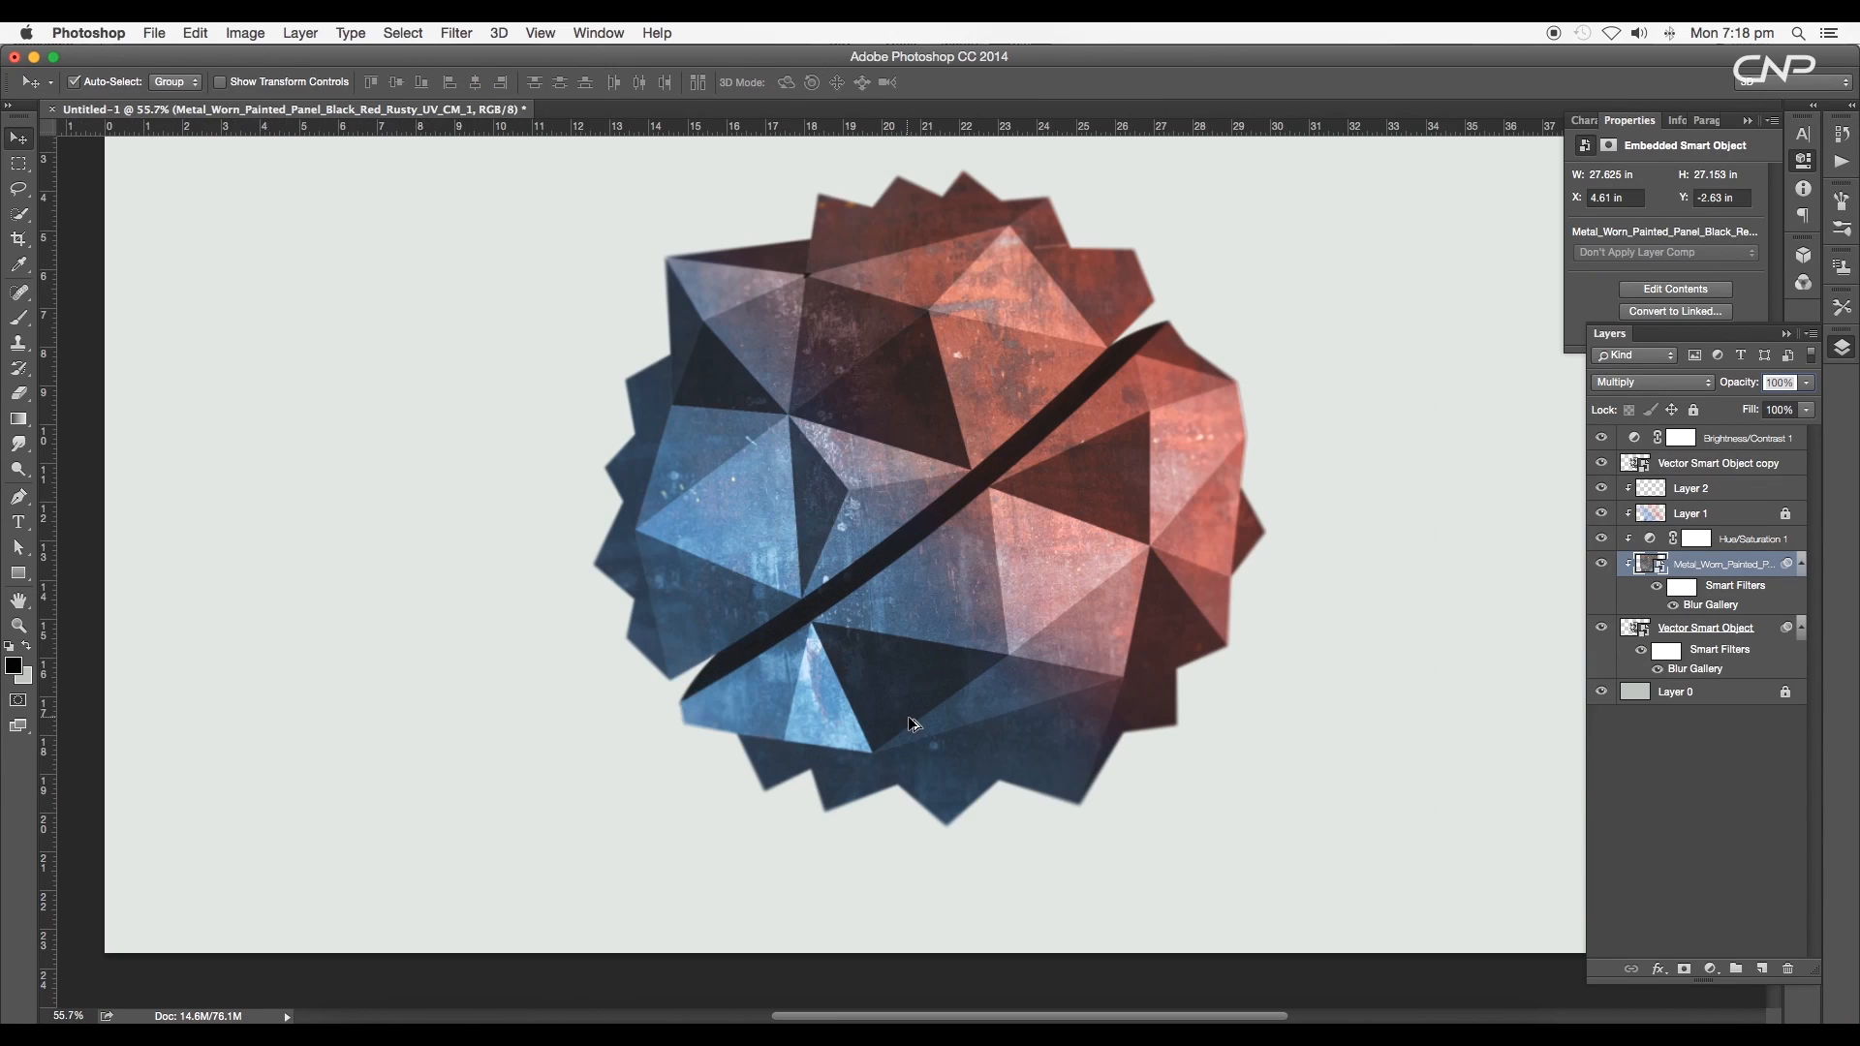
Step: Colour the 'Meteor' title dark blue-grey and 'Tutorial' #8f494b
left_click(20, 523)
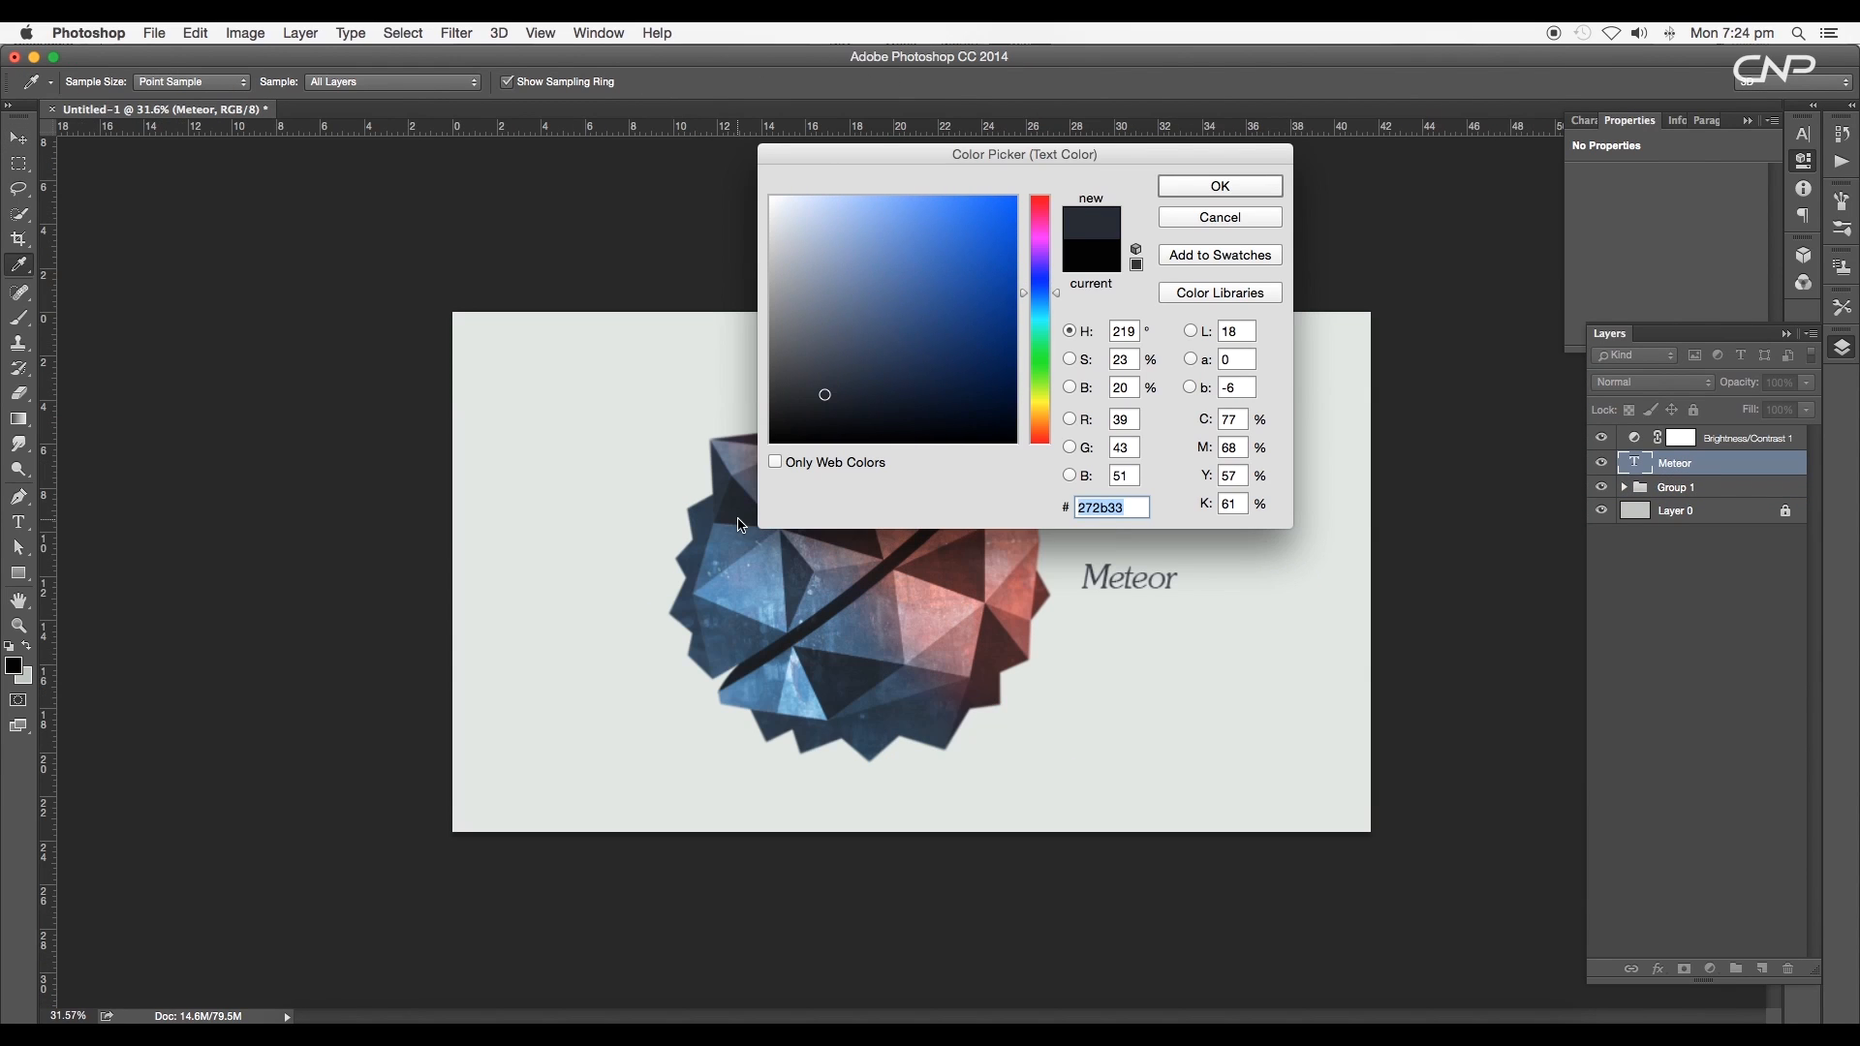
left_click(1218, 186)
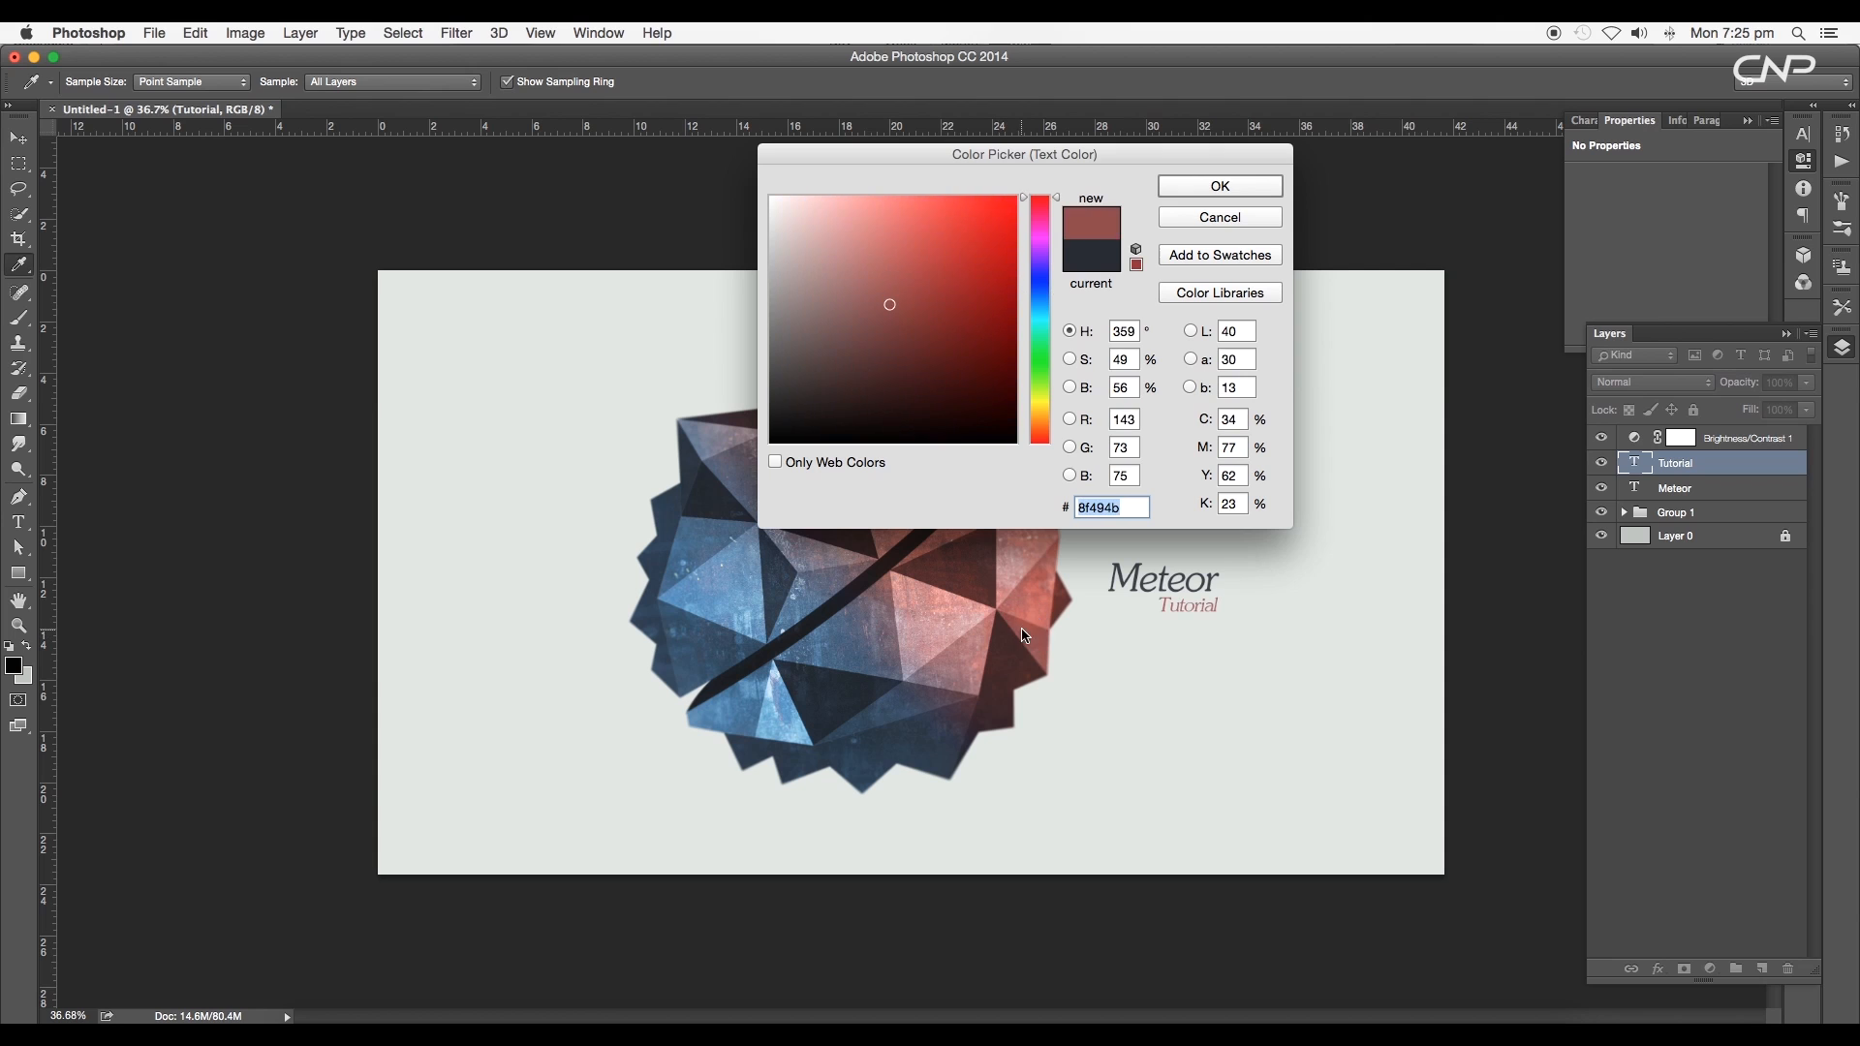
left_click(1219, 216)
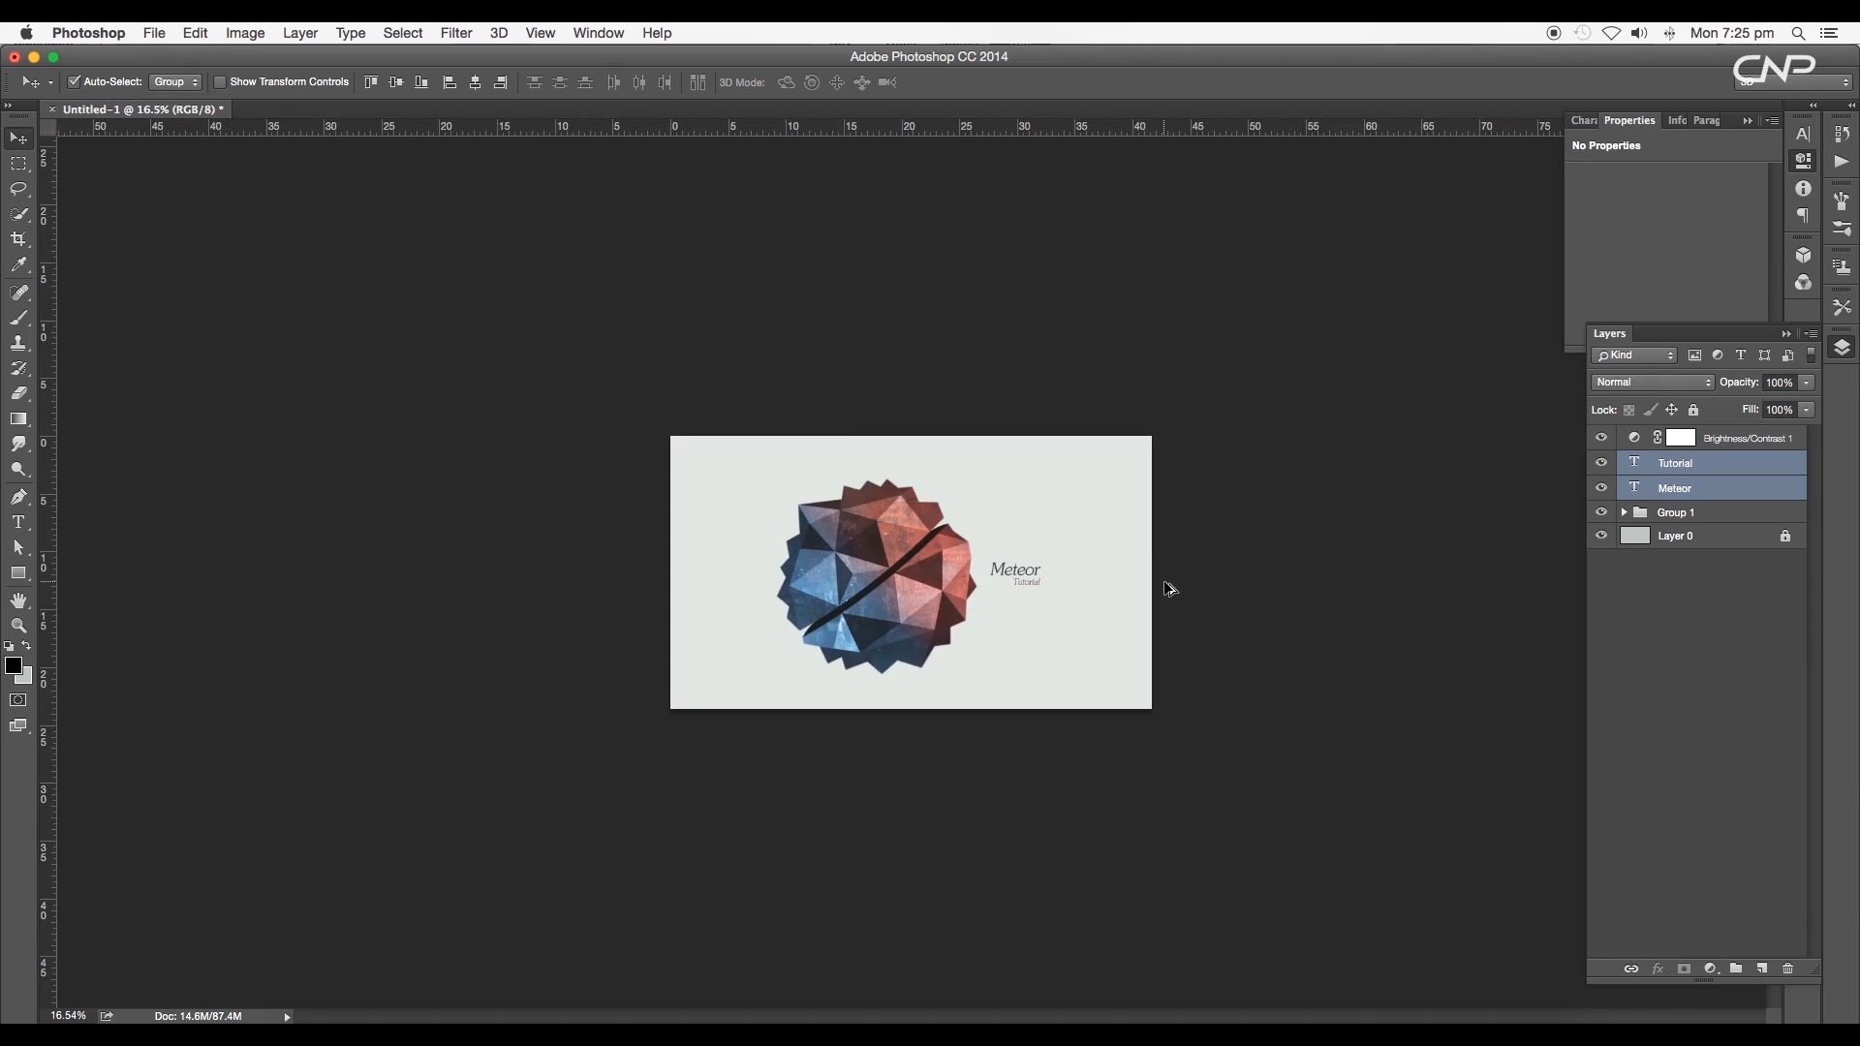
Step: Save for Web as a Maximum-quality JPEG, 2000 px wide
left_click(153, 32)
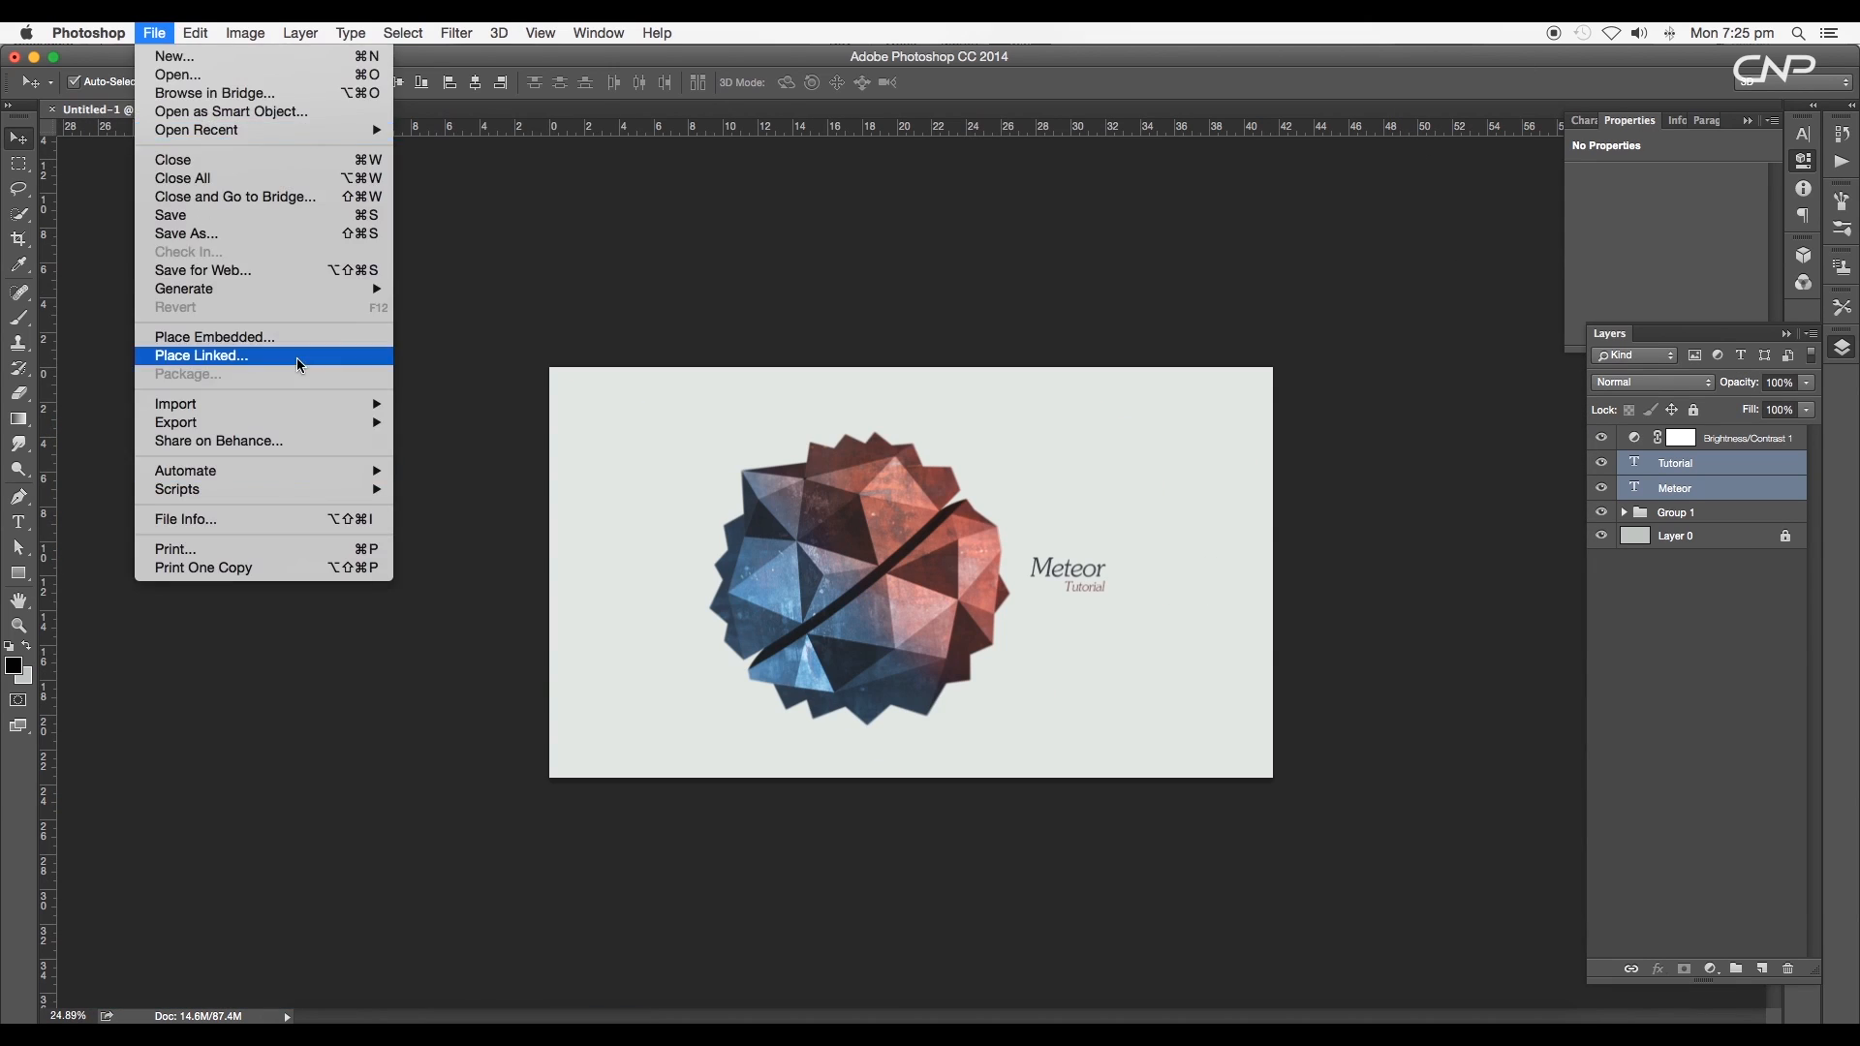
left_click(202, 269)
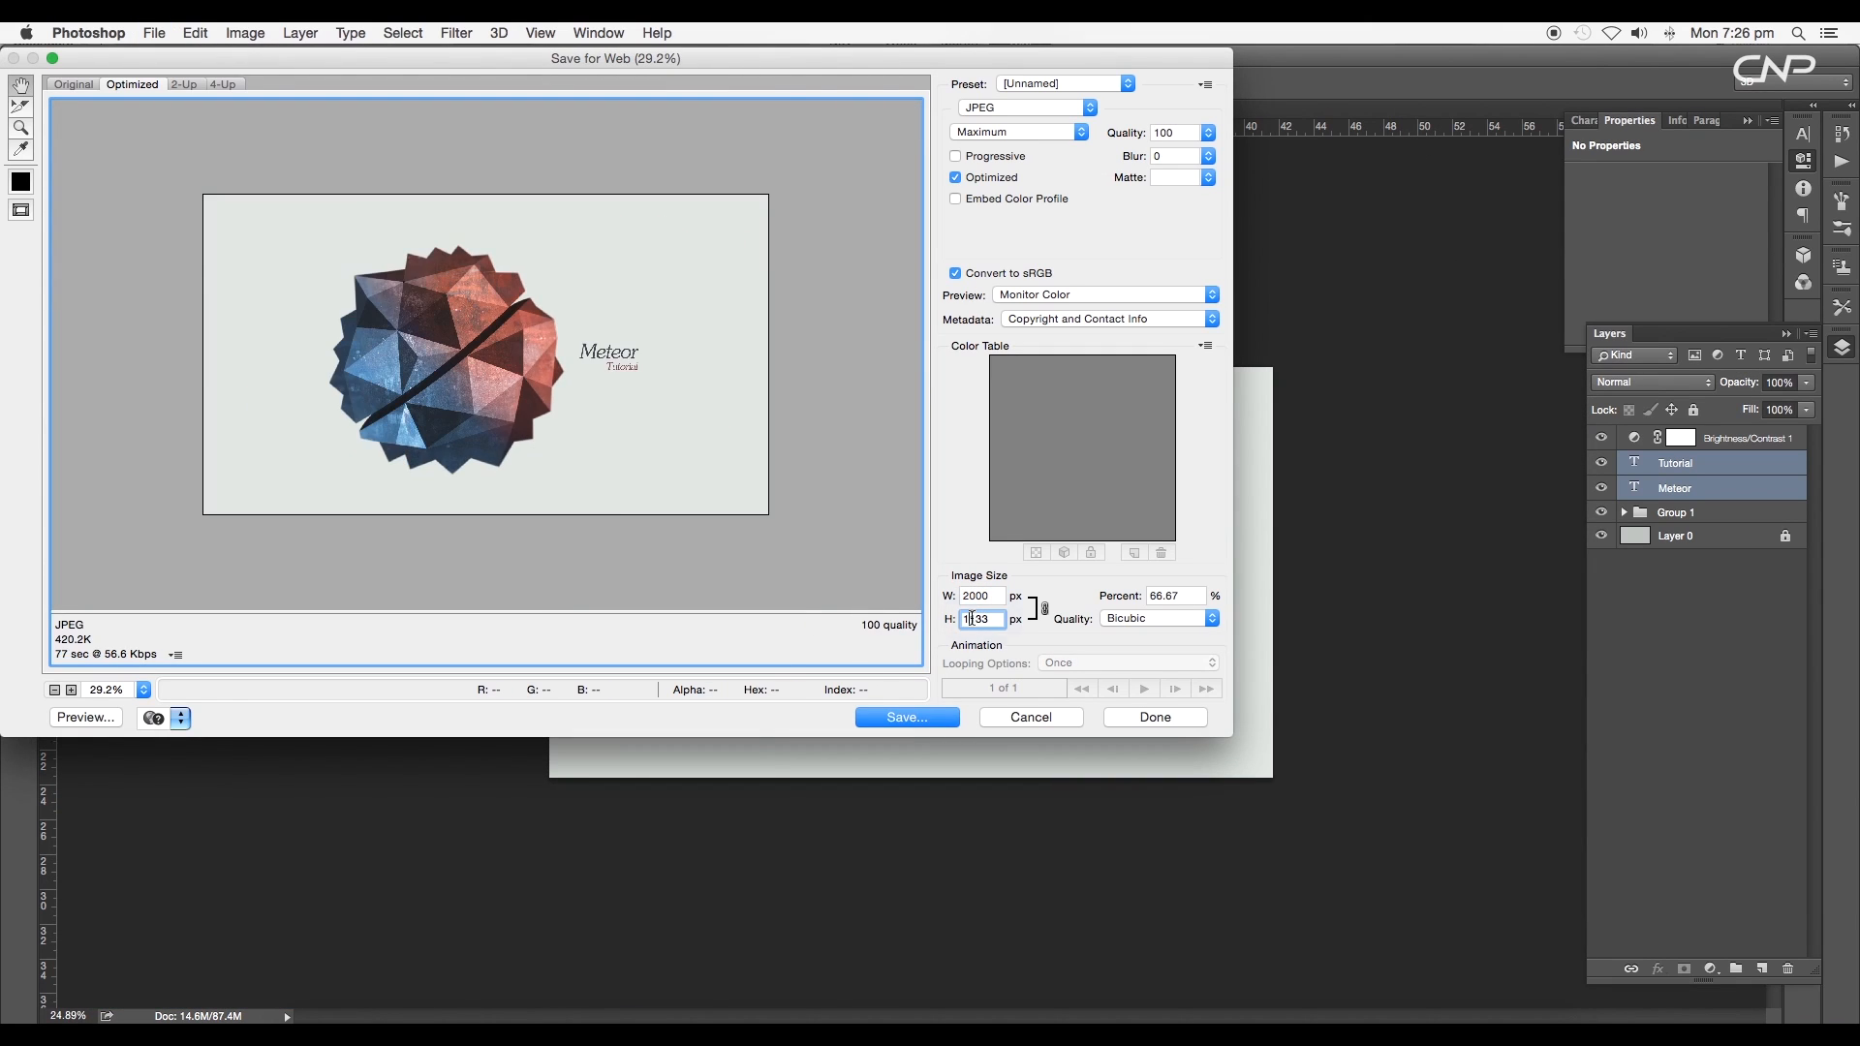
left_click(1152, 717)
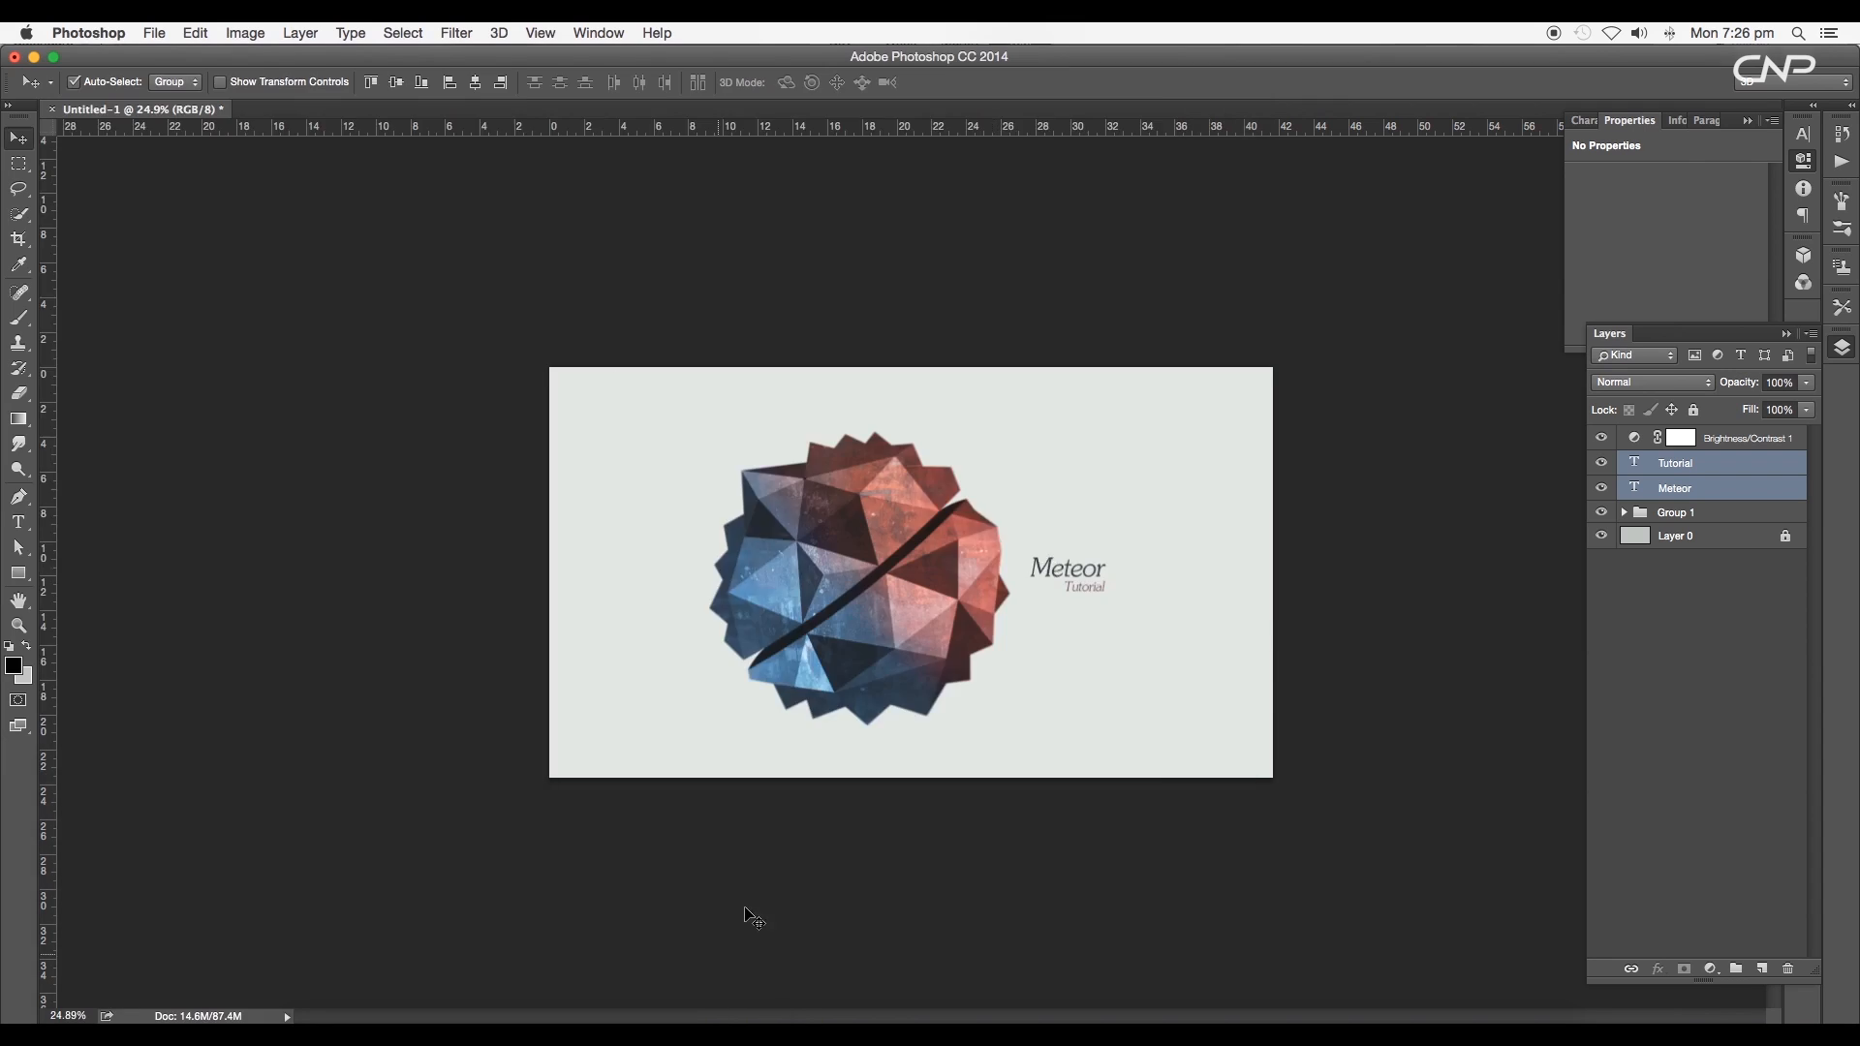